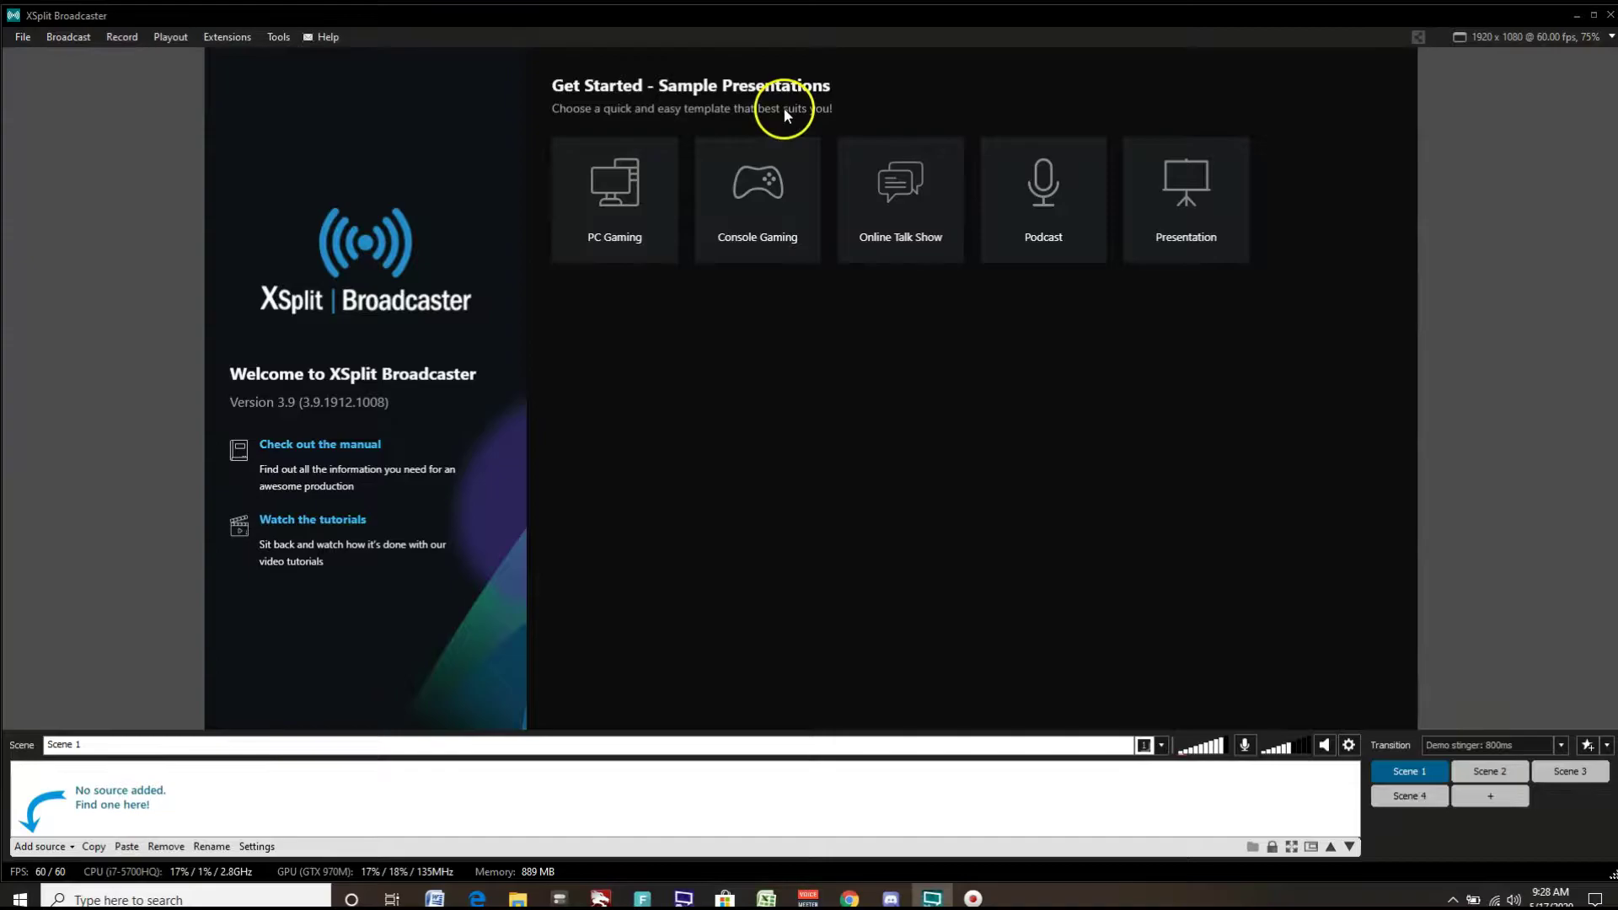
{"action": "mouse_move", "coordinate": [165, 94]}
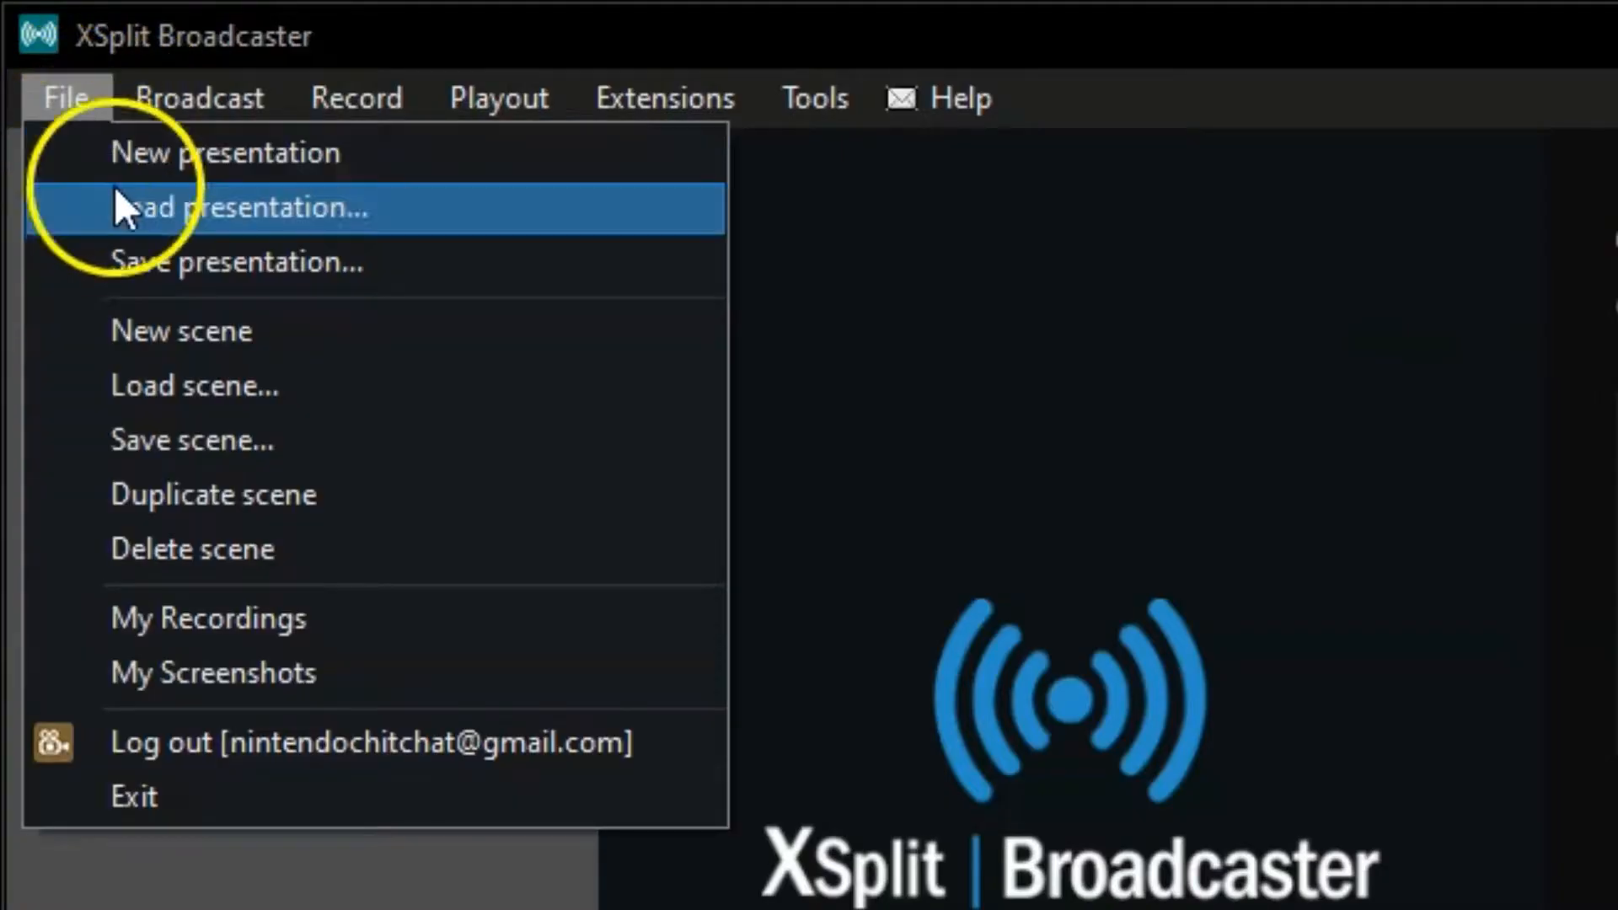
Step: Start a new presentation from the Console Gaming sample, overwriting its existing folder
{"action": "left_click", "coordinate": [245, 209]}
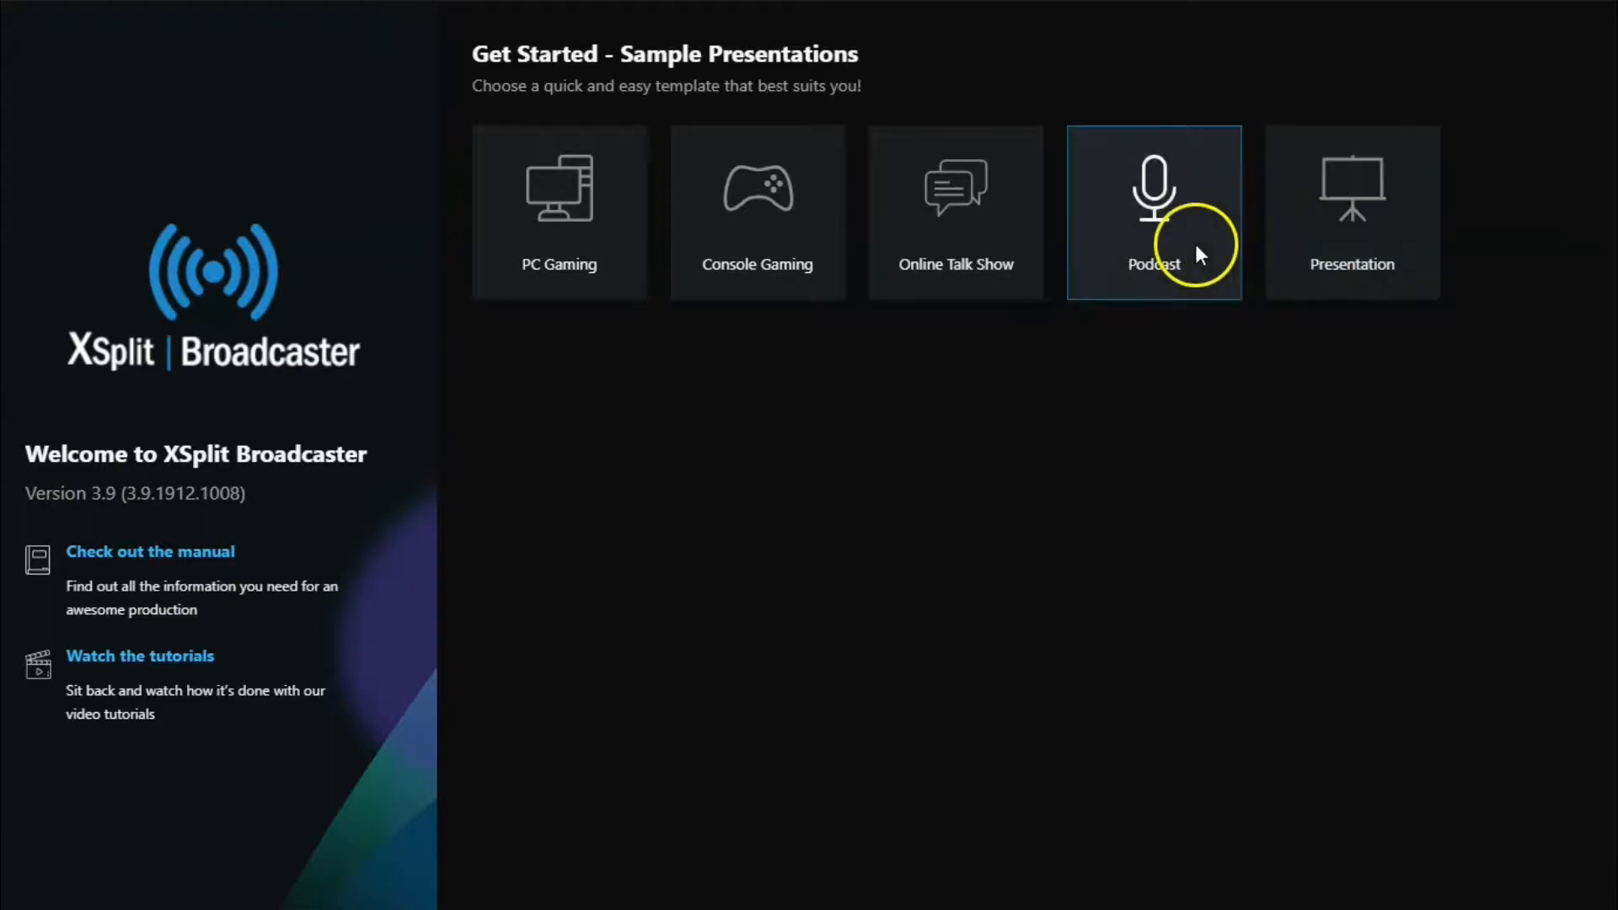
{"action": "mouse_move", "coordinate": [841, 400]}
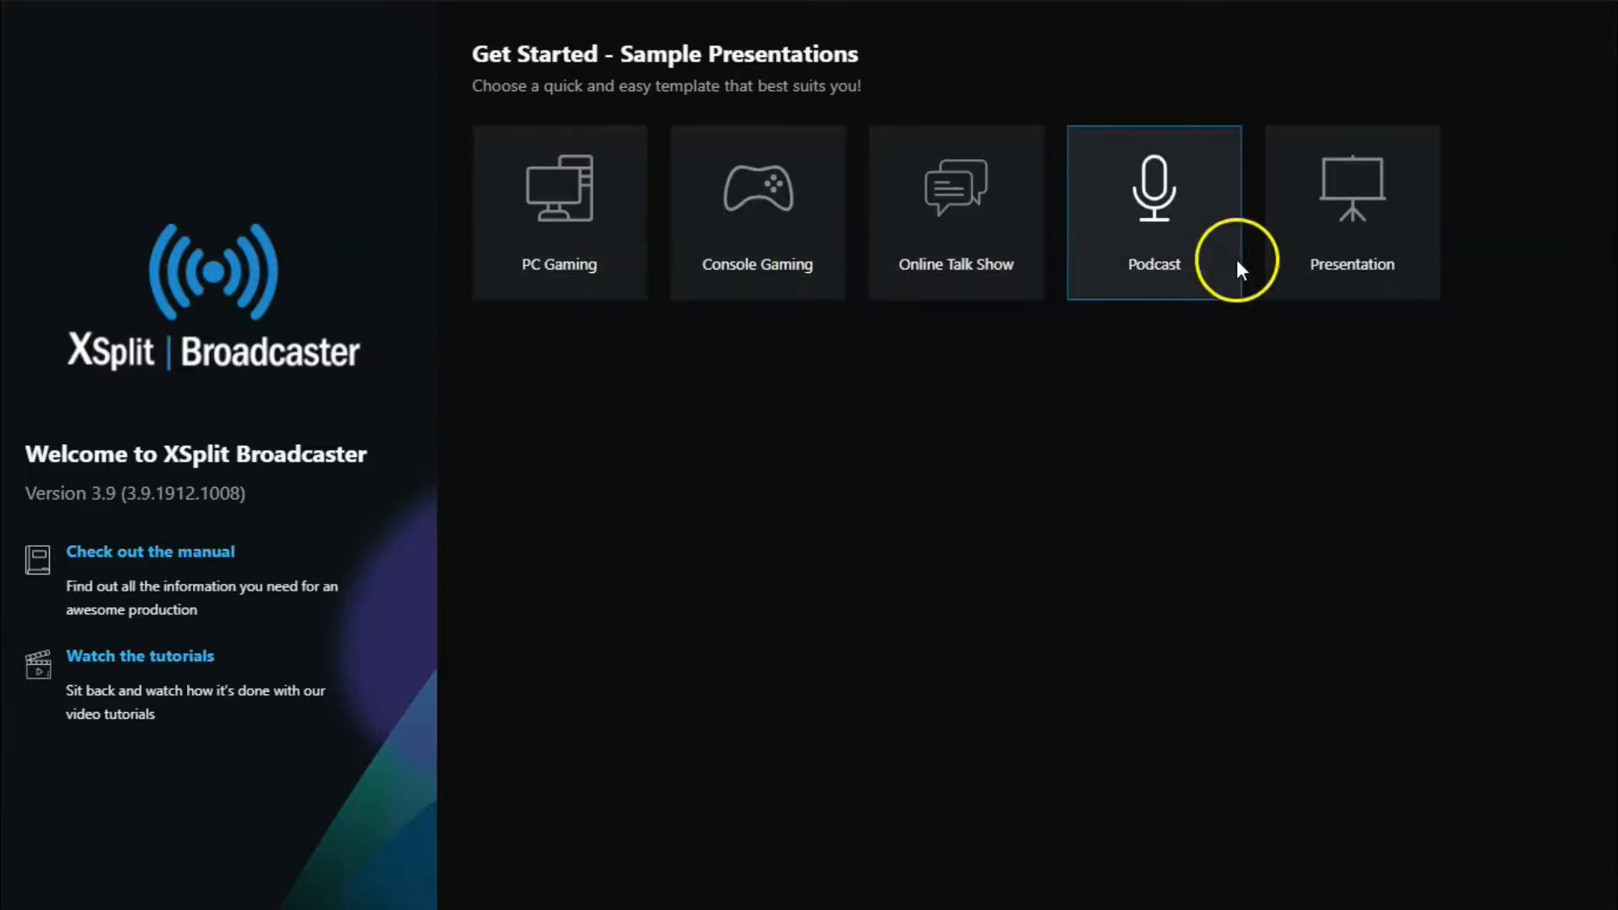
{"action": "mouse_move", "coordinate": [1168, 458]}
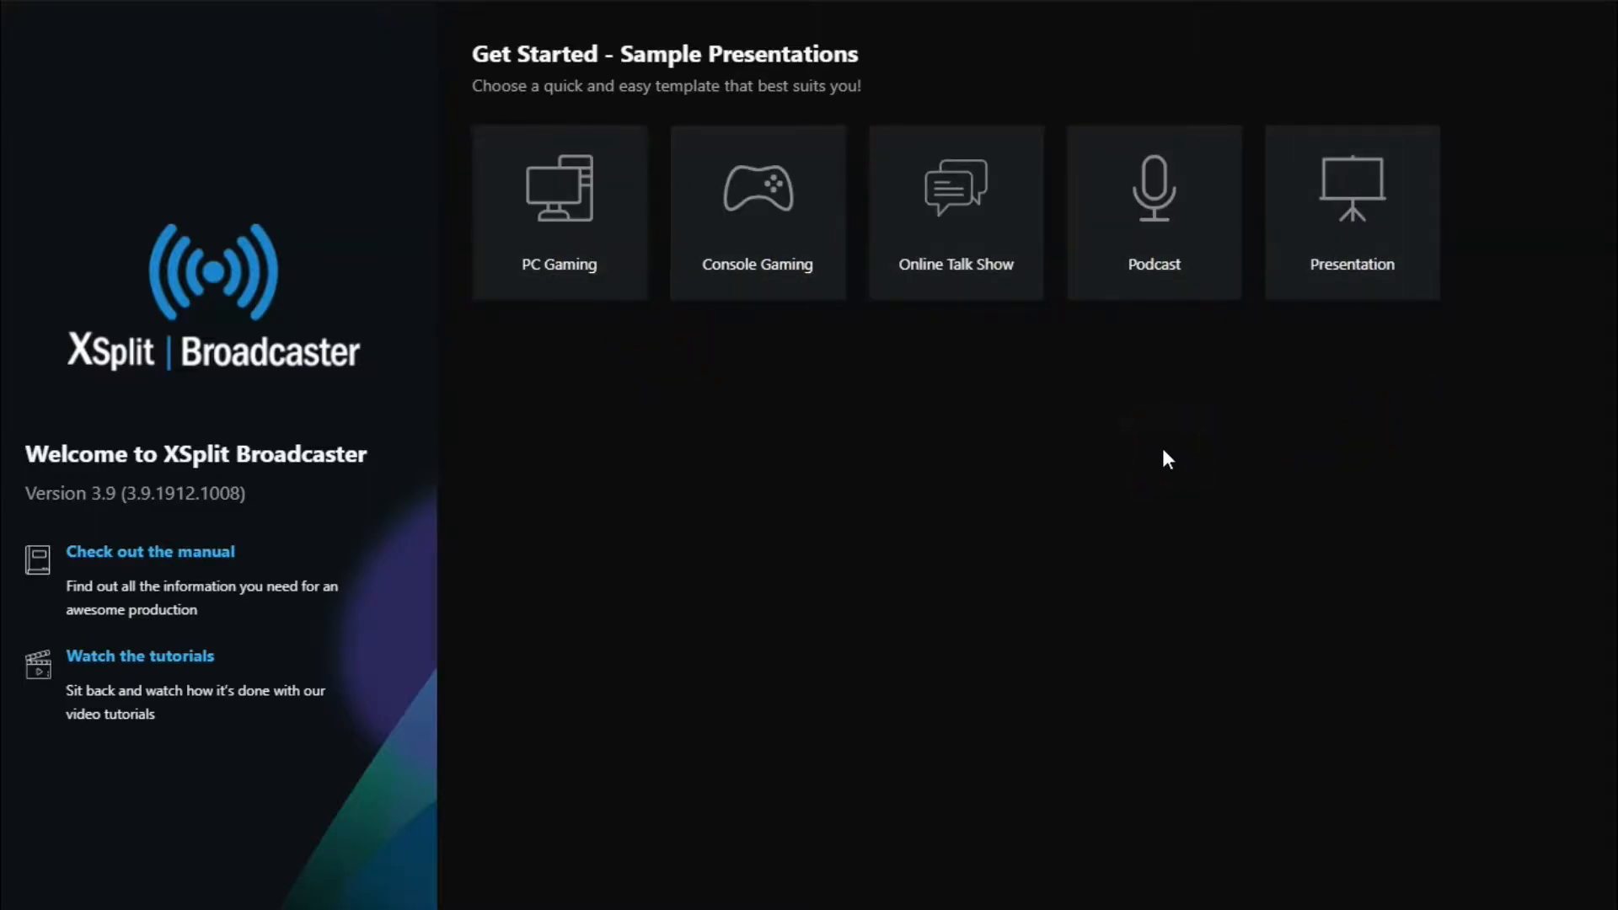
{"action": "left_click", "coordinate": [1351, 213]}
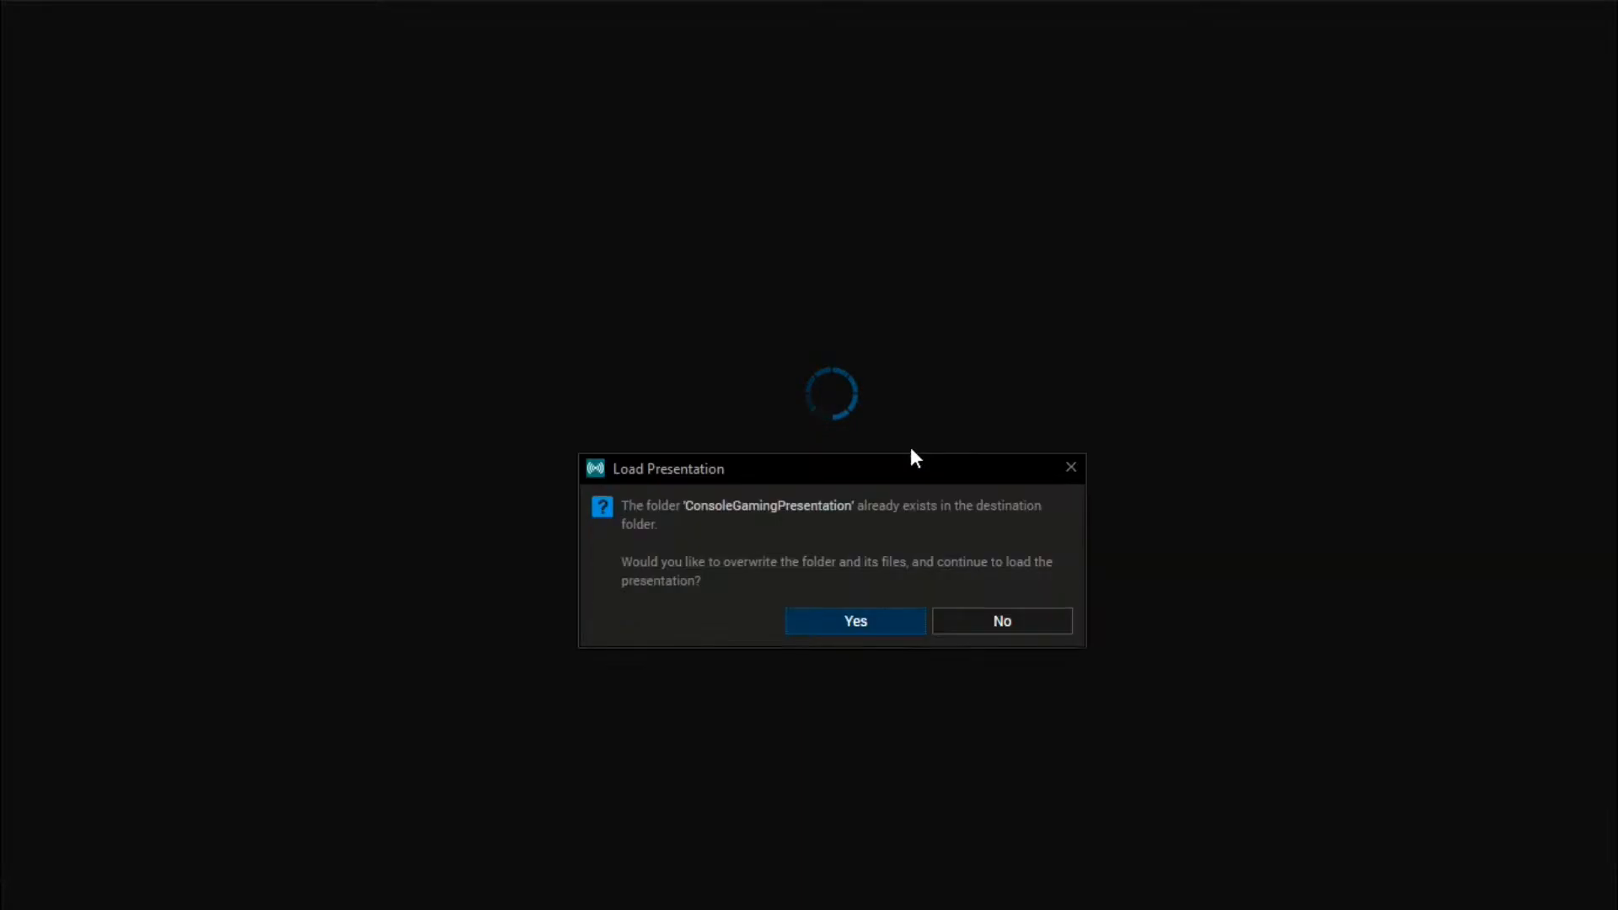
{"action": "left_click", "coordinate": [854, 620]}
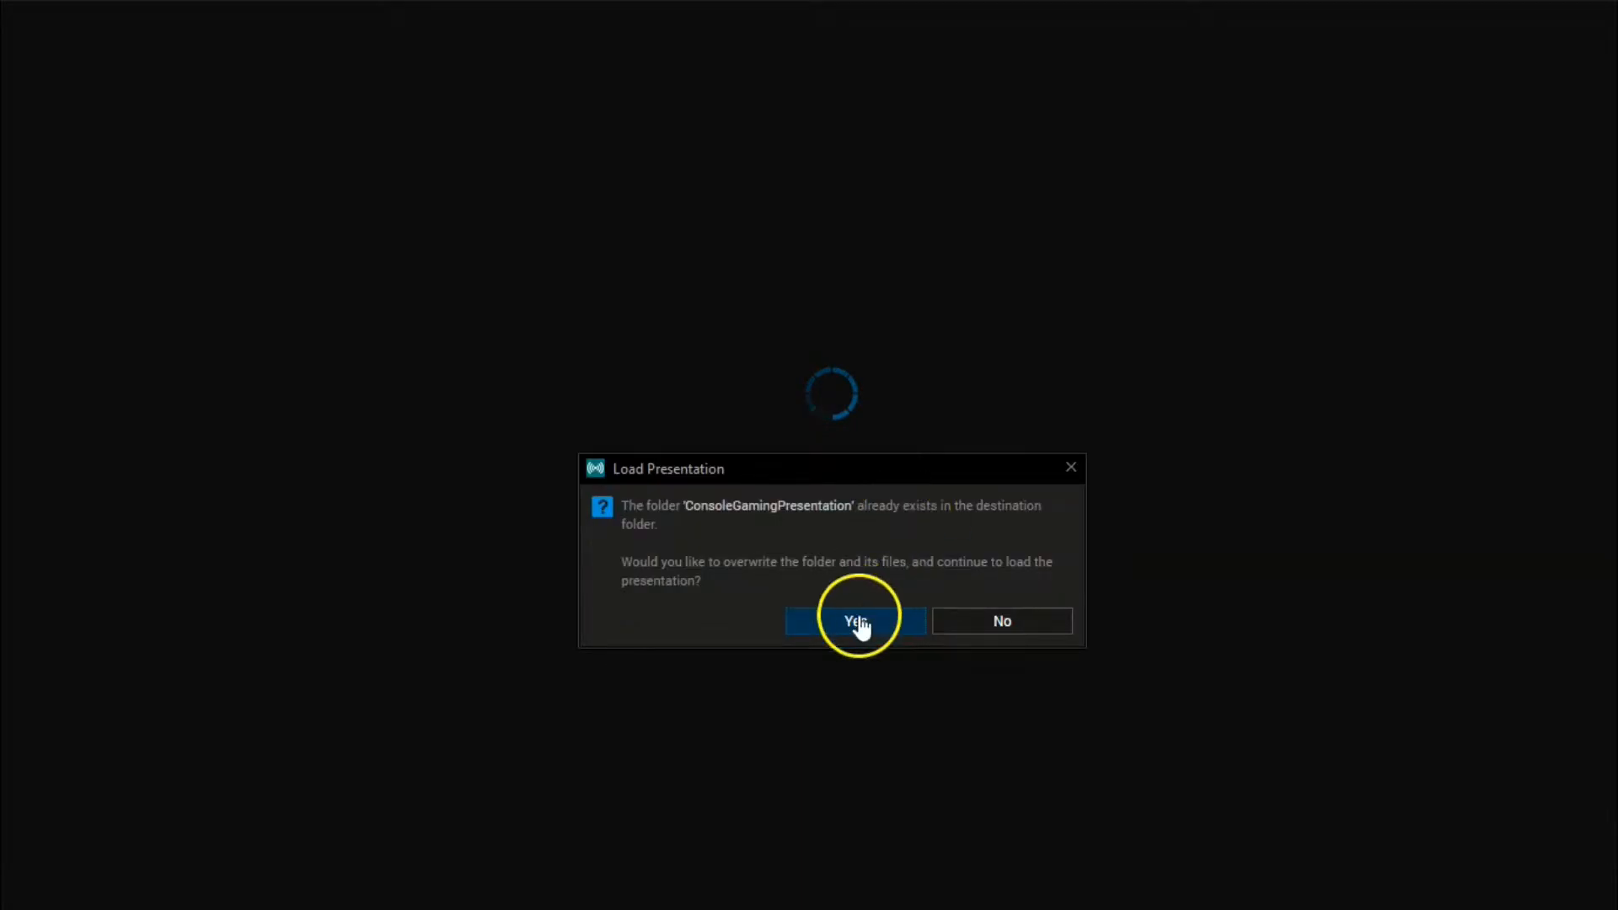
{"action": "left_click", "coordinate": [854, 620]}
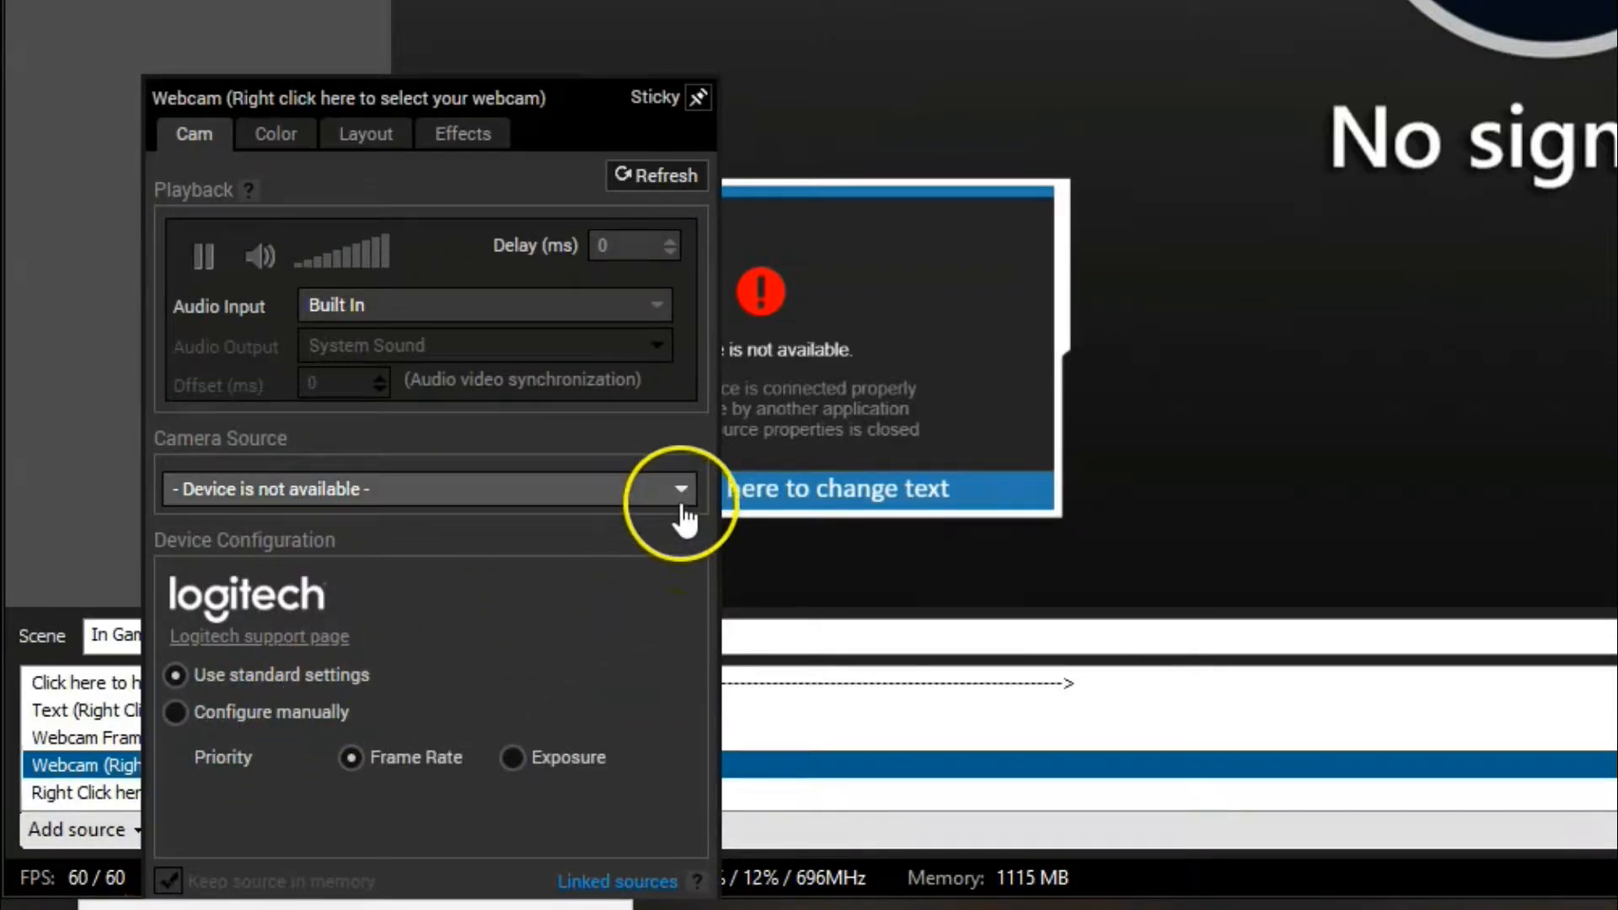
Step: Set the In Game Scene webcam's camera source to Logitech BRIO
{"action": "left_click", "coordinate": [681, 489]}
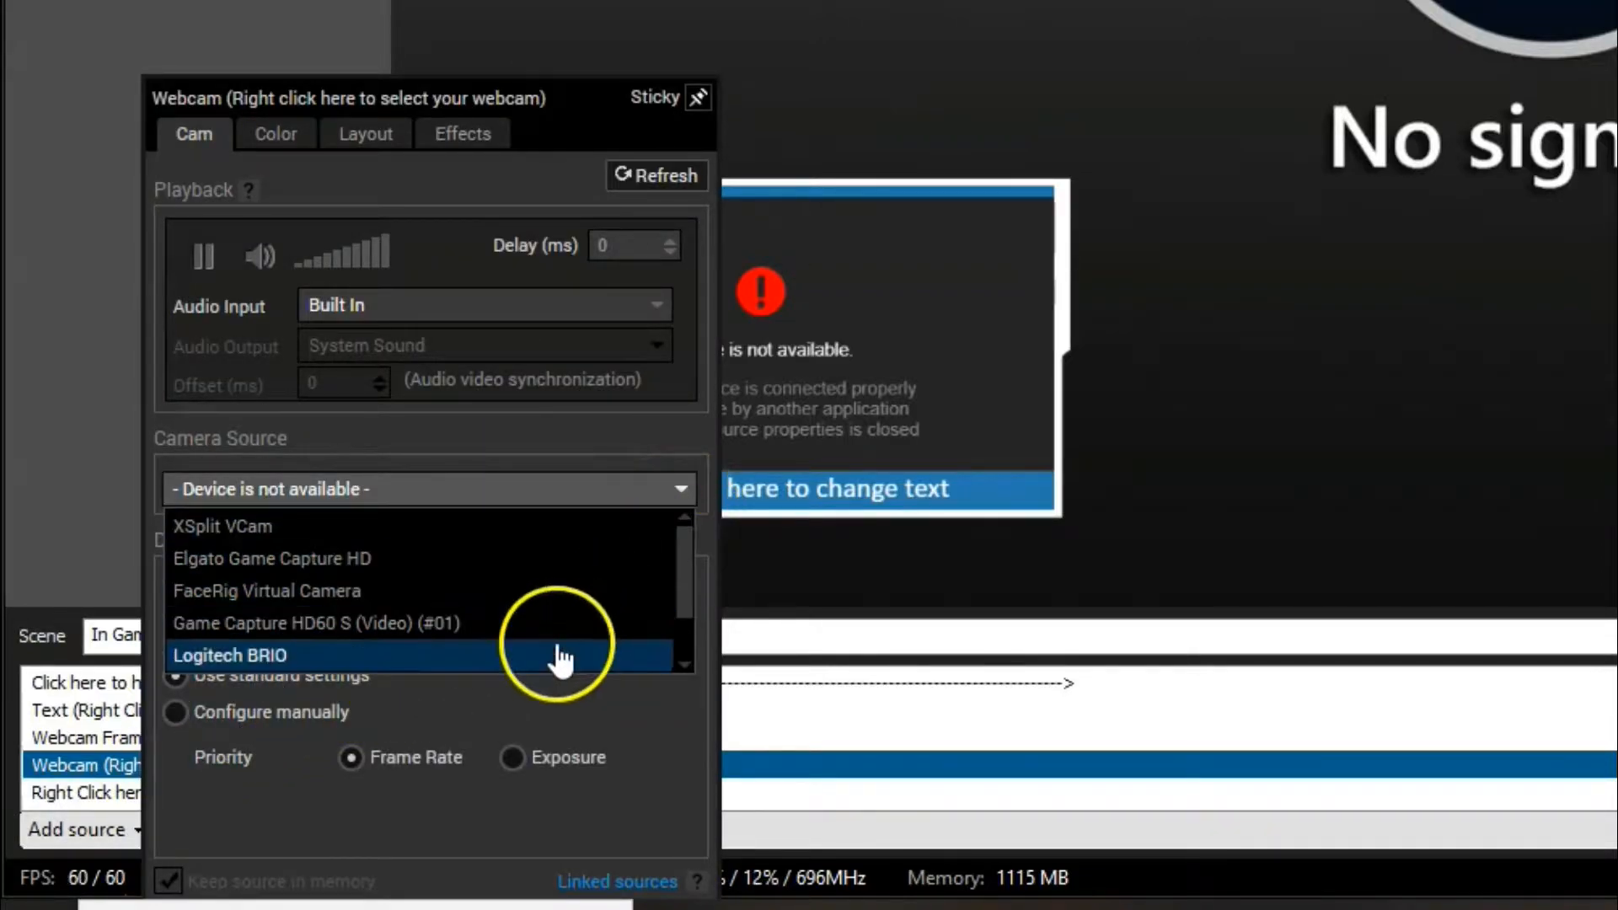
{"action": "left_click", "coordinate": [229, 655]}
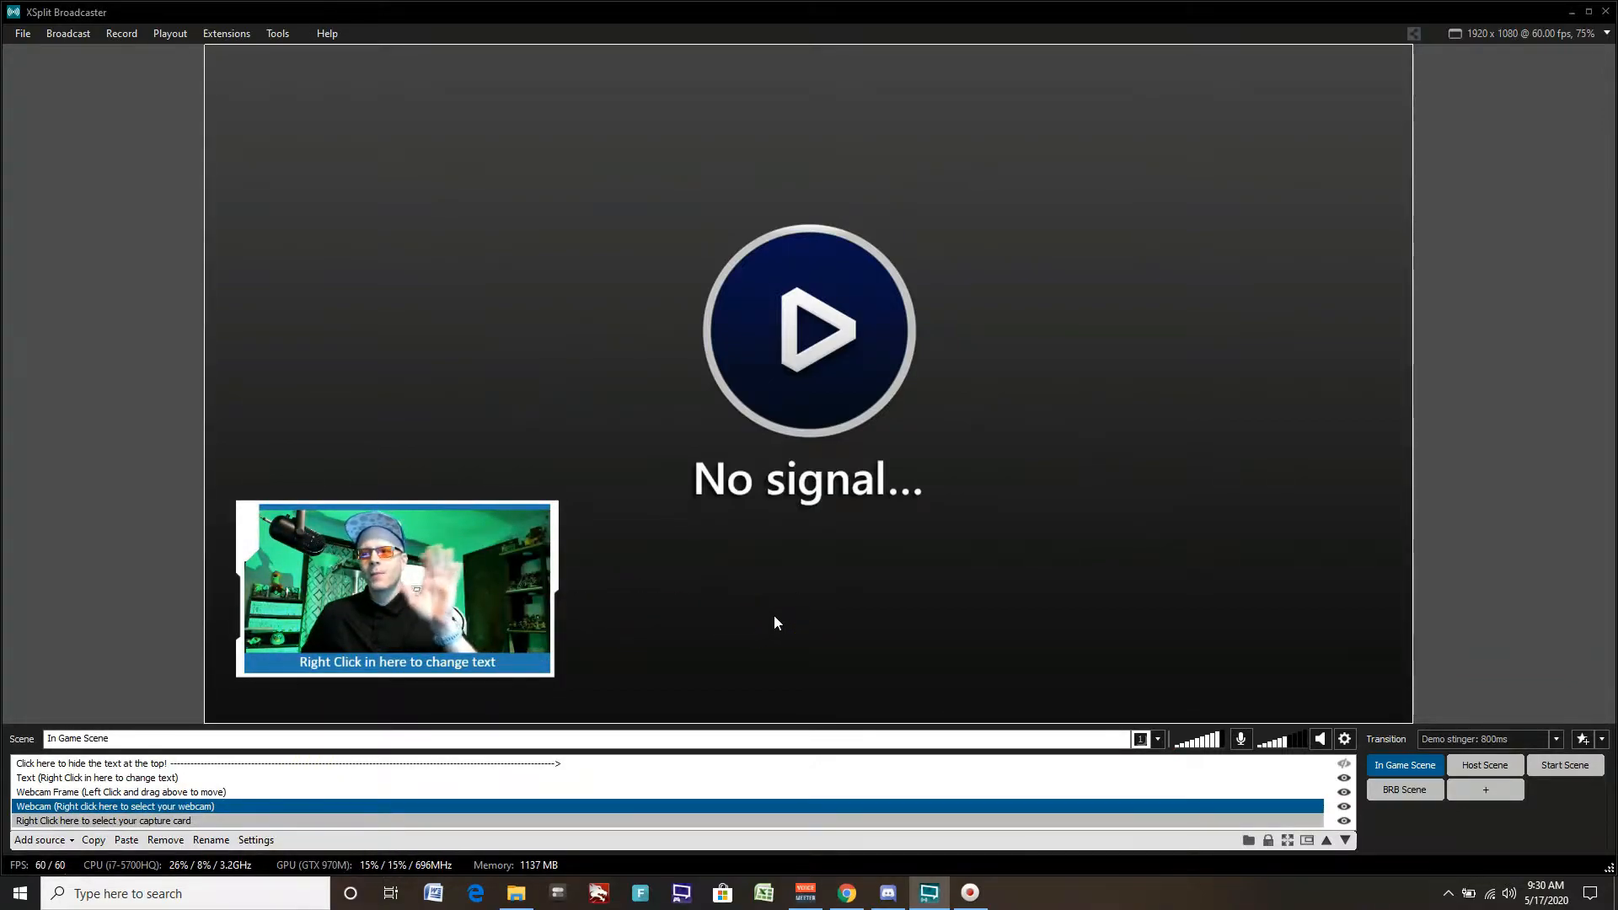
{"action": "mouse_move", "coordinate": [614, 644]}
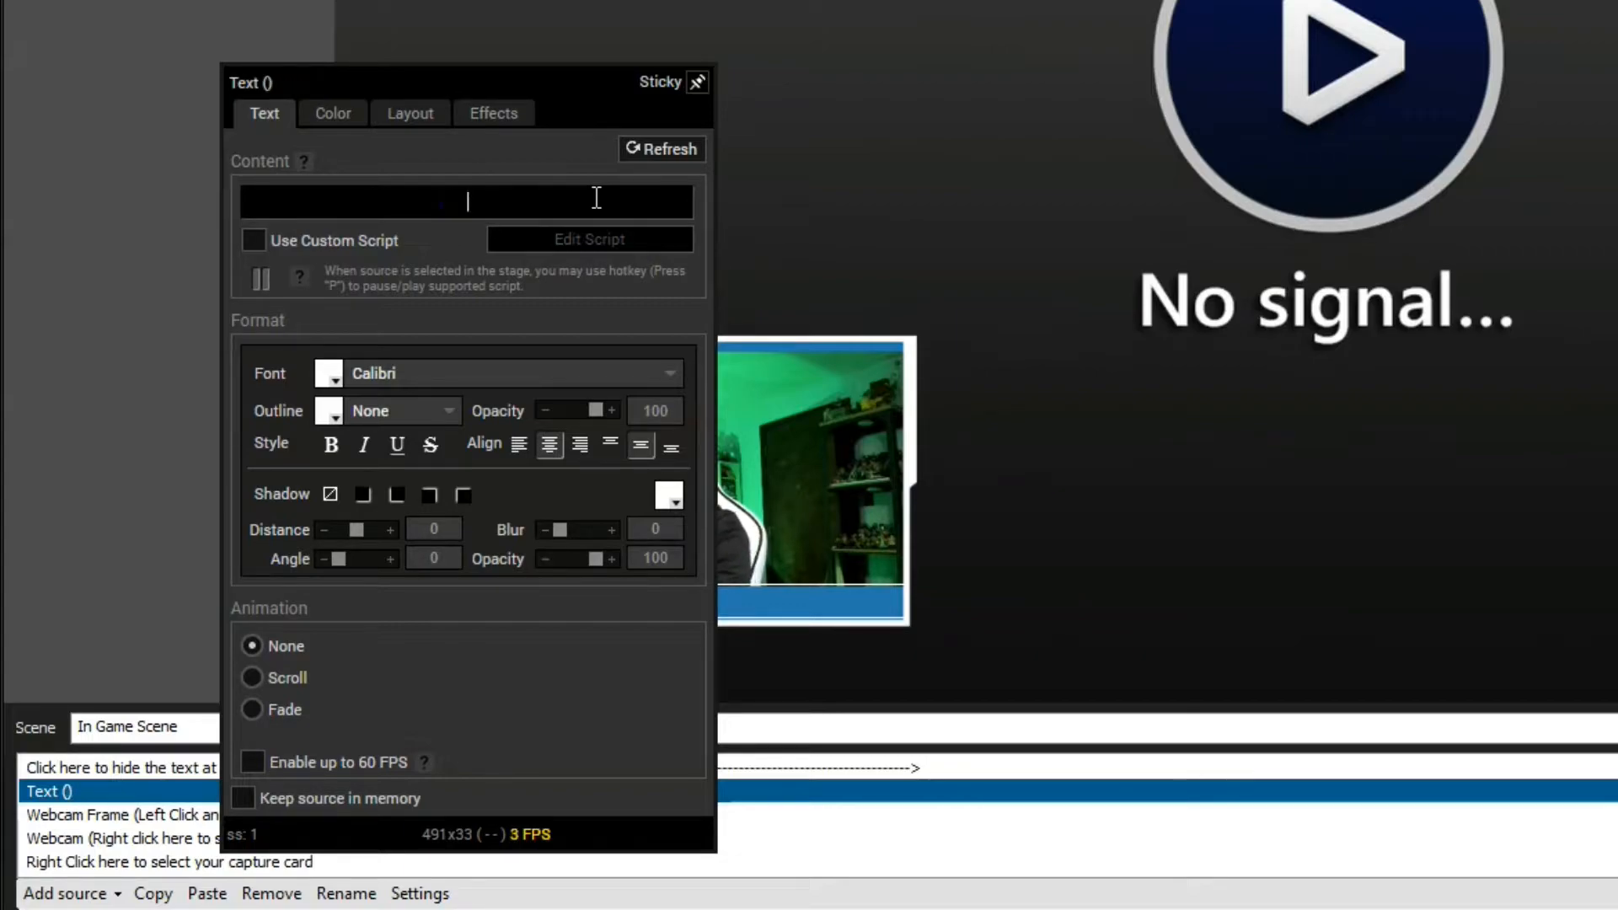
Step: Set the webcam caption text to 'Nintendo Chit Chat hosted by Eddy Ray'
{"action": "type", "text": "Nintendo Chit Chat hosted by"}
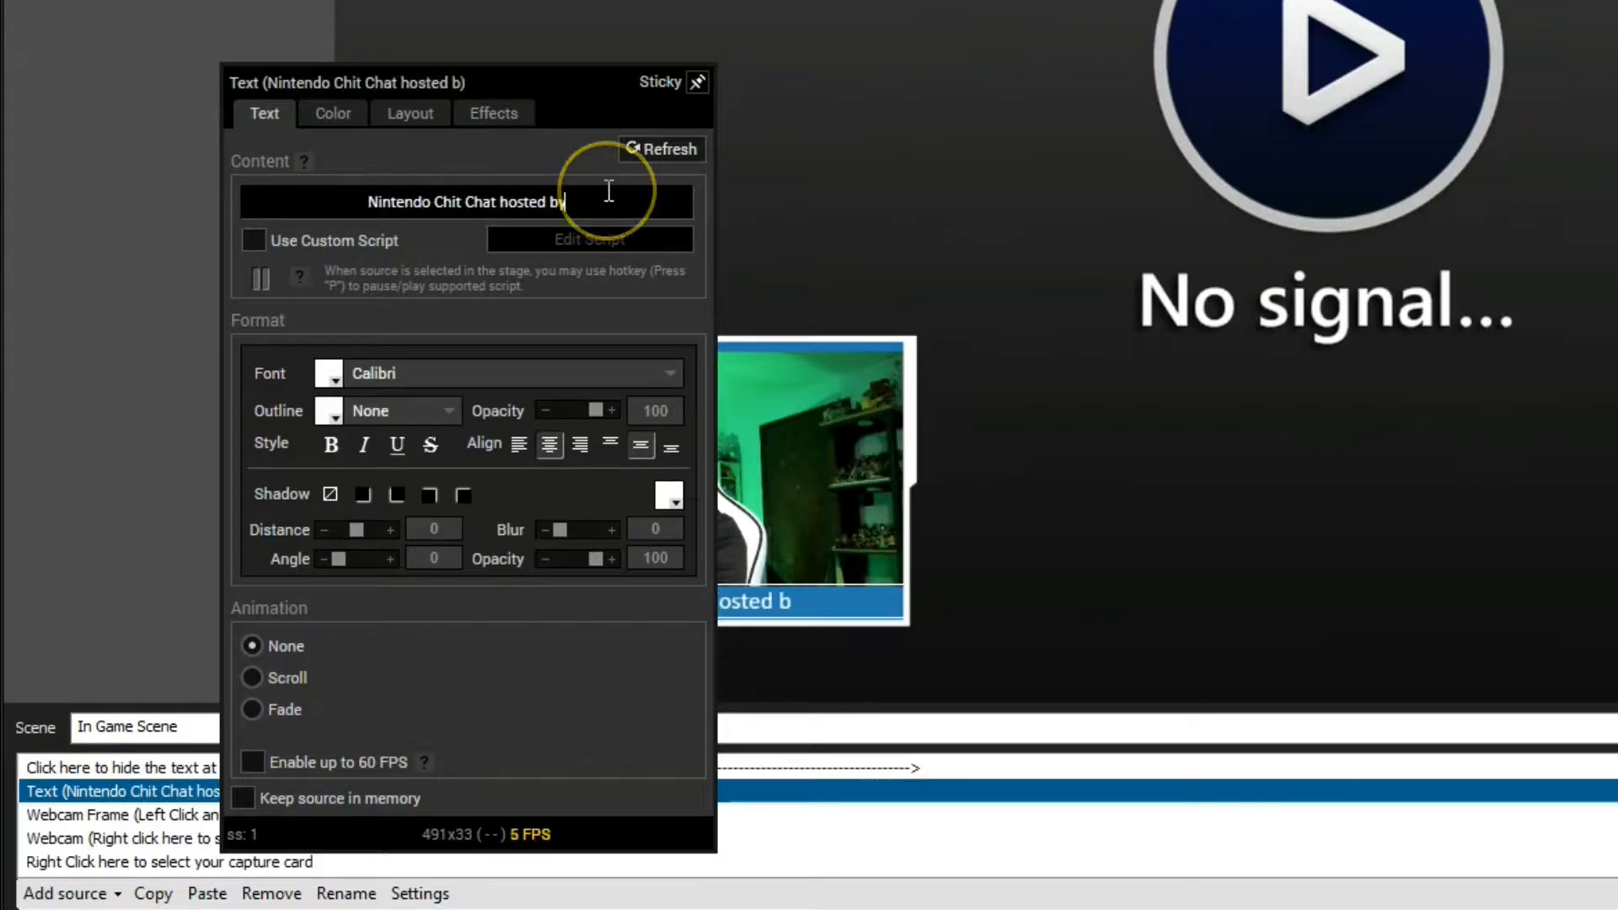
{"action": "type", "text": "Eddy Ray"}
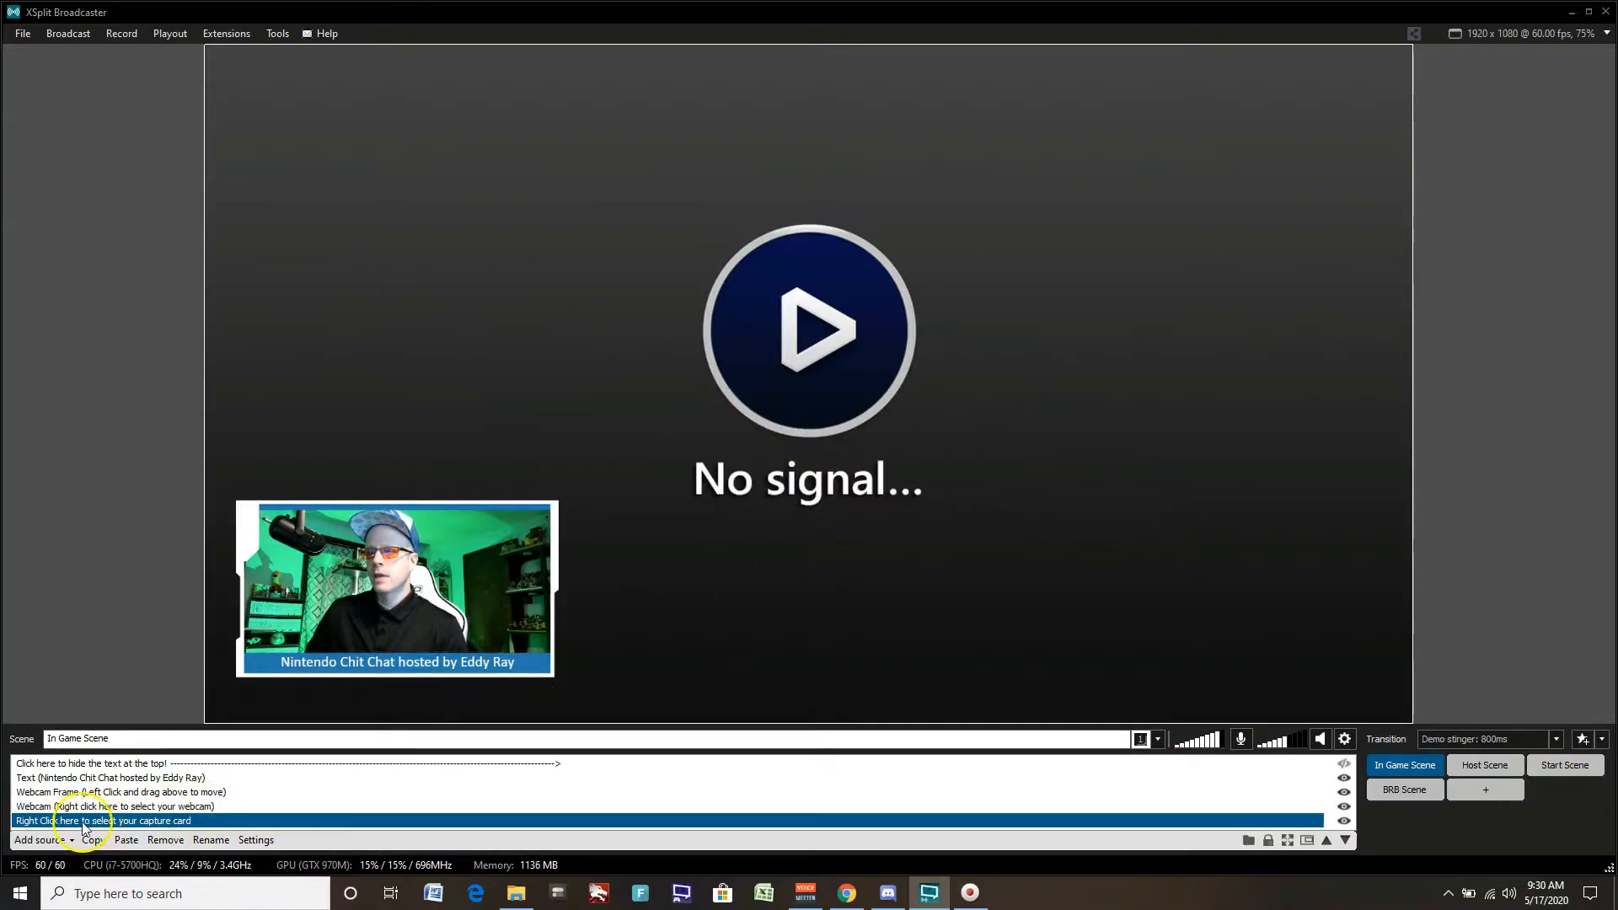
Step: Set the In Game Scene capture source to Game Capture HD60 S (Video) (#01)
{"action": "right_click", "coordinate": [81, 821]}
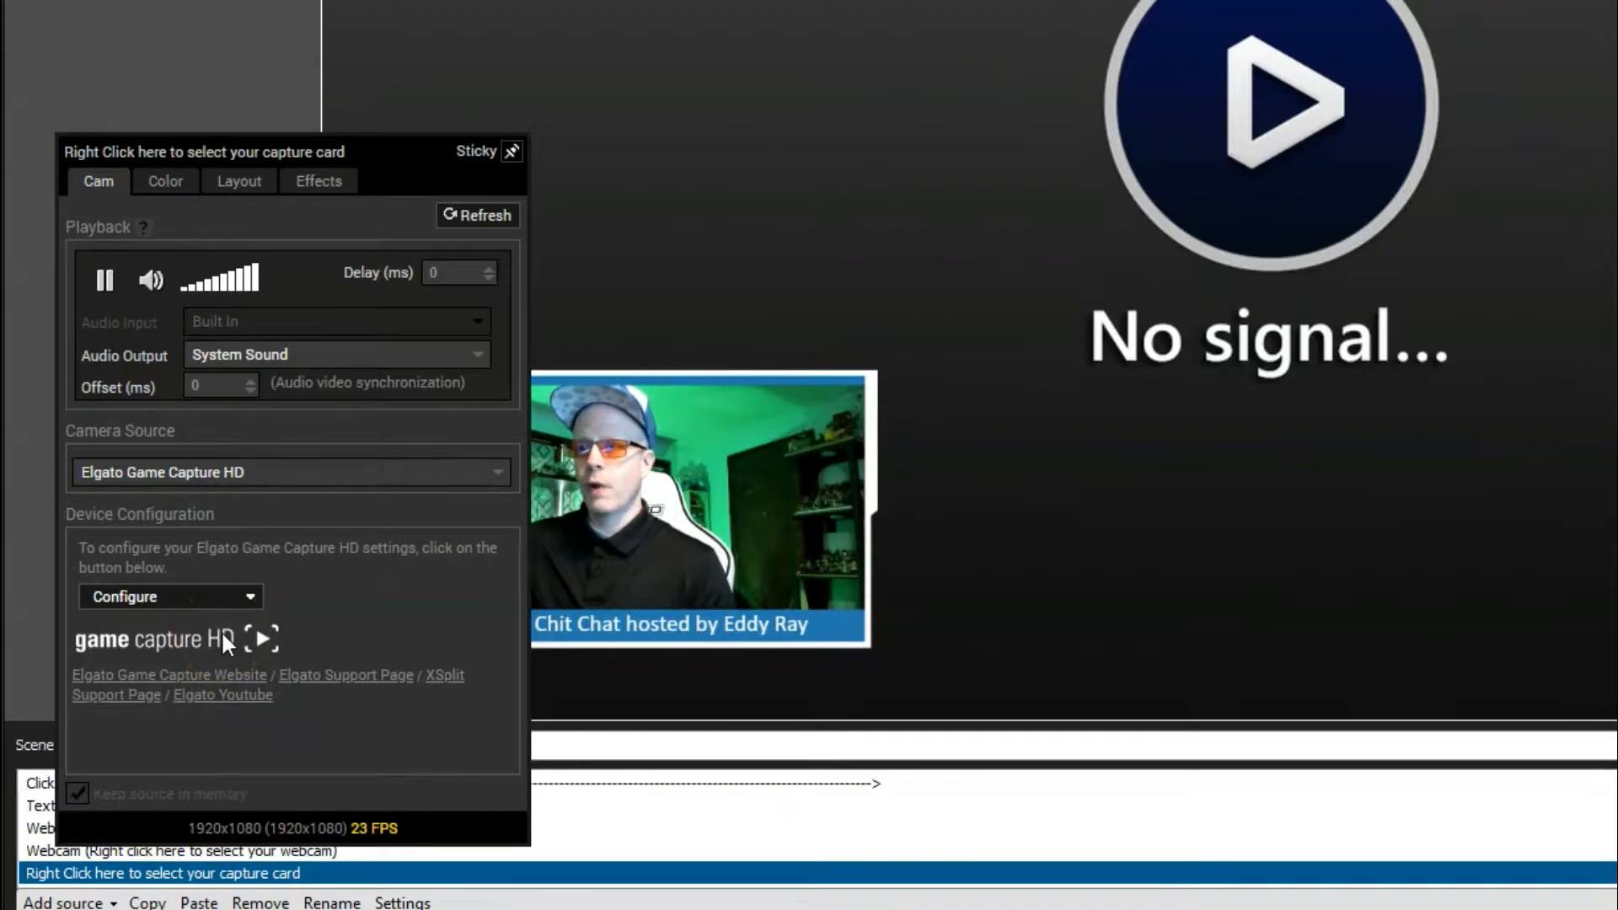
{"action": "left_click", "coordinate": [492, 471]}
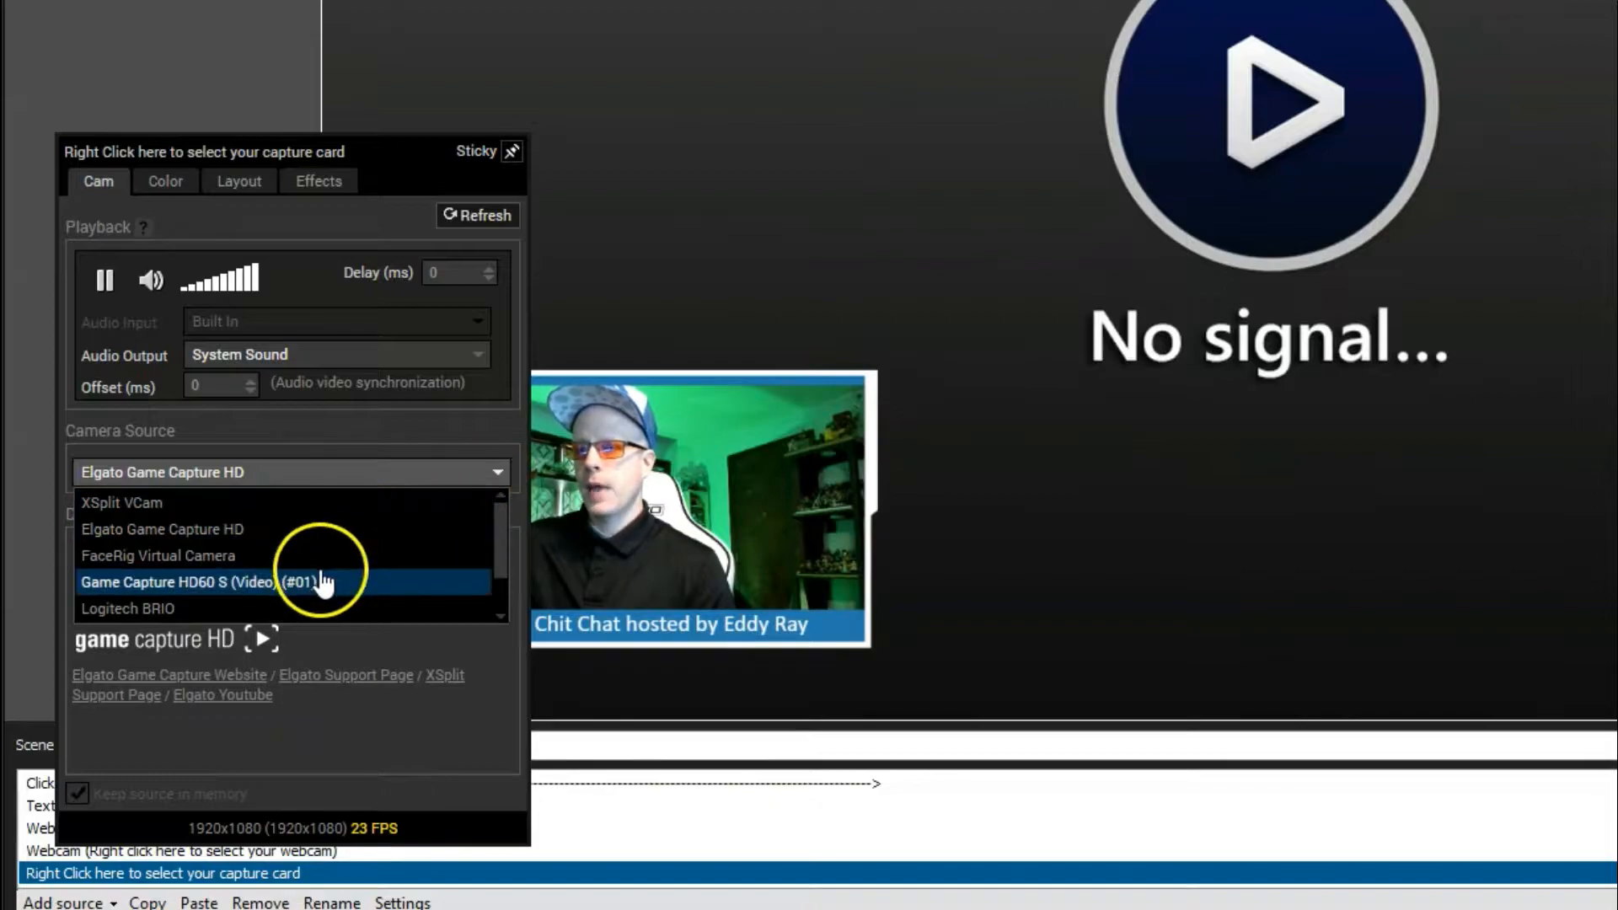
{"action": "left_click", "coordinate": [211, 581]}
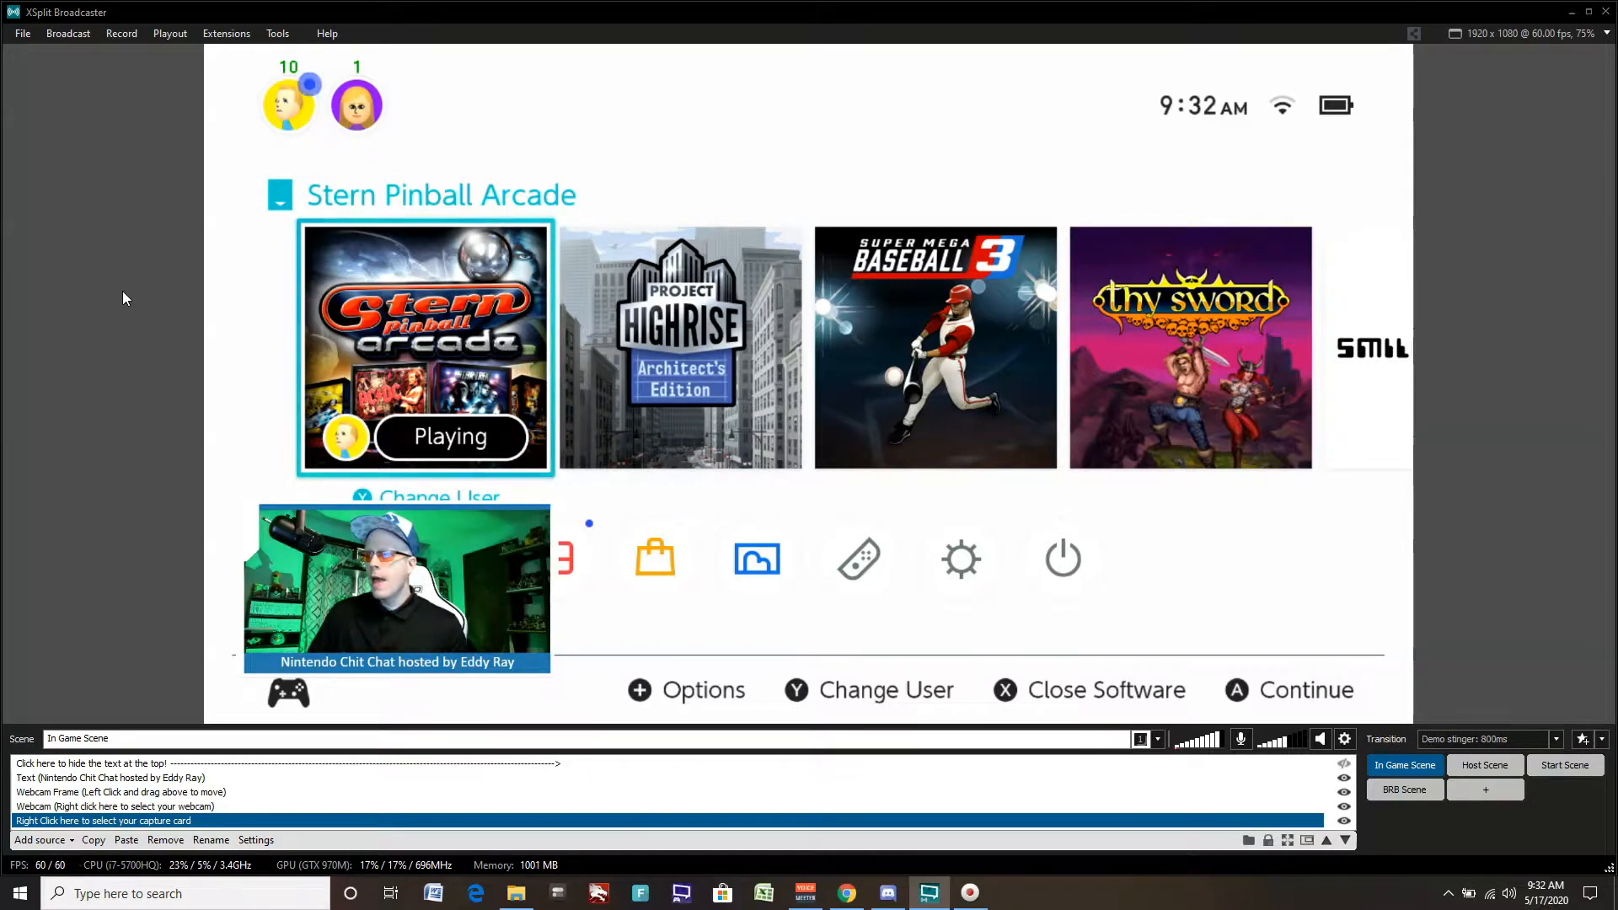
{"action": "mouse_move", "coordinate": [201, 290]}
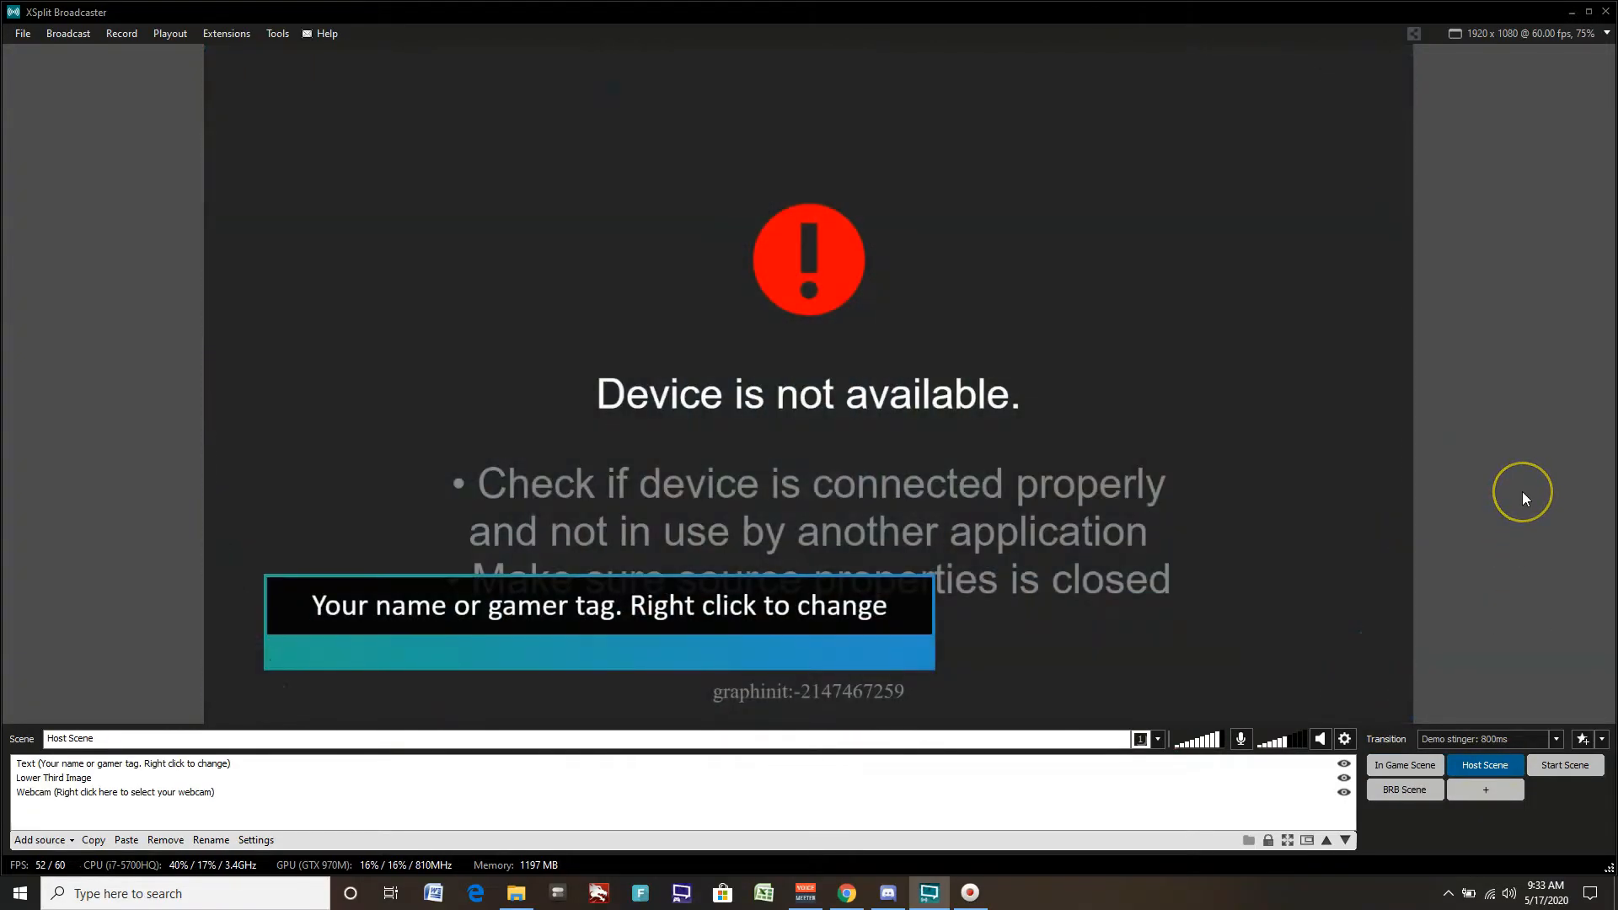
{"action": "mouse_move", "coordinate": [1525, 499]}
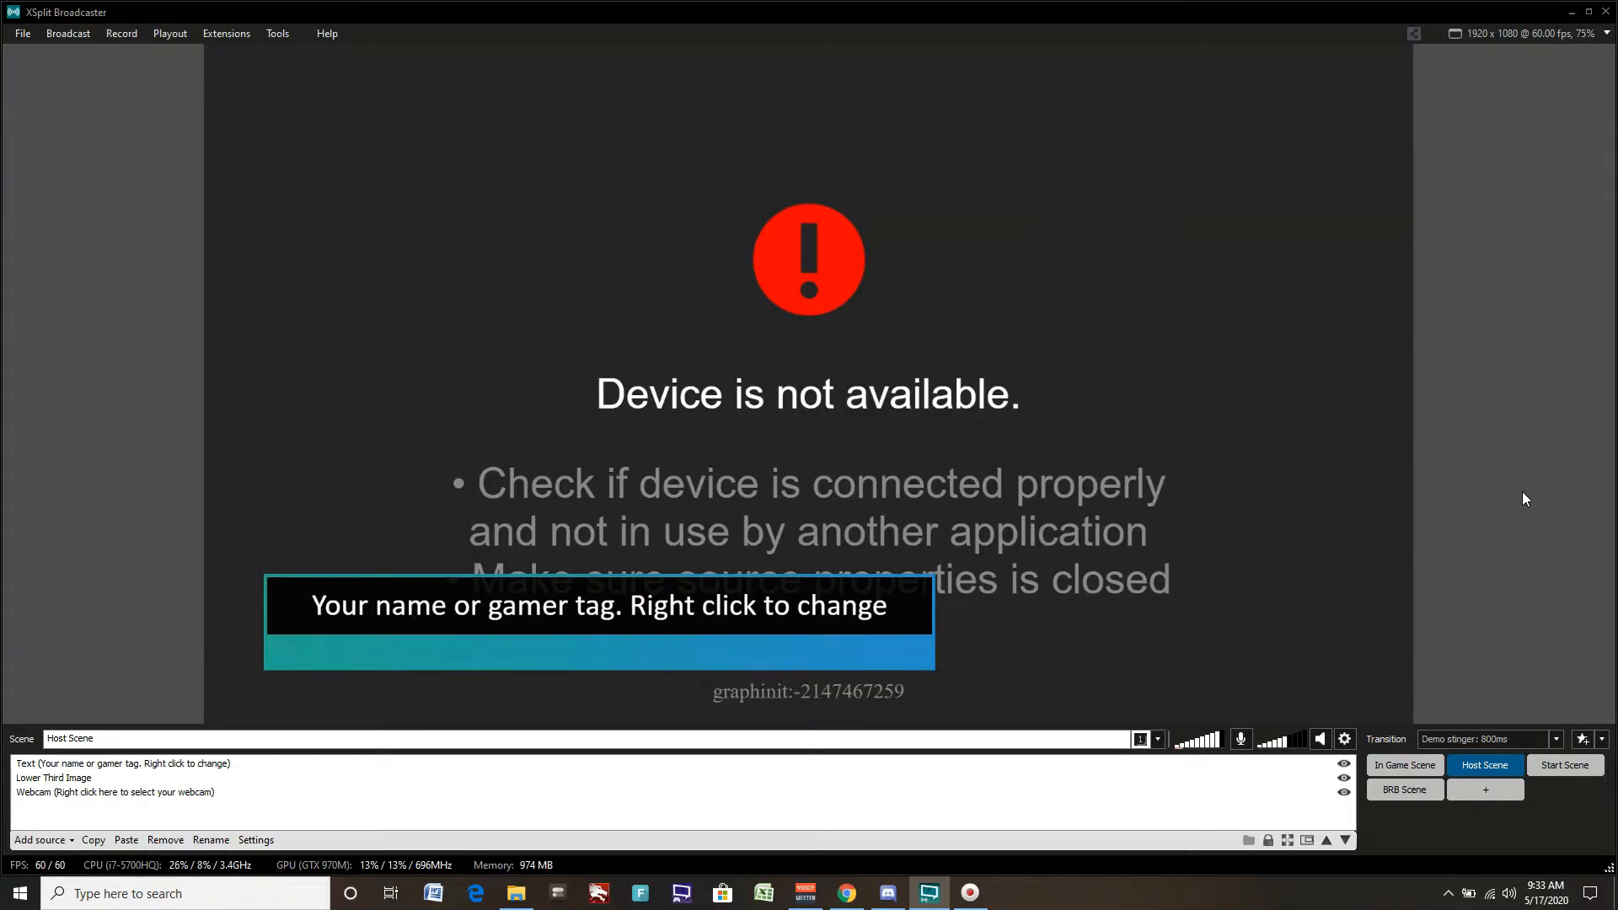
Step: Set the Host Scene webcam's camera source to Logitech BRIO
{"action": "left_click", "coordinate": [54, 779]}
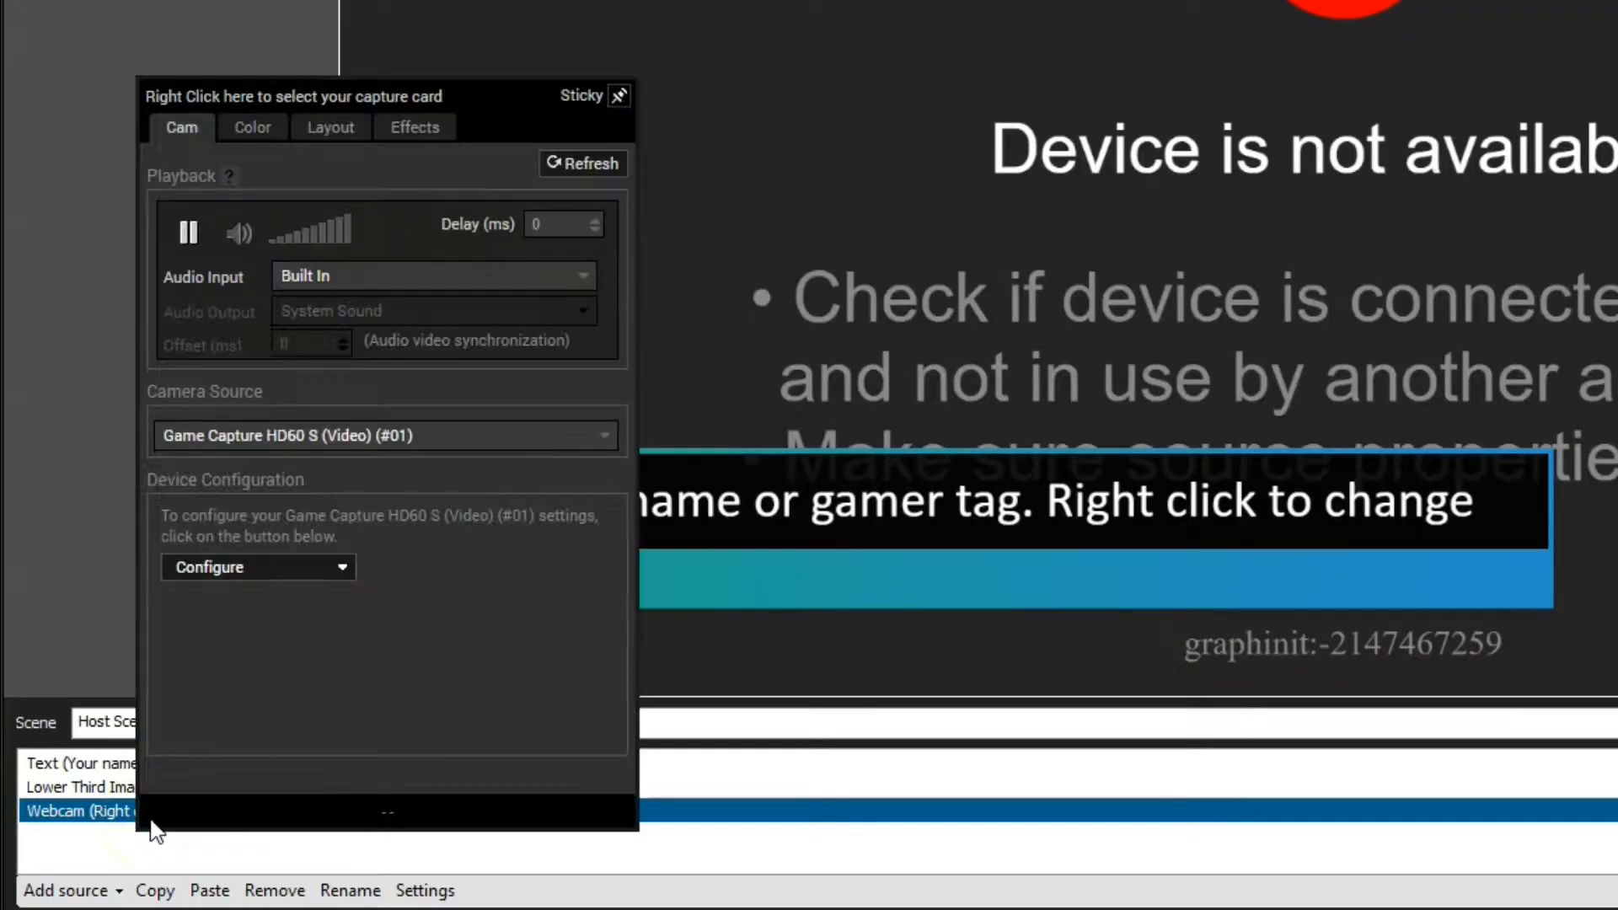
{"action": "left_click", "coordinate": [603, 435]}
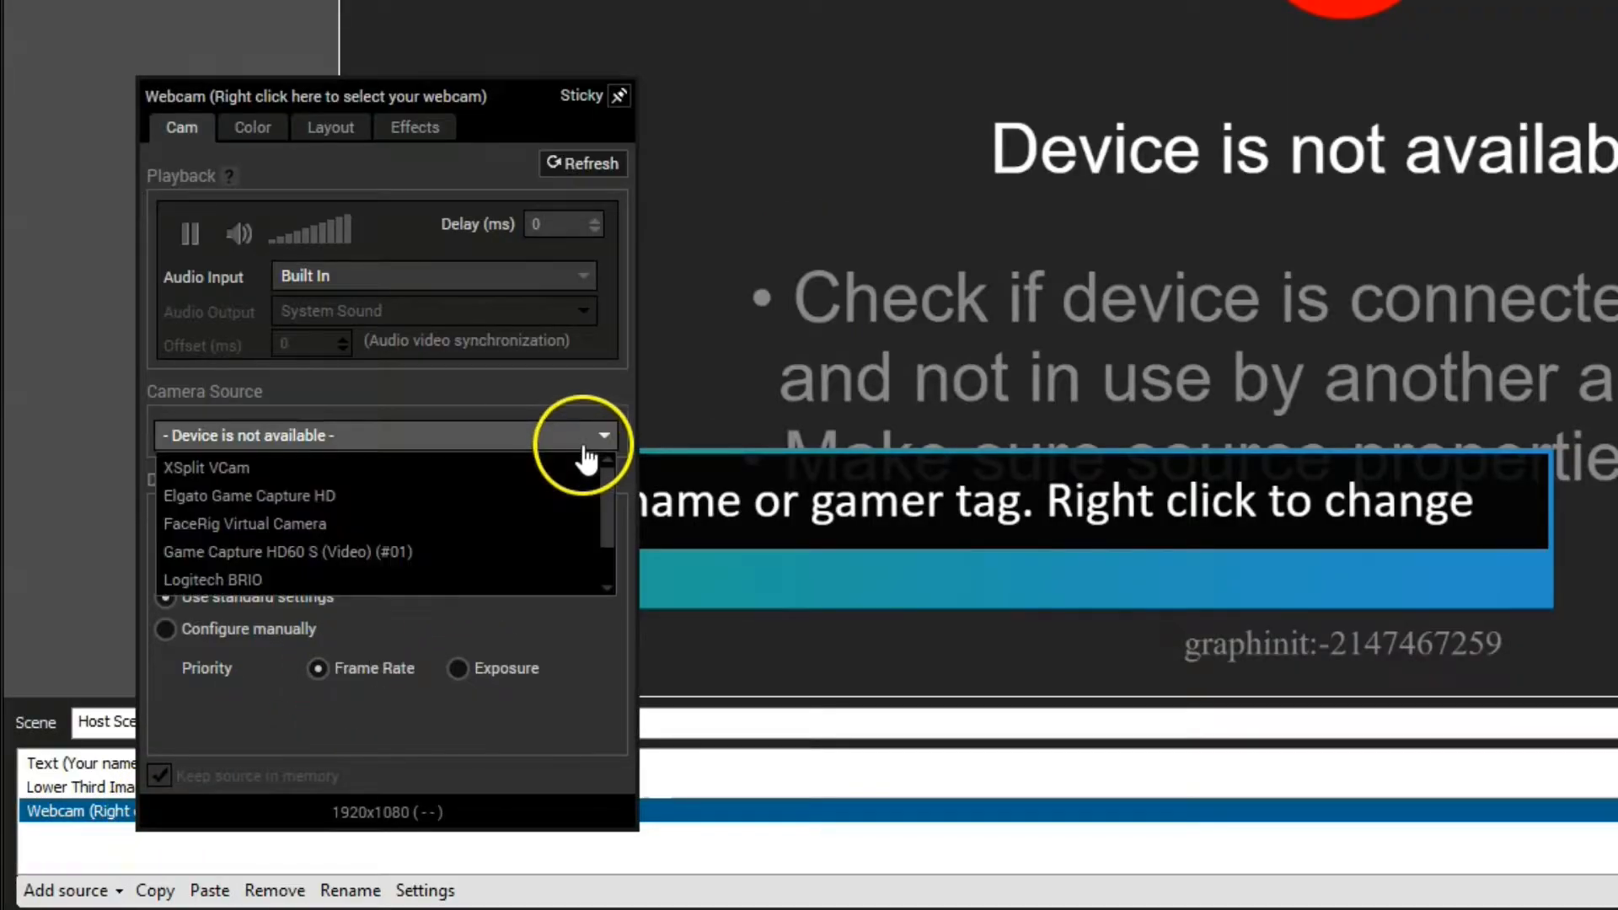
{"action": "mouse_move", "coordinate": [423, 579]}
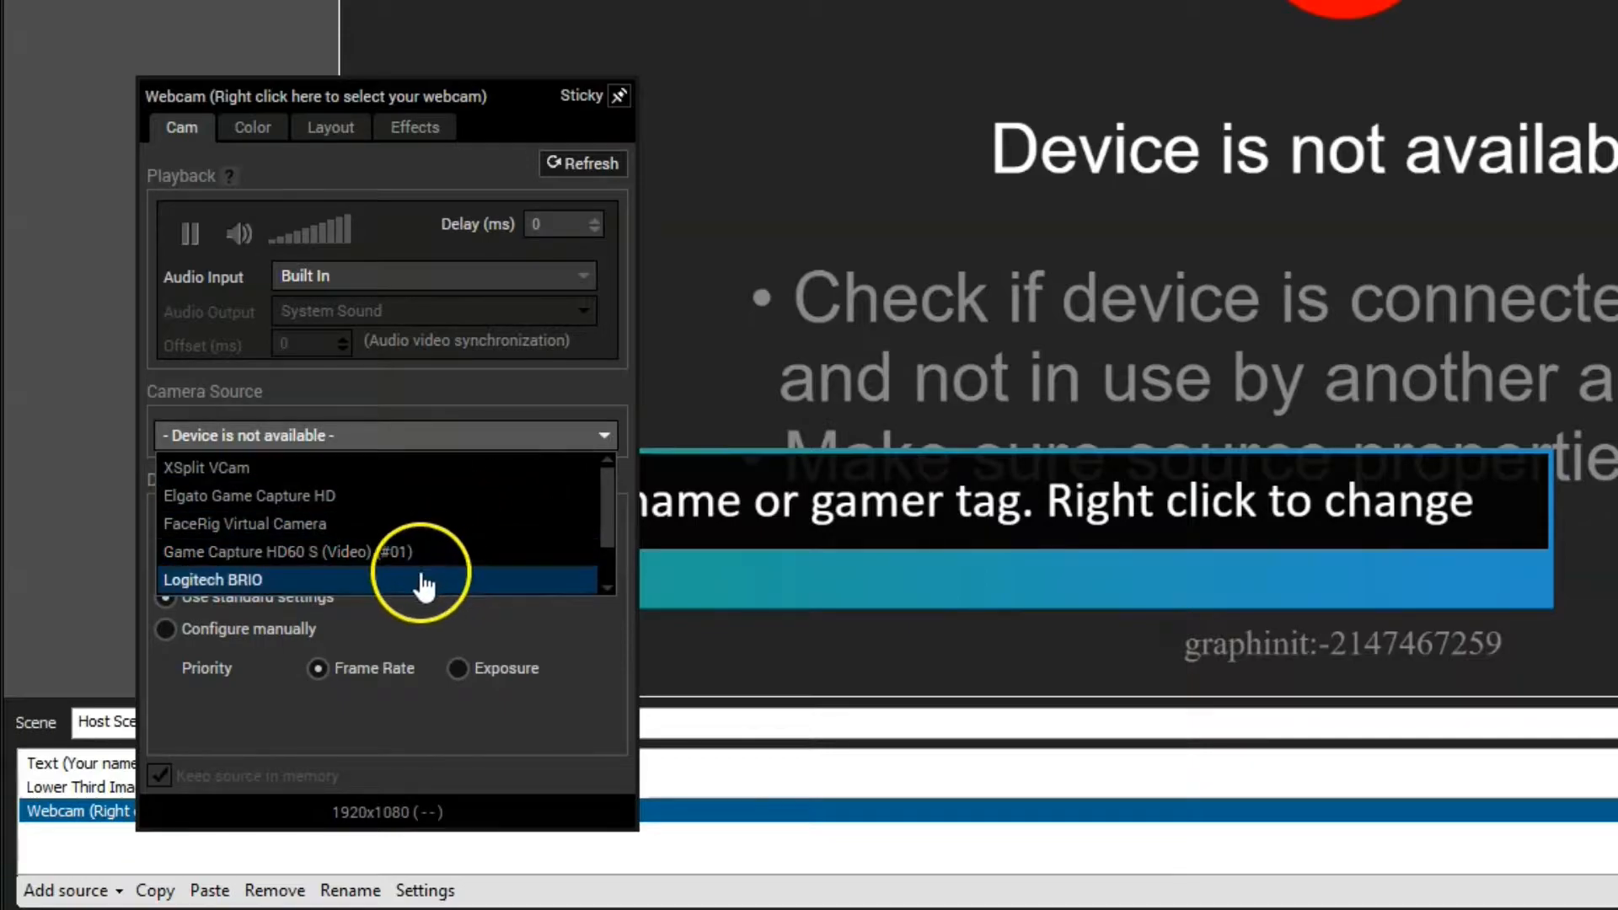
{"action": "left_click", "coordinate": [212, 579]}
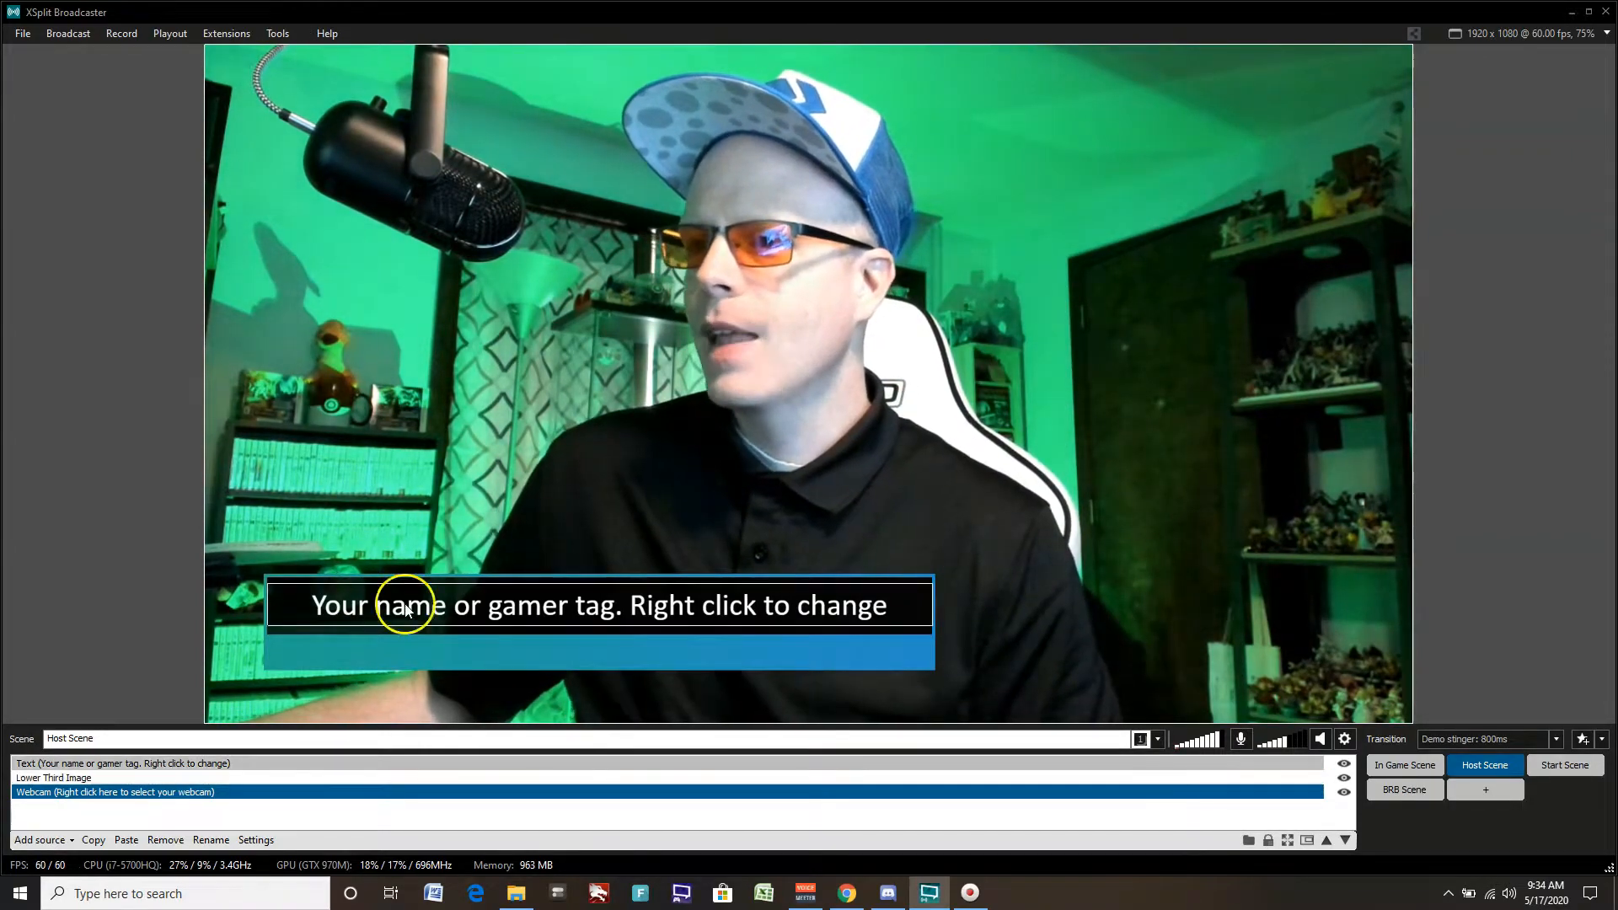
Step: Set the Host Scene lower-third text to 'Nintendo Chit Chat hosted by Eddy Ray'
{"action": "right_click", "coordinate": [405, 605]}
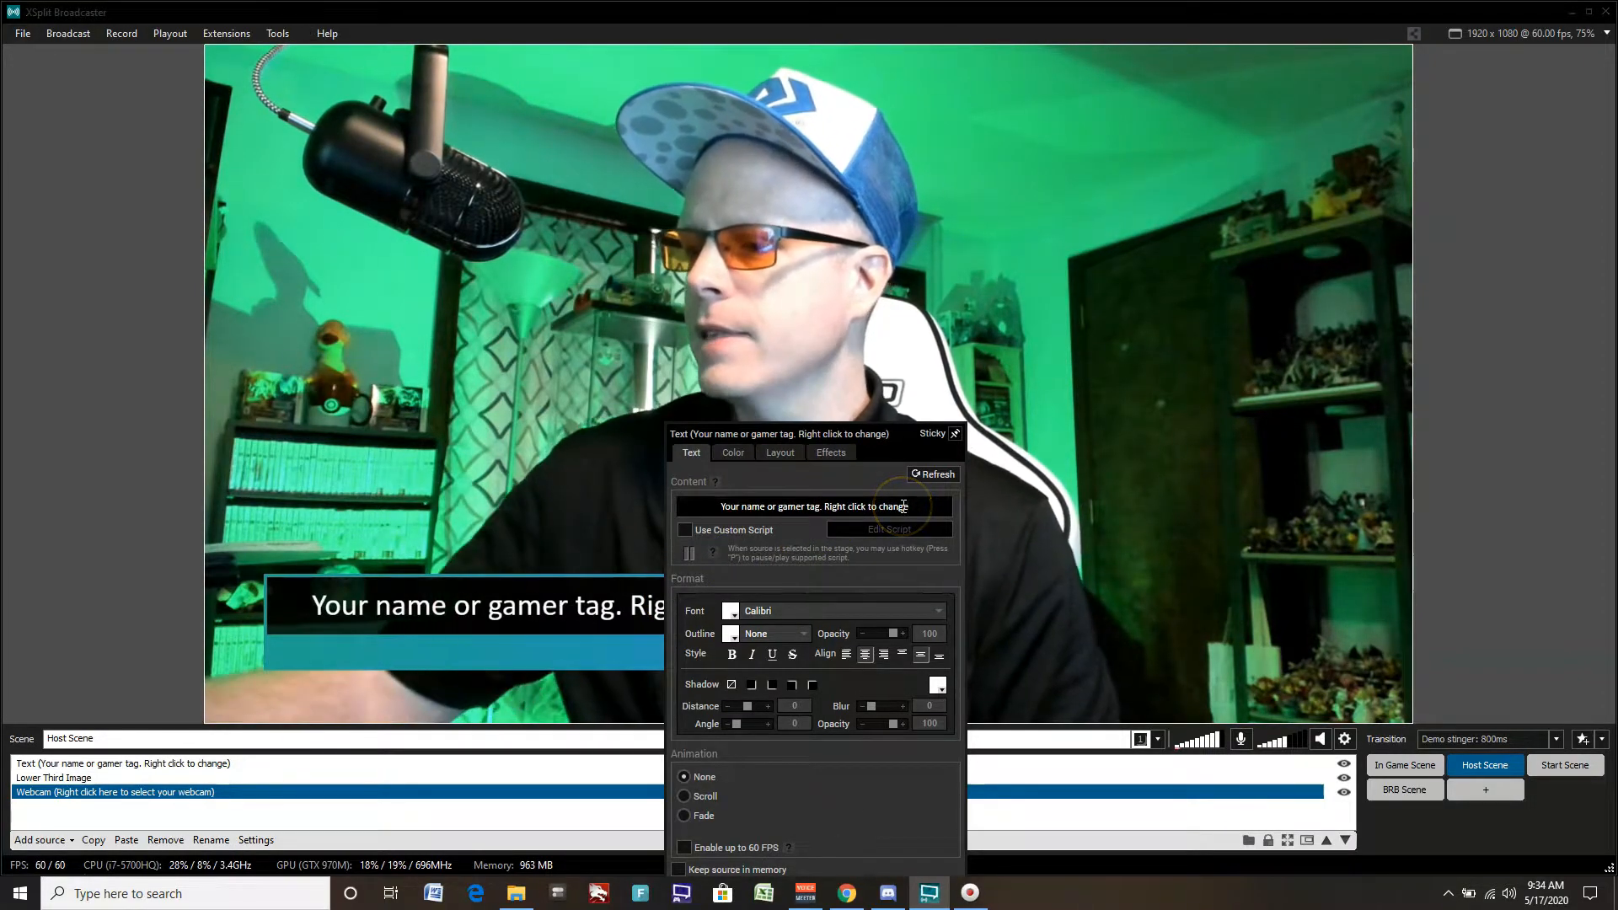
{"action": "type", "text": "Nintendo Chit"}
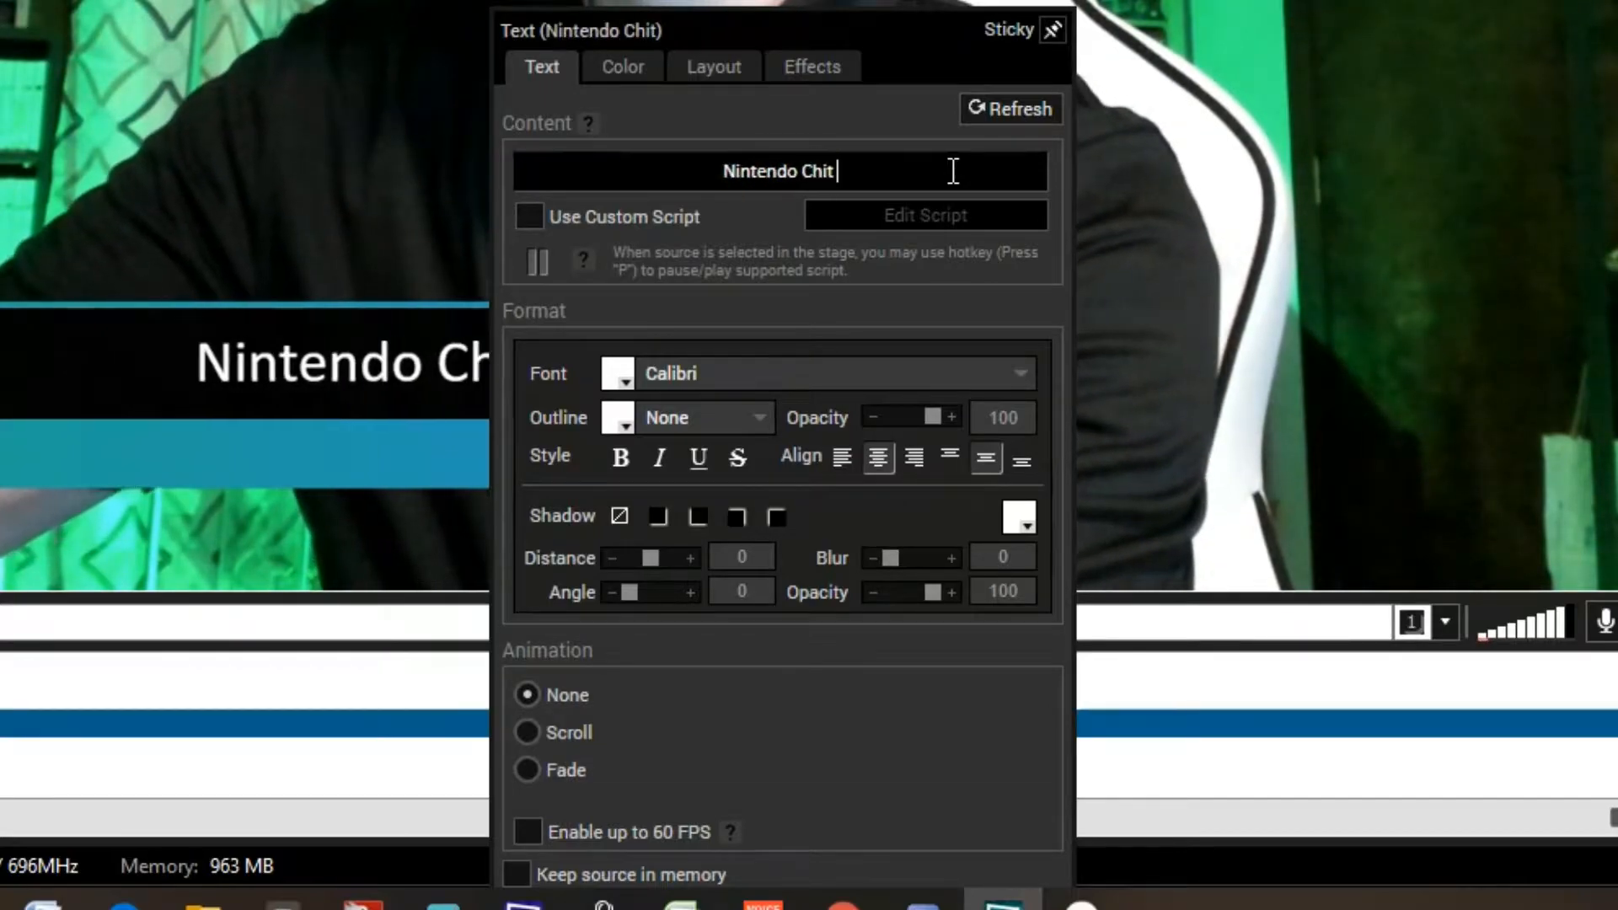
{"action": "type", "text": "Chat hosted by Eddy"}
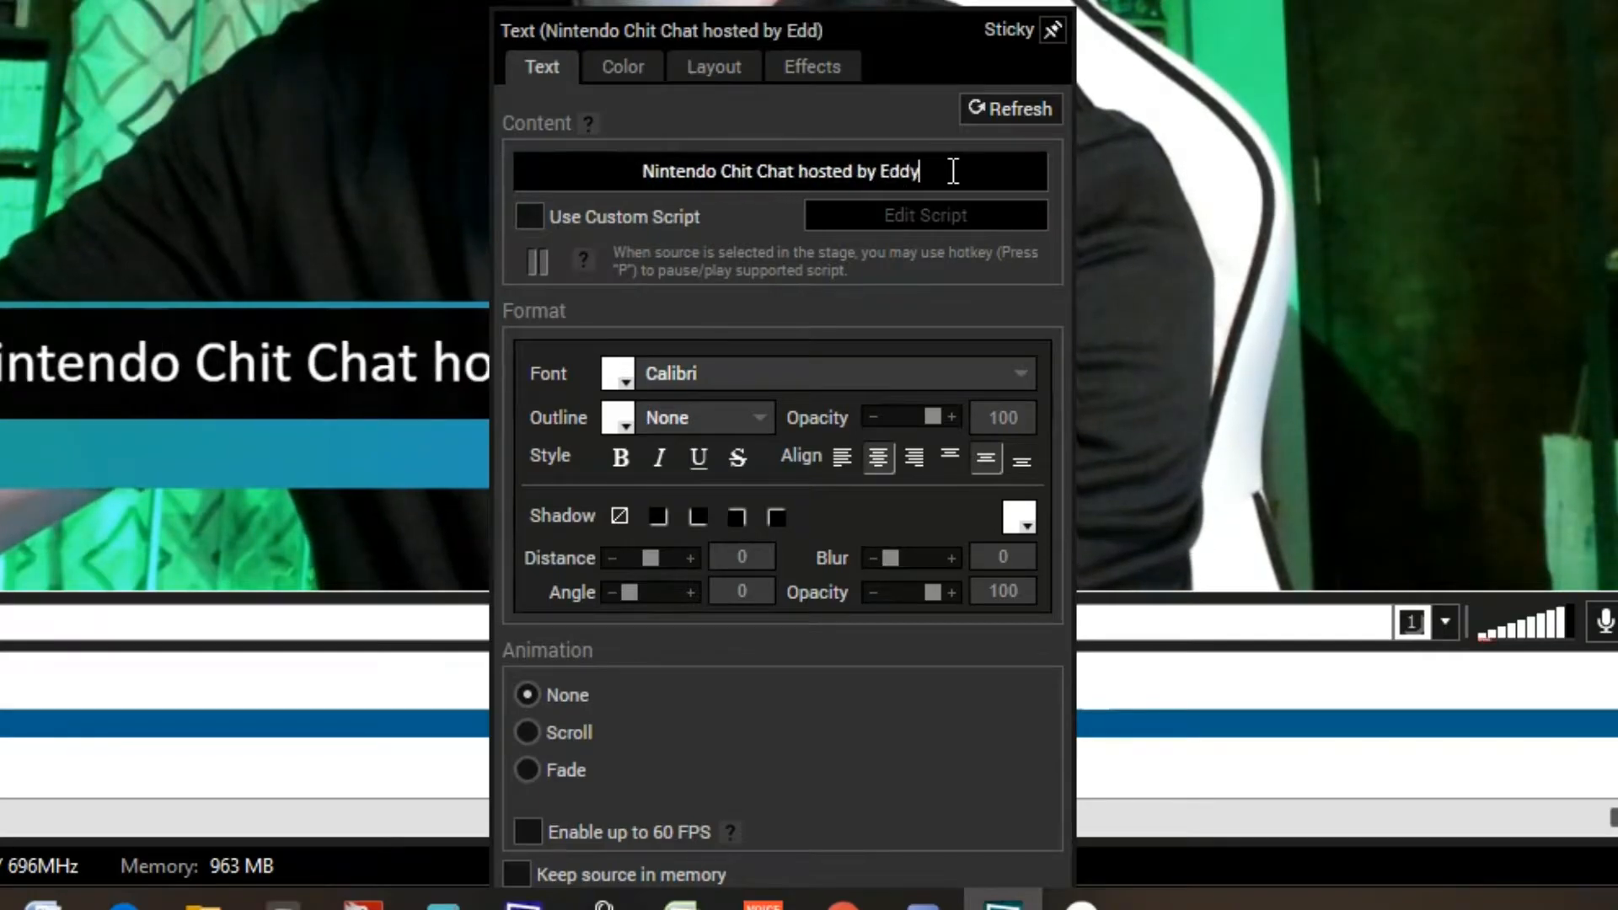
{"action": "type", "text": "Ray"}
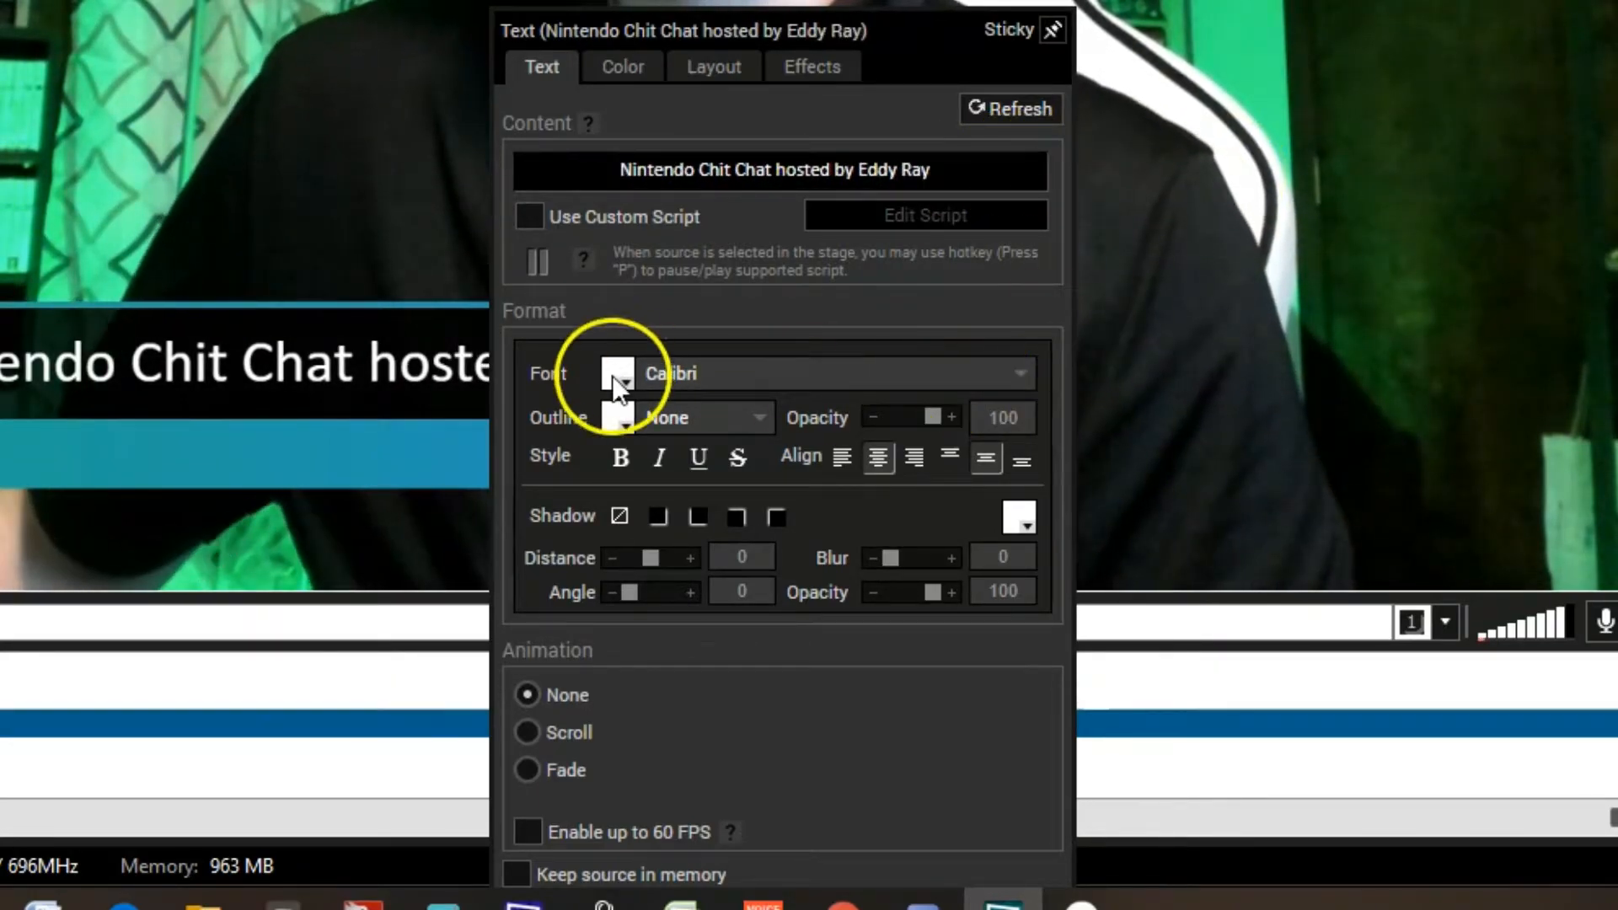
{"action": "mouse_move", "coordinate": [619, 448]}
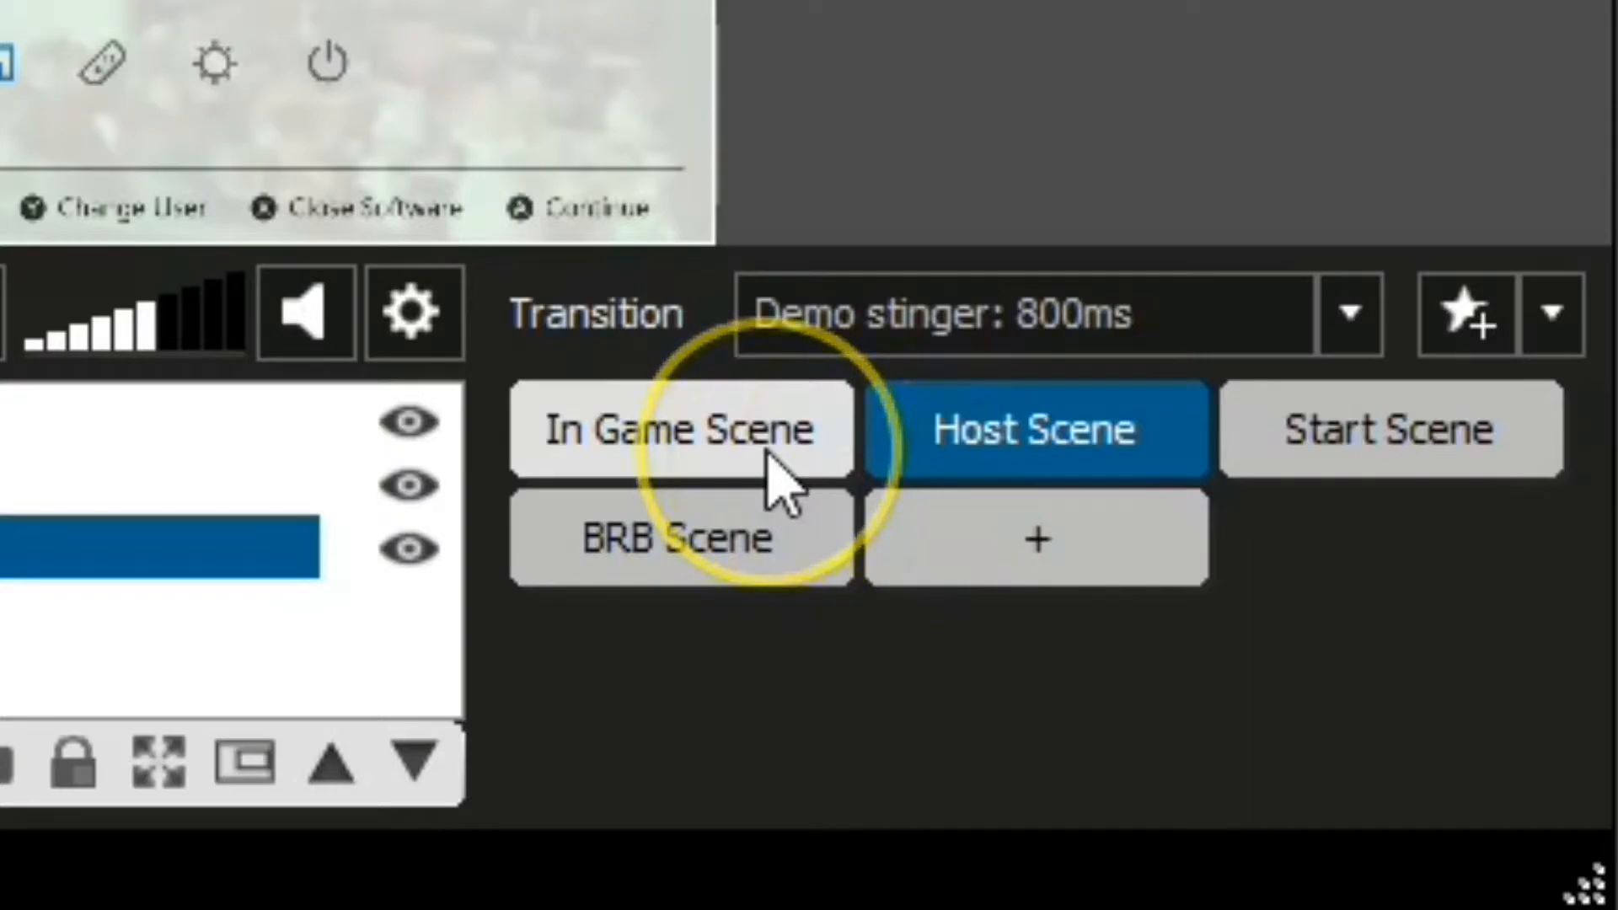
Step: Switch between In Game Scene and Host Scene to preview the Demo stinger transition, ending on Host Scene
{"action": "left_click", "coordinate": [678, 430]}
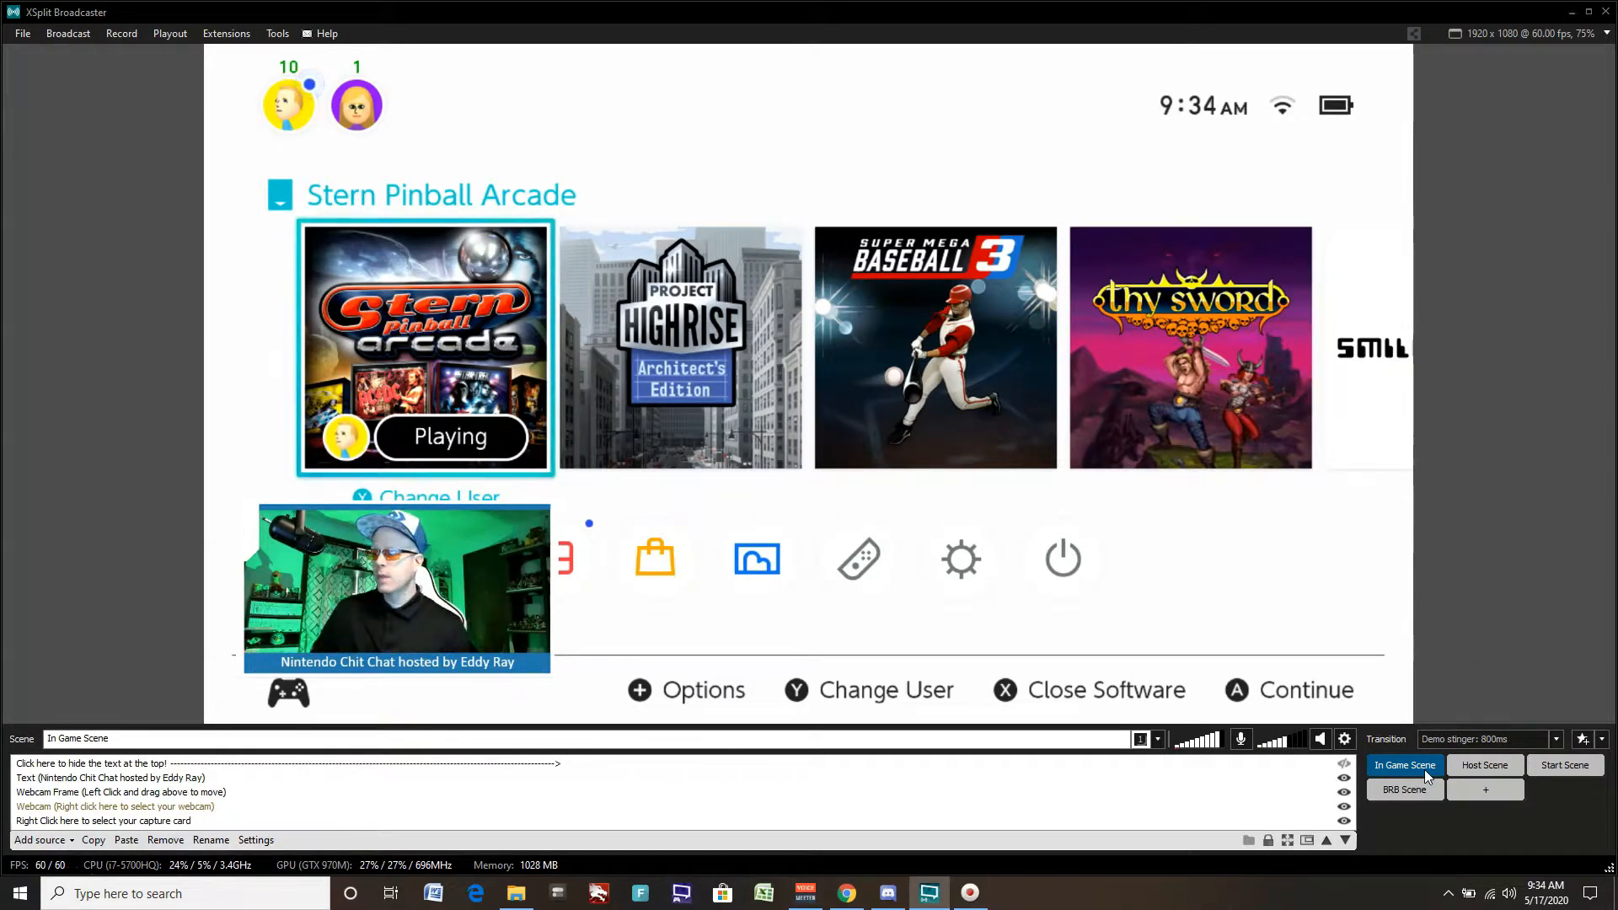
{"action": "left_click", "coordinate": [1485, 765]}
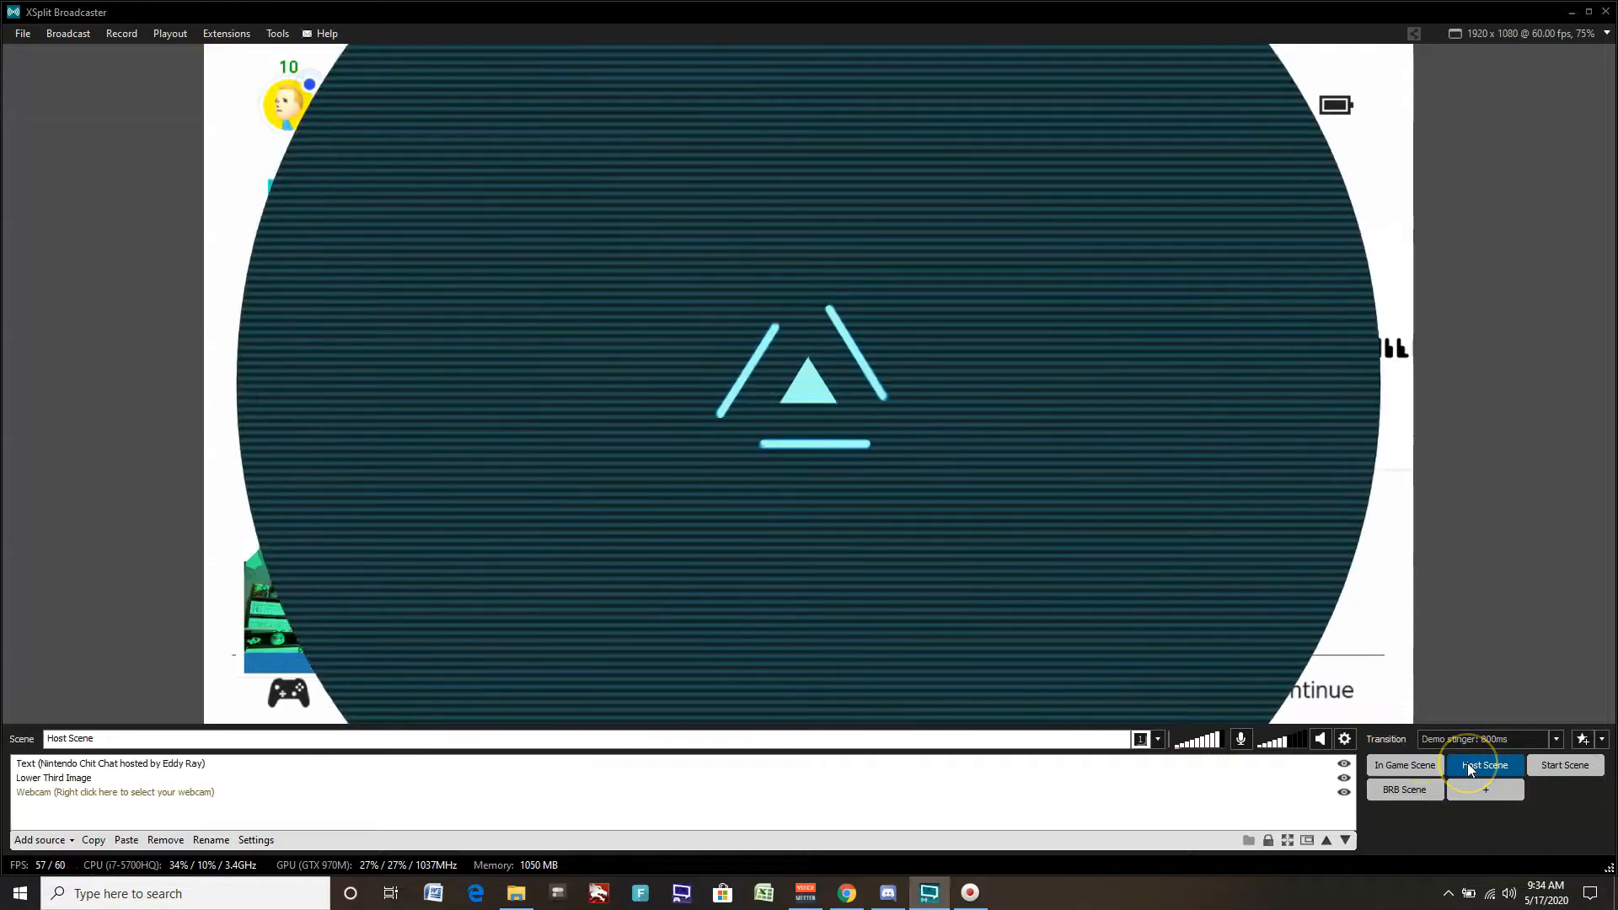
{"action": "left_click", "coordinate": [1485, 765]}
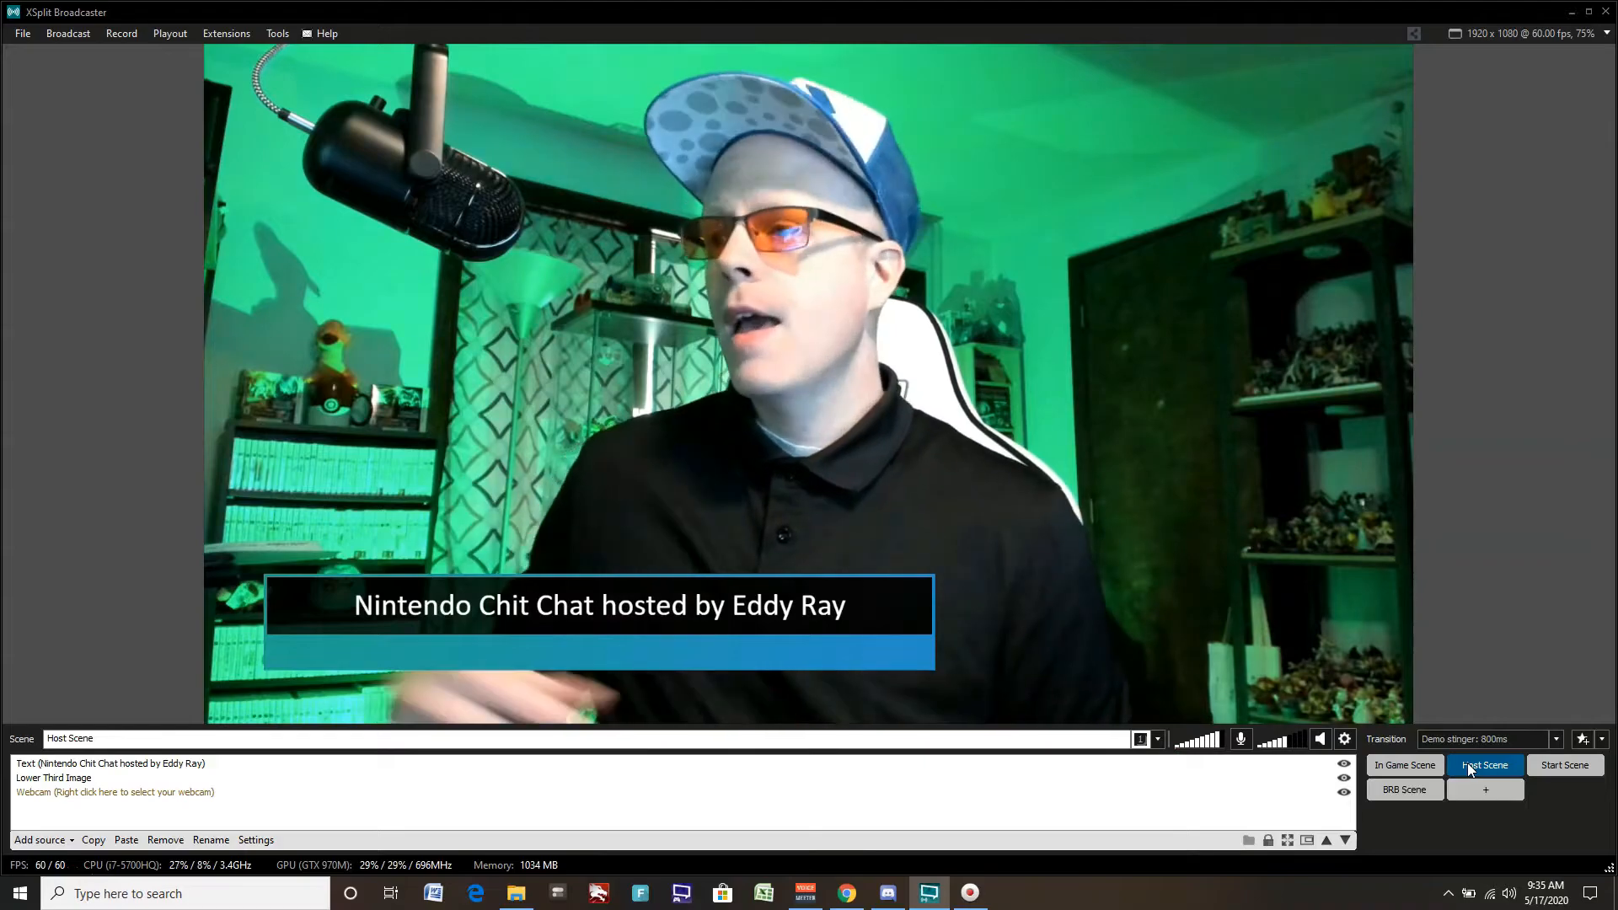
{"action": "left_click", "coordinate": [1406, 765]}
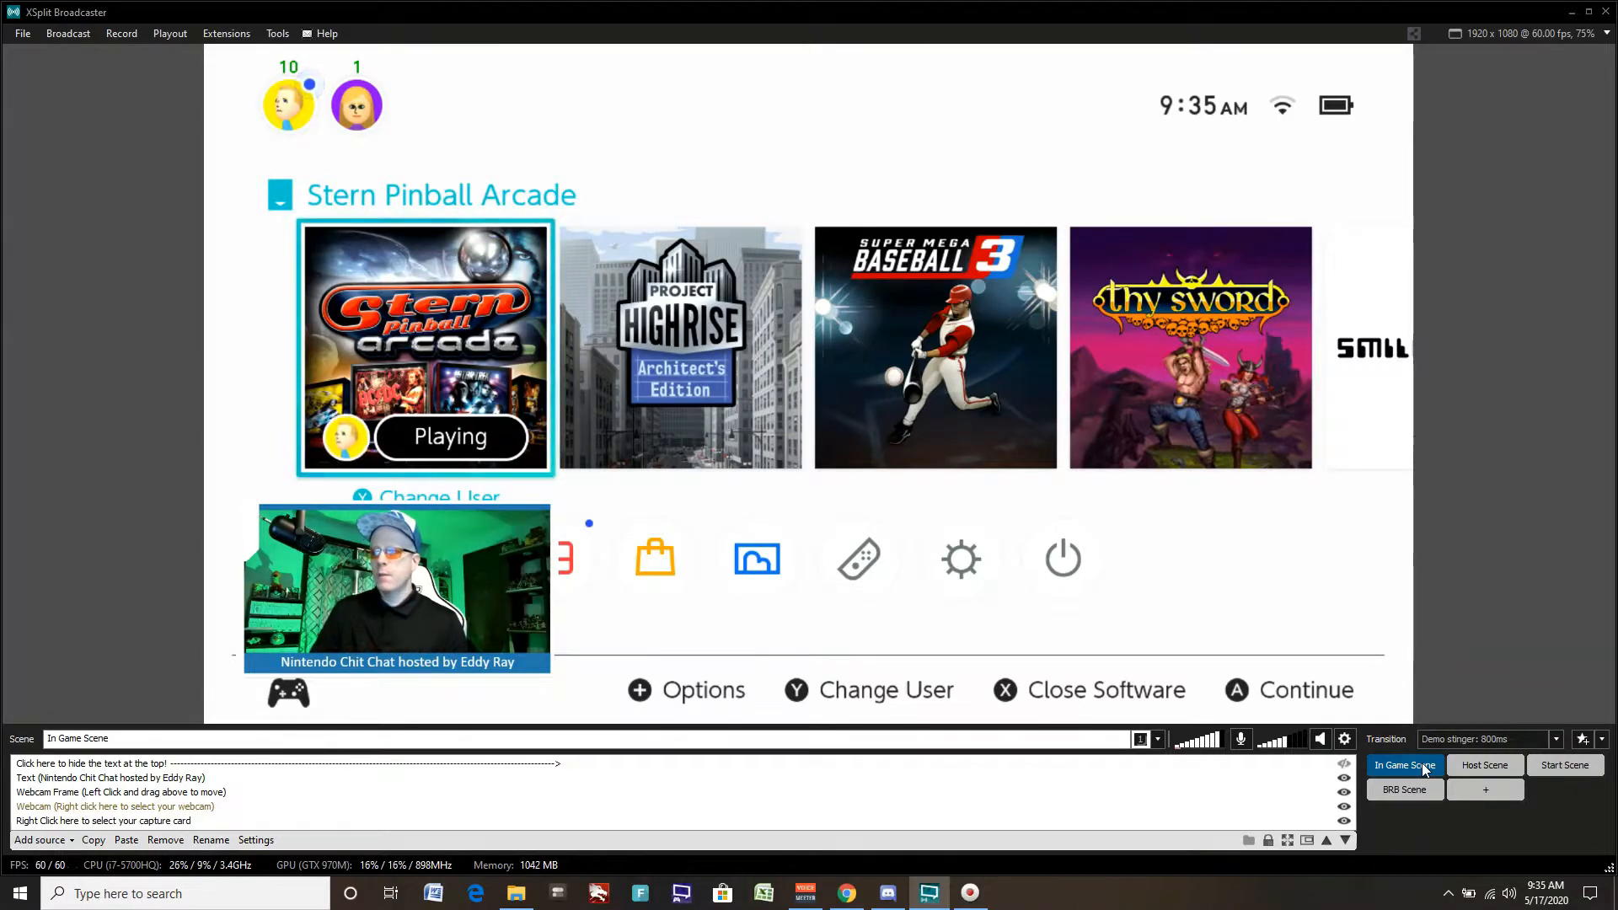
{"action": "left_click", "coordinate": [1485, 765]}
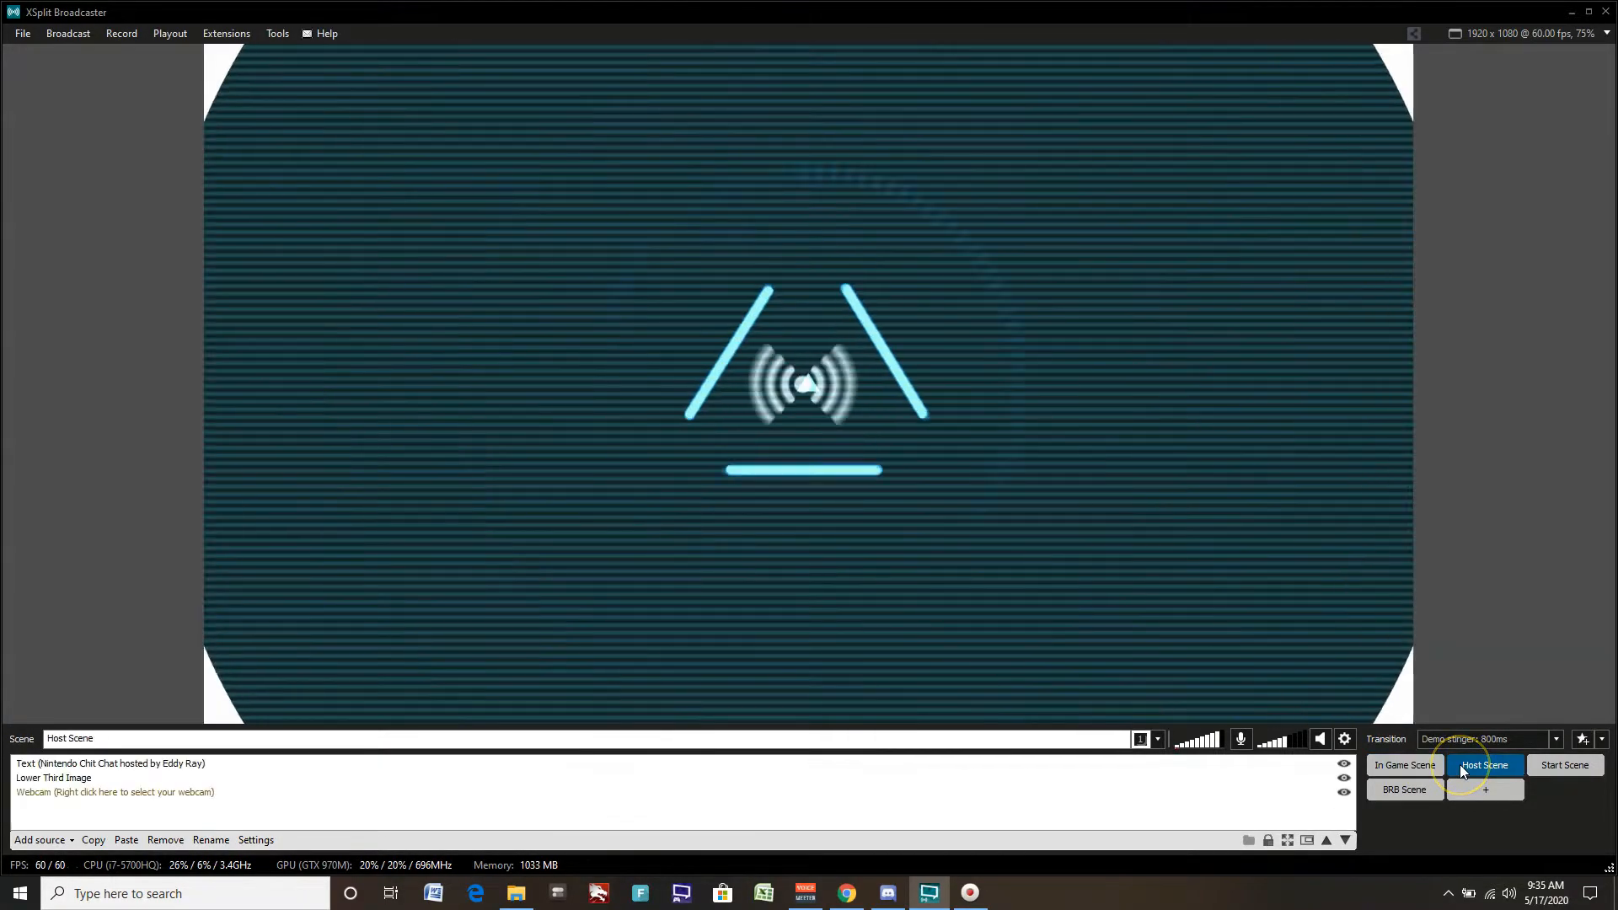
{"action": "left_click", "coordinate": [1485, 765]}
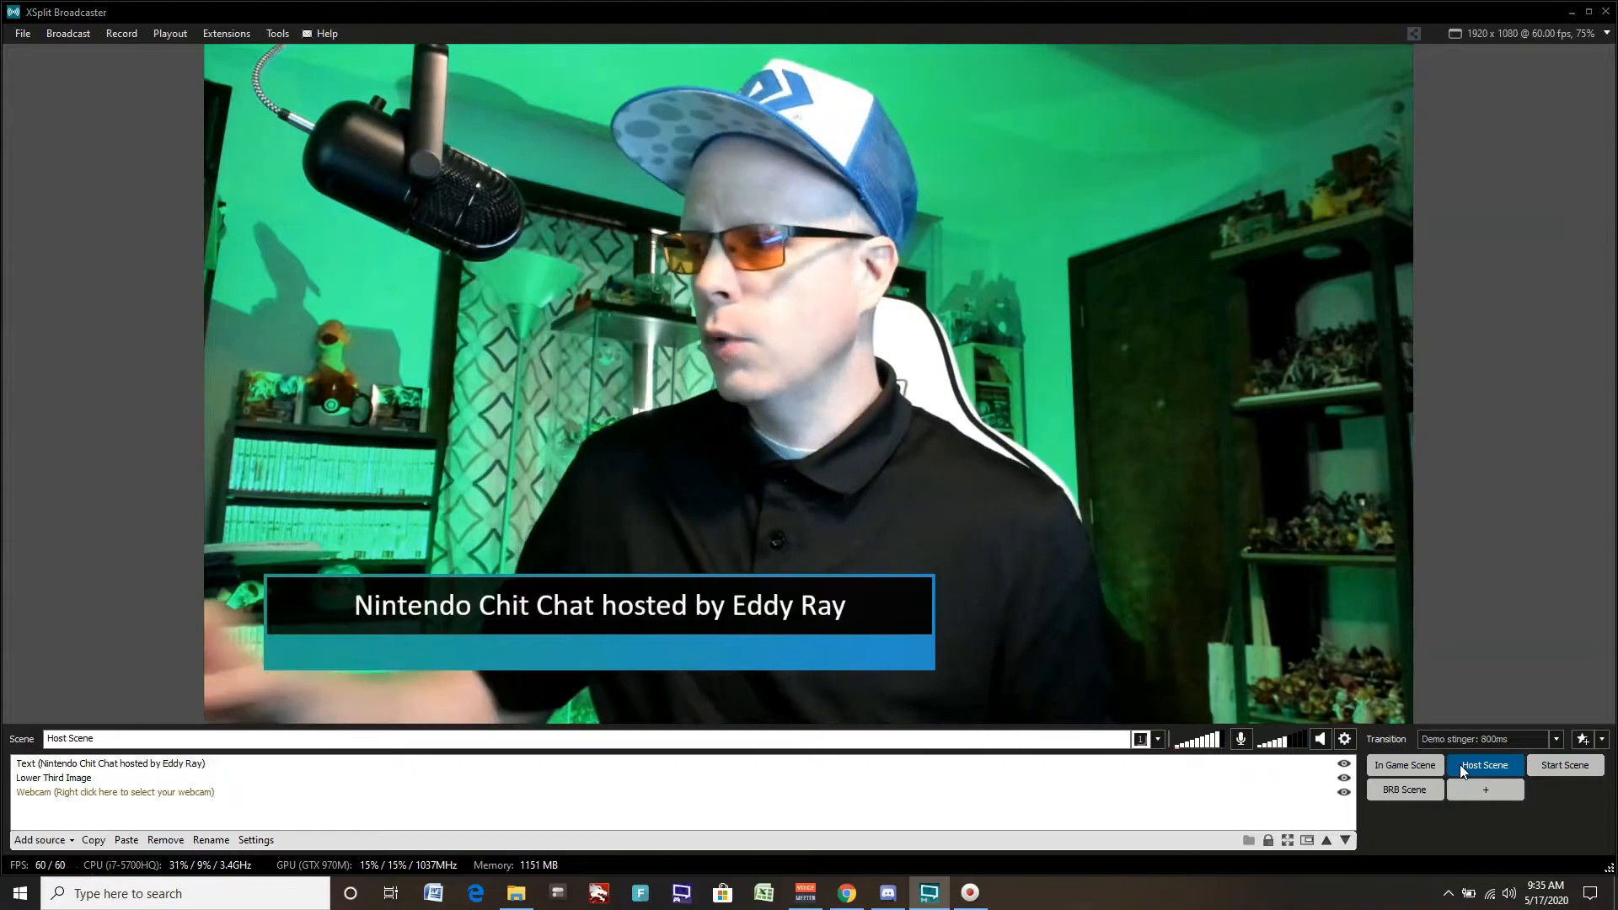
{"action": "mouse_move", "coordinate": [1483, 705]}
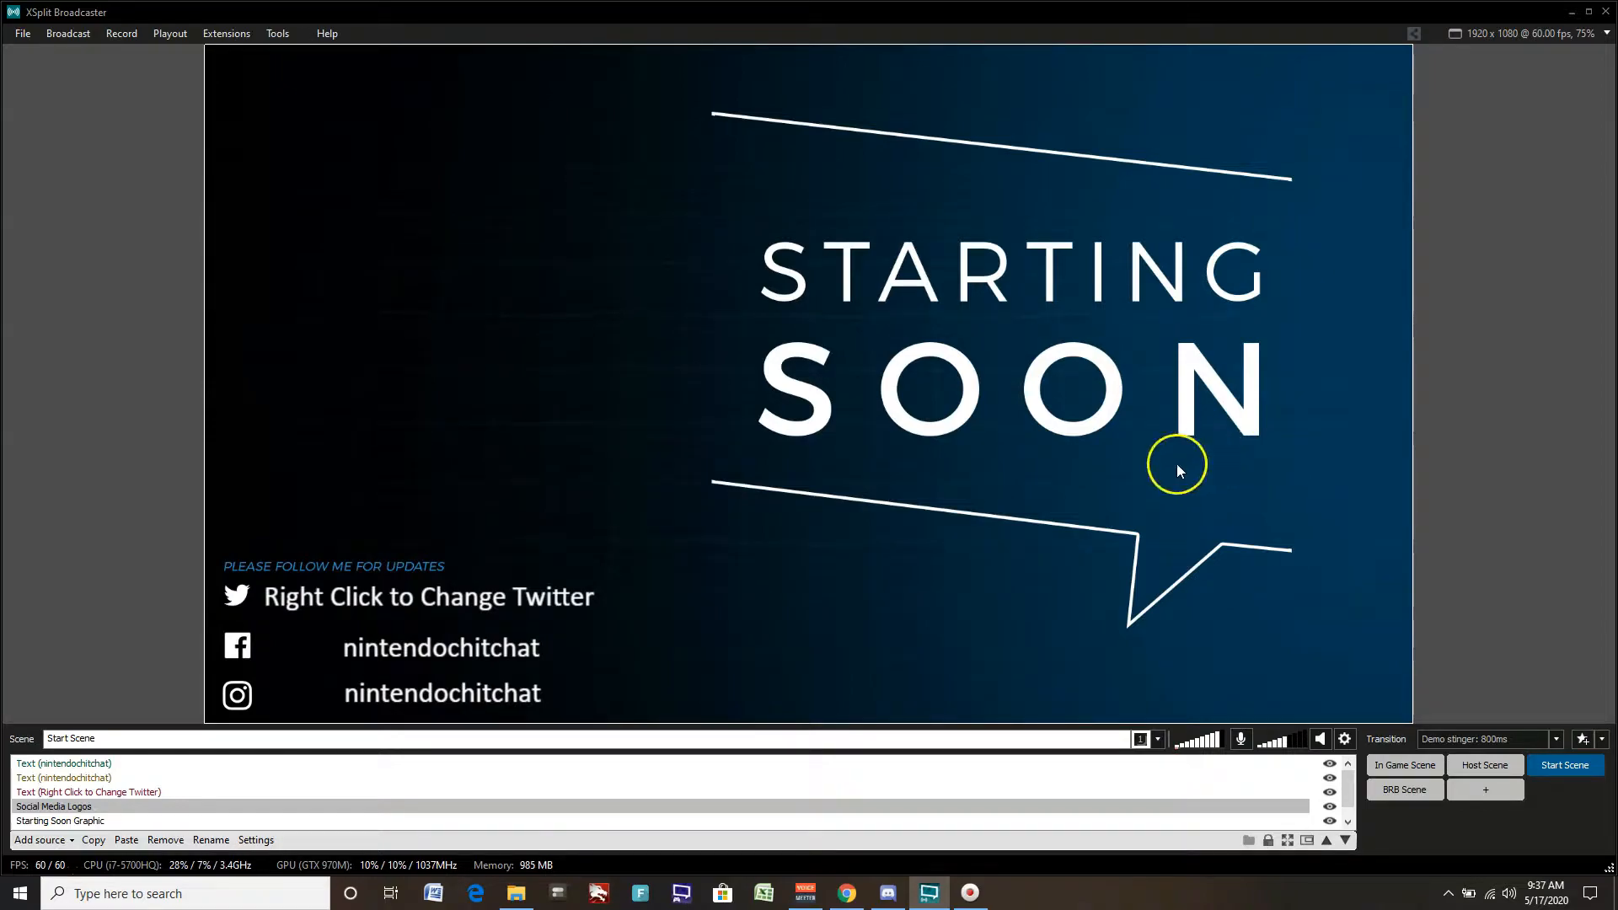
{"action": "mouse_move", "coordinate": [576, 679]}
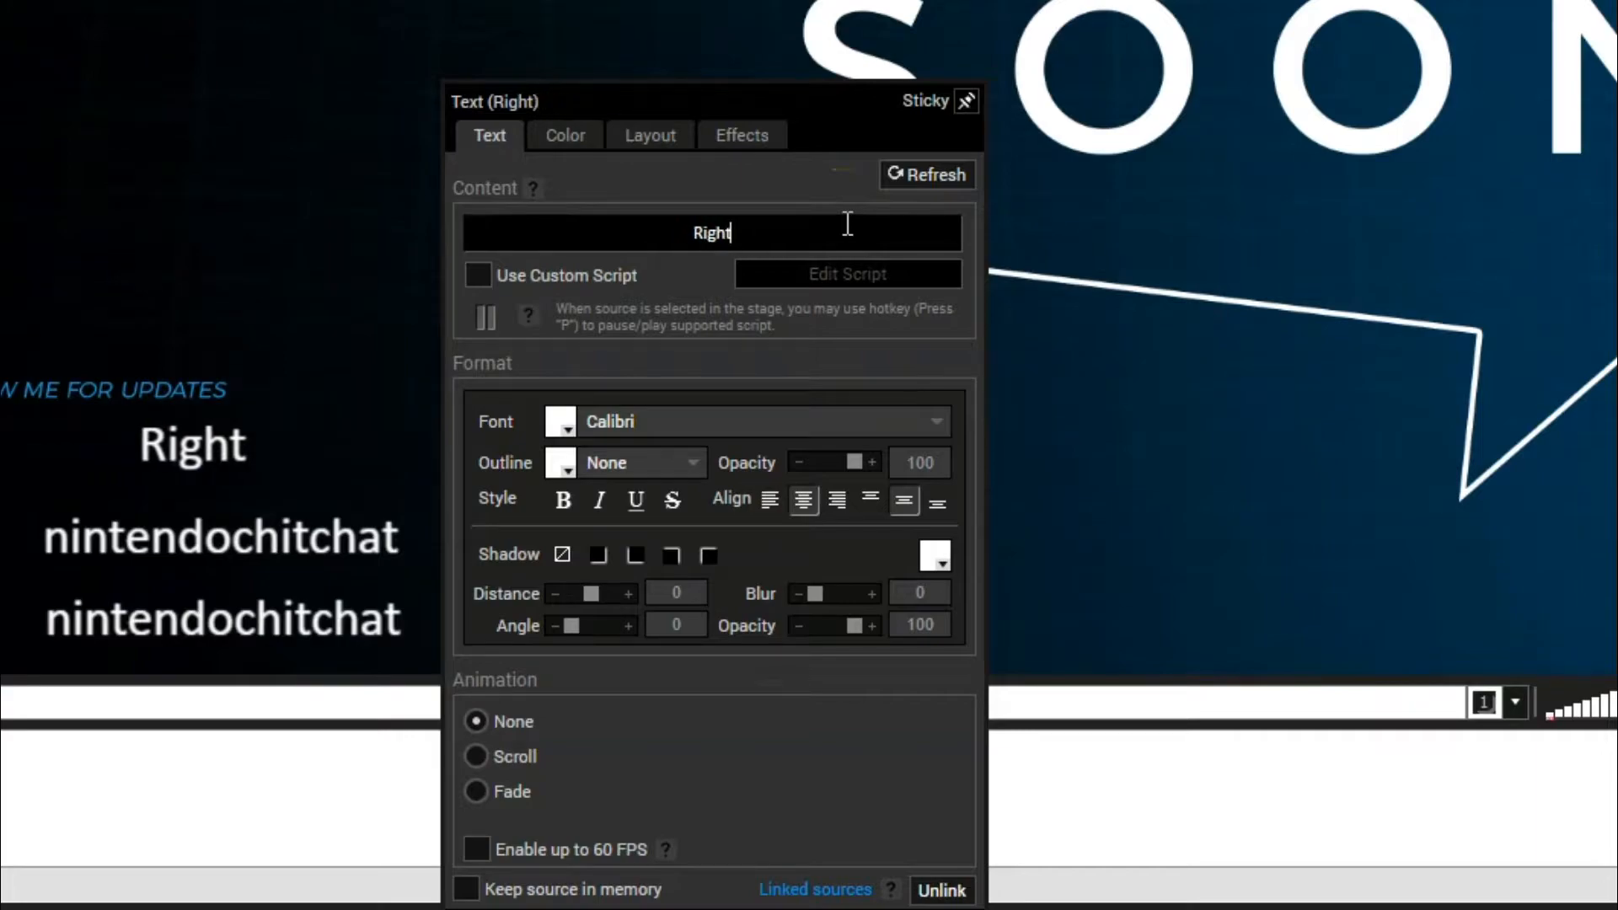
Step: Set the Start Scene's Twitter text to the handle 'nintendochtchat'
{"action": "type", "text": "nin"}
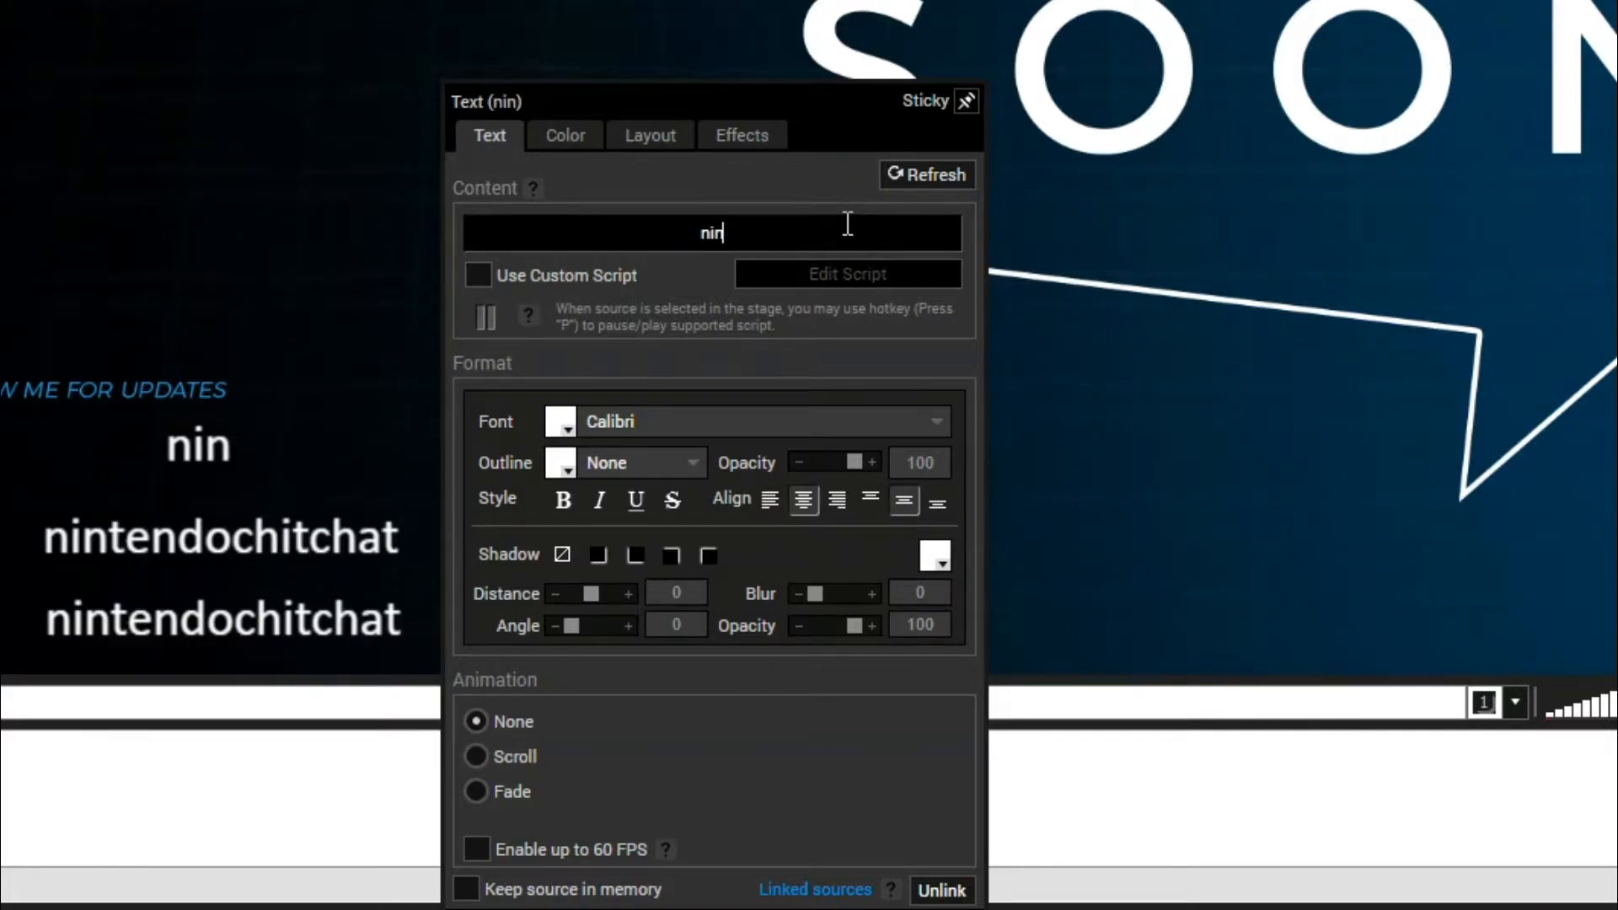
{"action": "type", "text": "tendoch"}
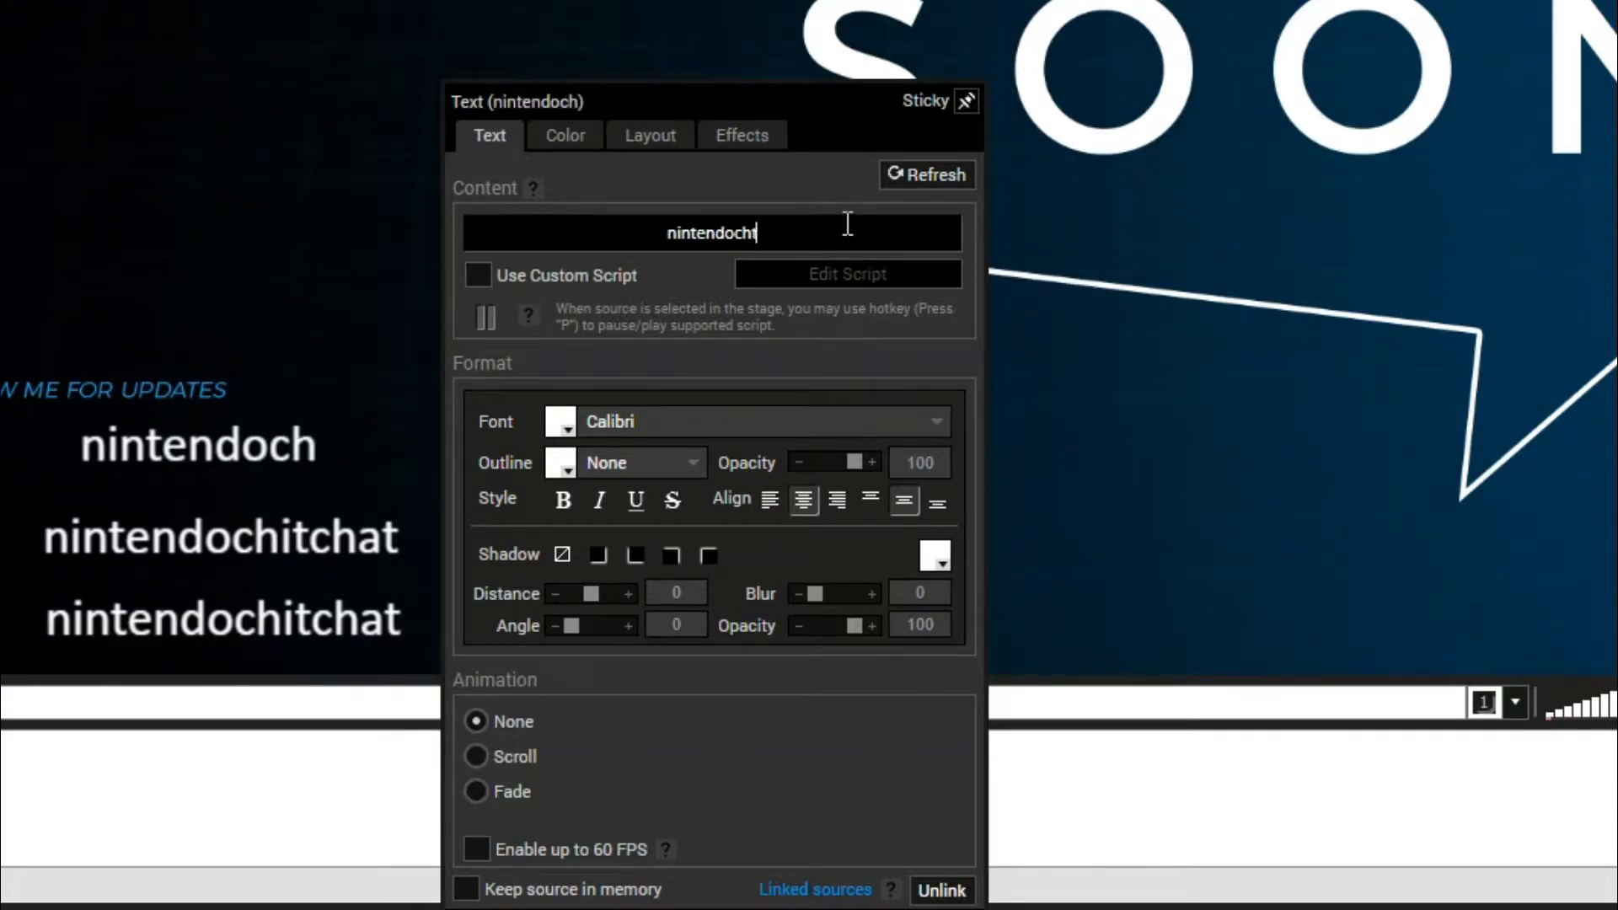
{"action": "type", "text": "tchat"}
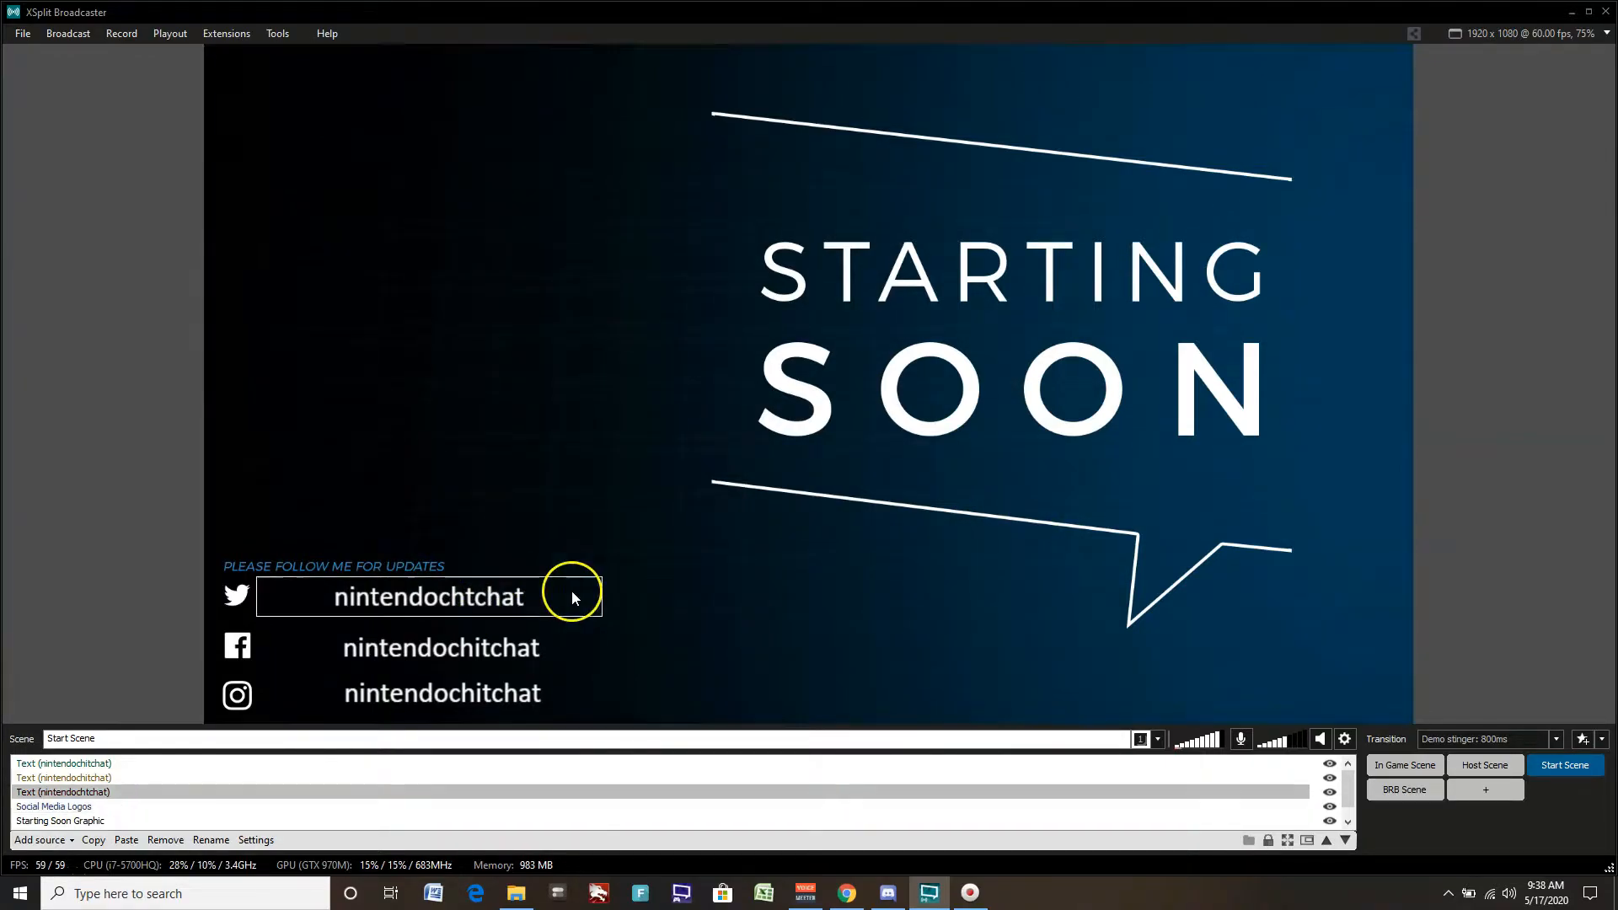
{"action": "mouse_move", "coordinate": [506, 580]}
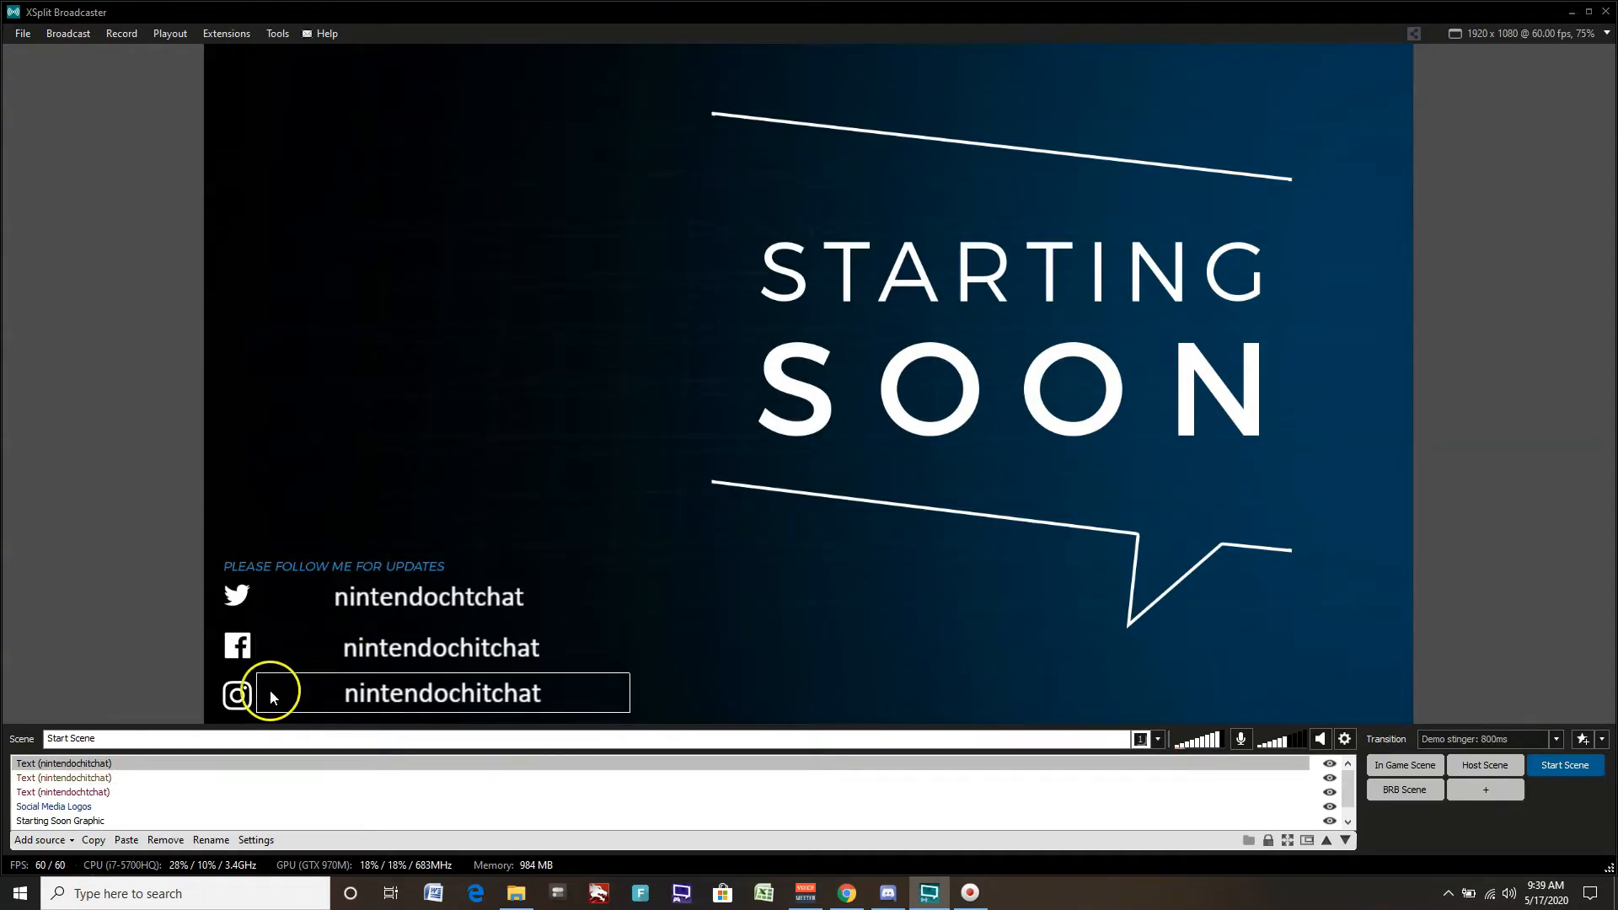
{"action": "left_click", "coordinate": [41, 839]}
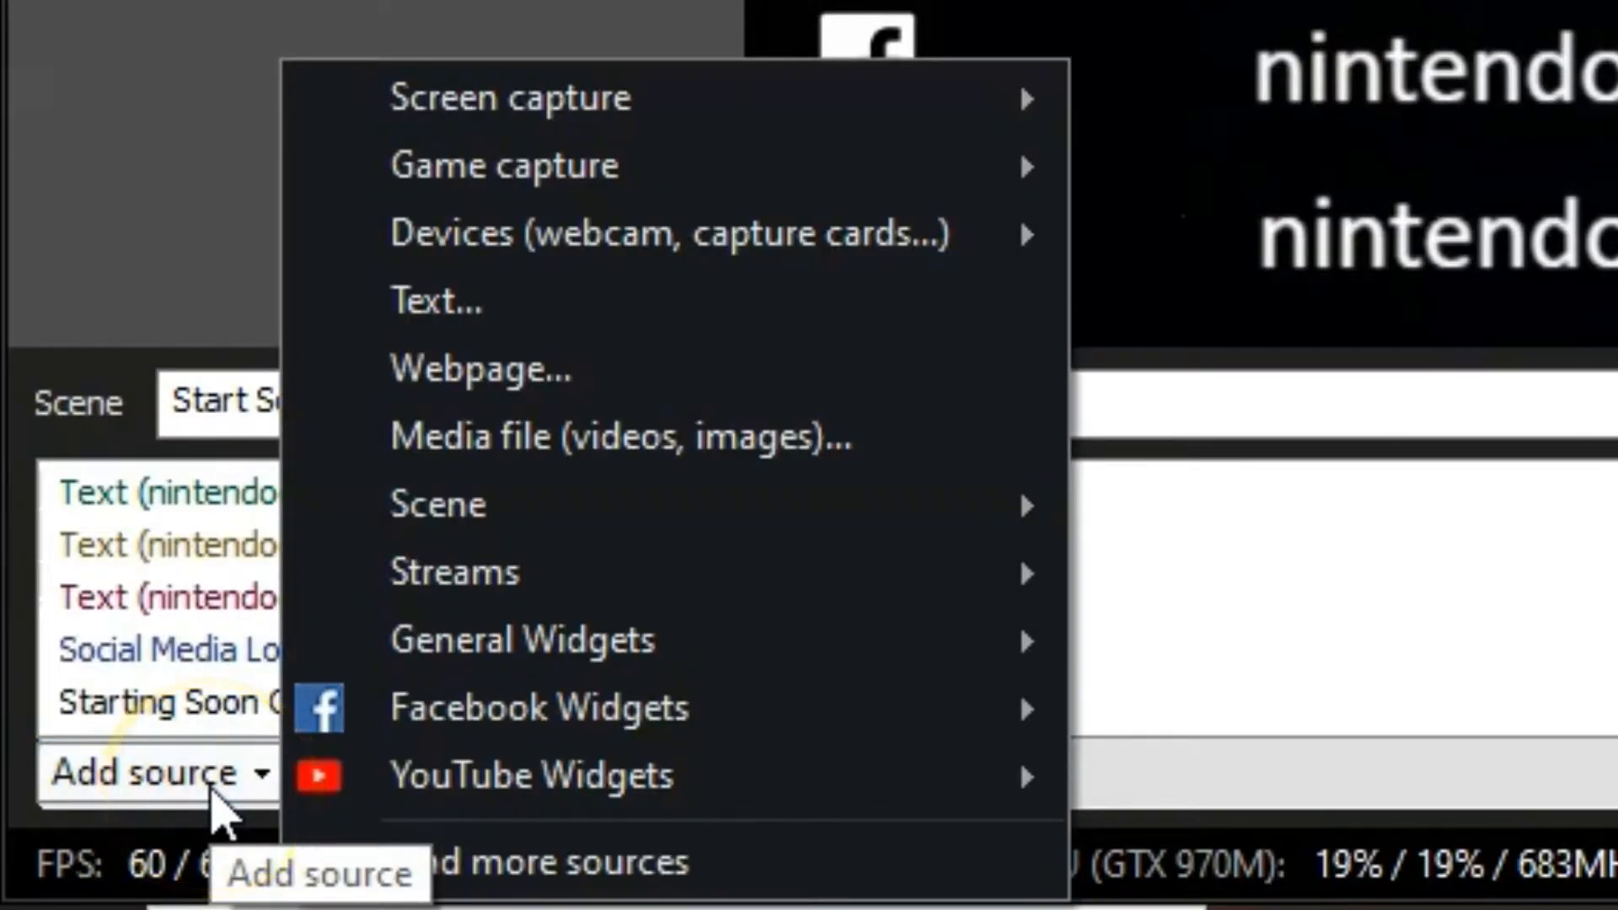
{"action": "mouse_move", "coordinate": [563, 644]}
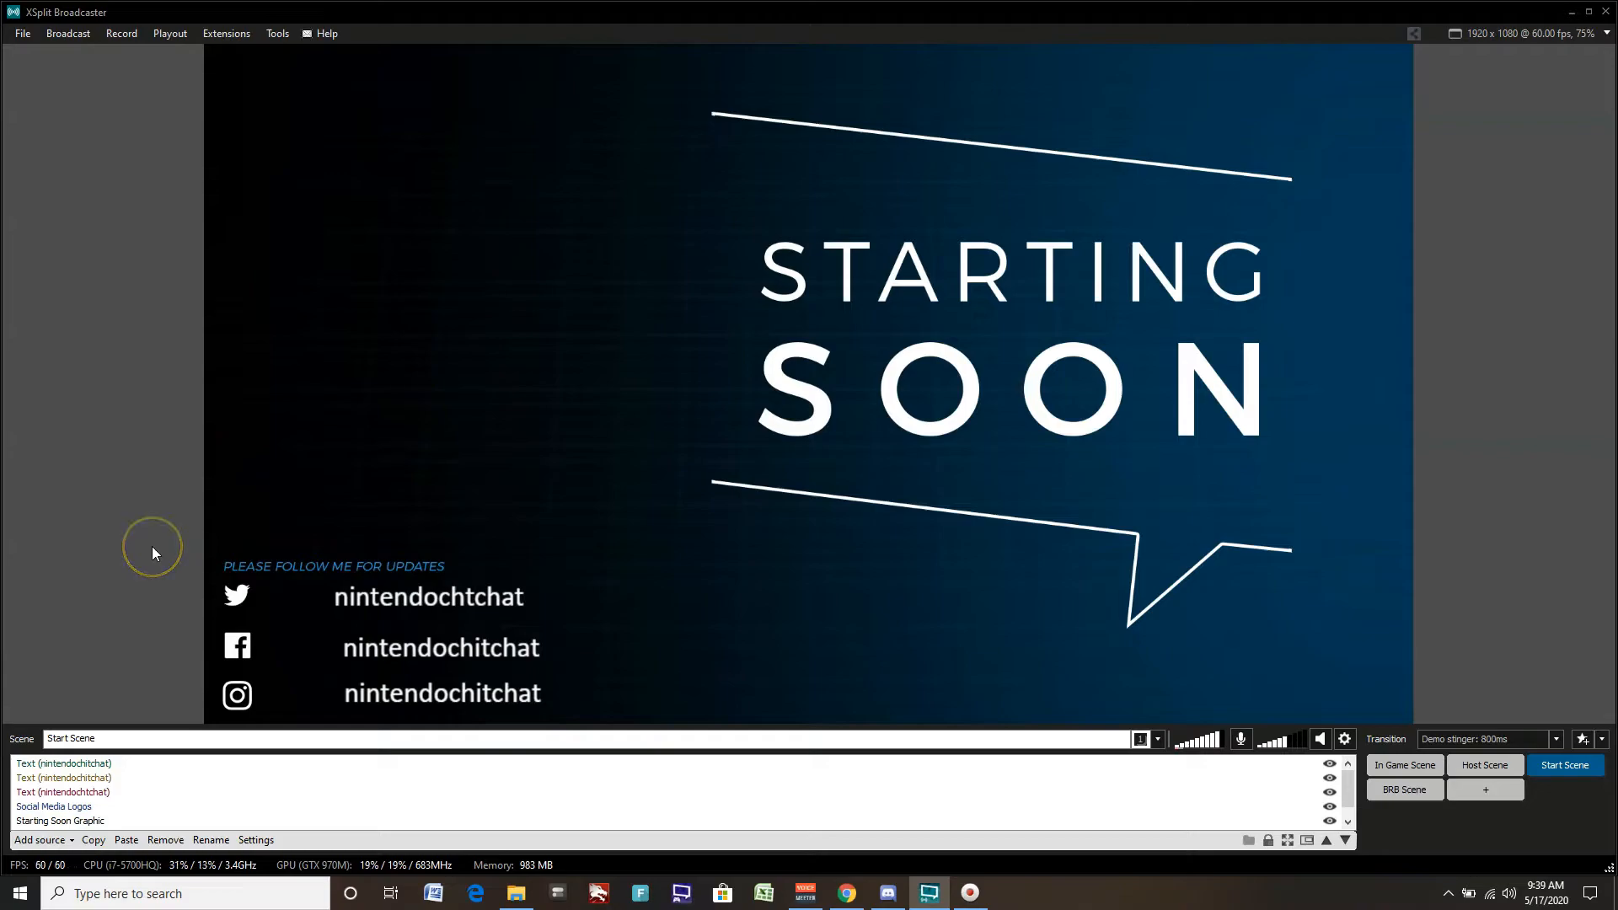
{"action": "mouse_move", "coordinate": [155, 553]}
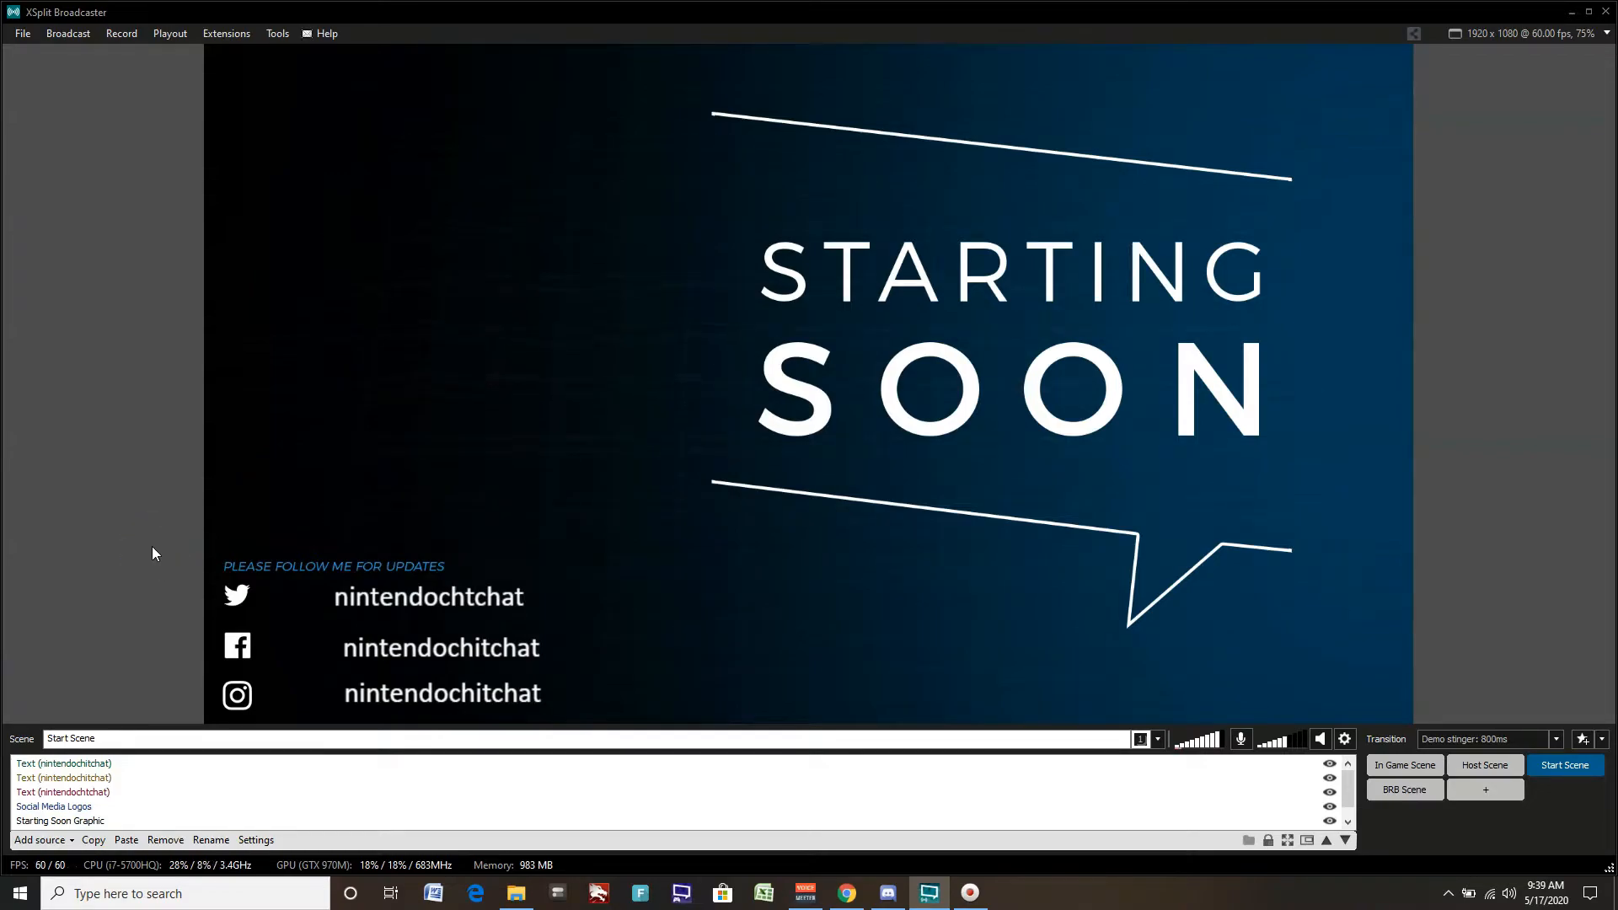
{"action": "mouse_move", "coordinate": [192, 556]}
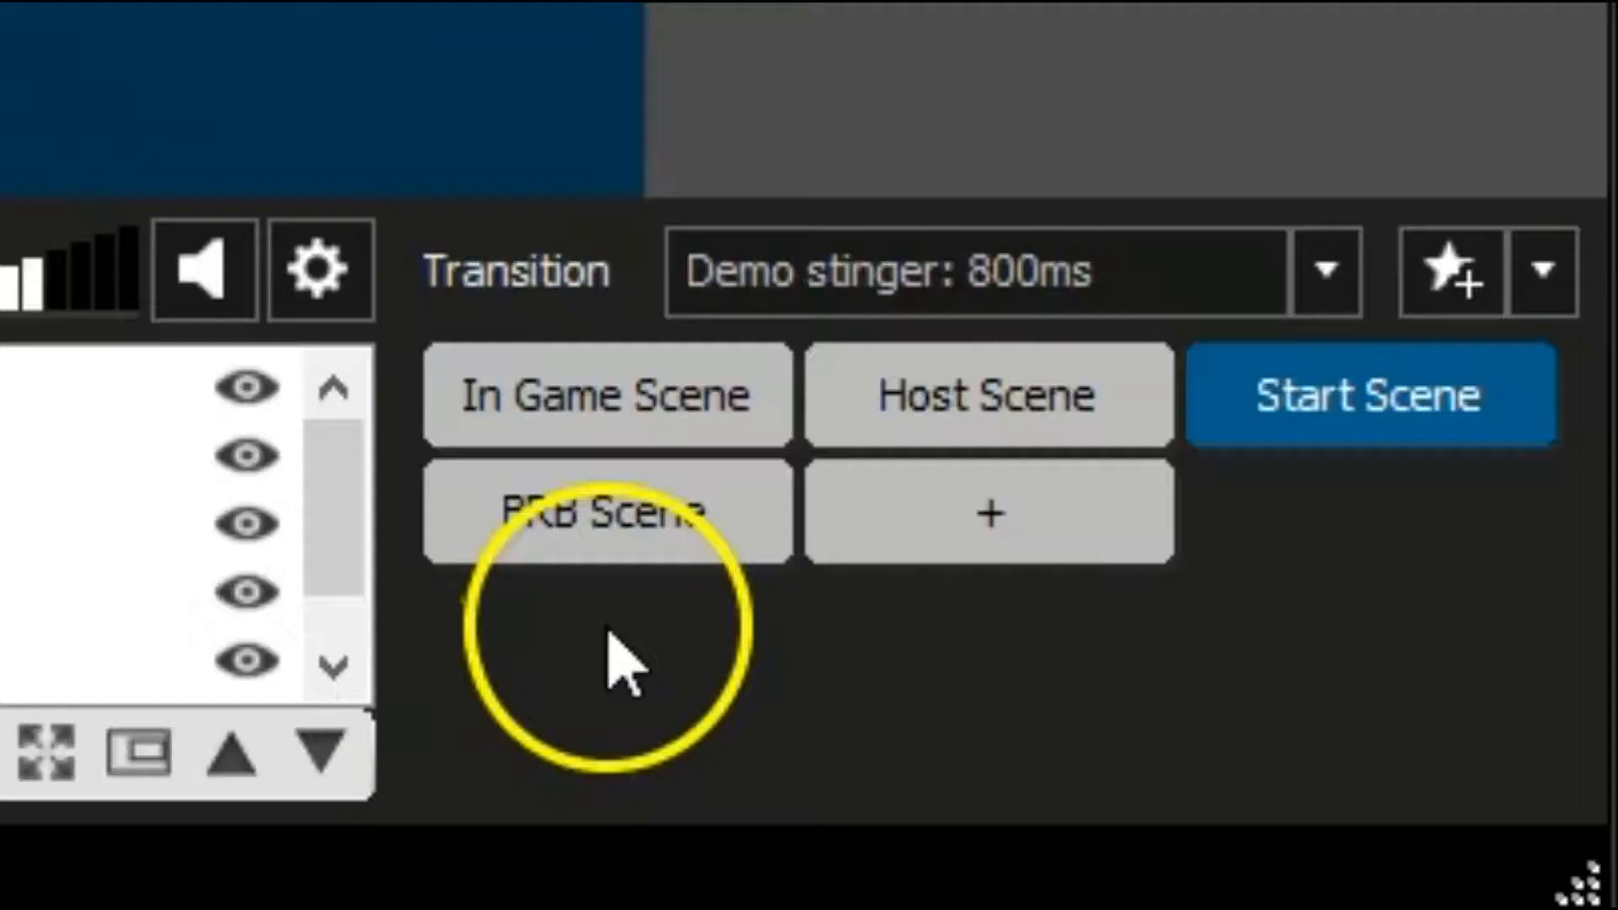
Step: Preview the BRB Scene with its Social Media Logos layer selected, then Host Scene, landing on In Game Scene
{"action": "left_click", "coordinate": [1404, 788]}
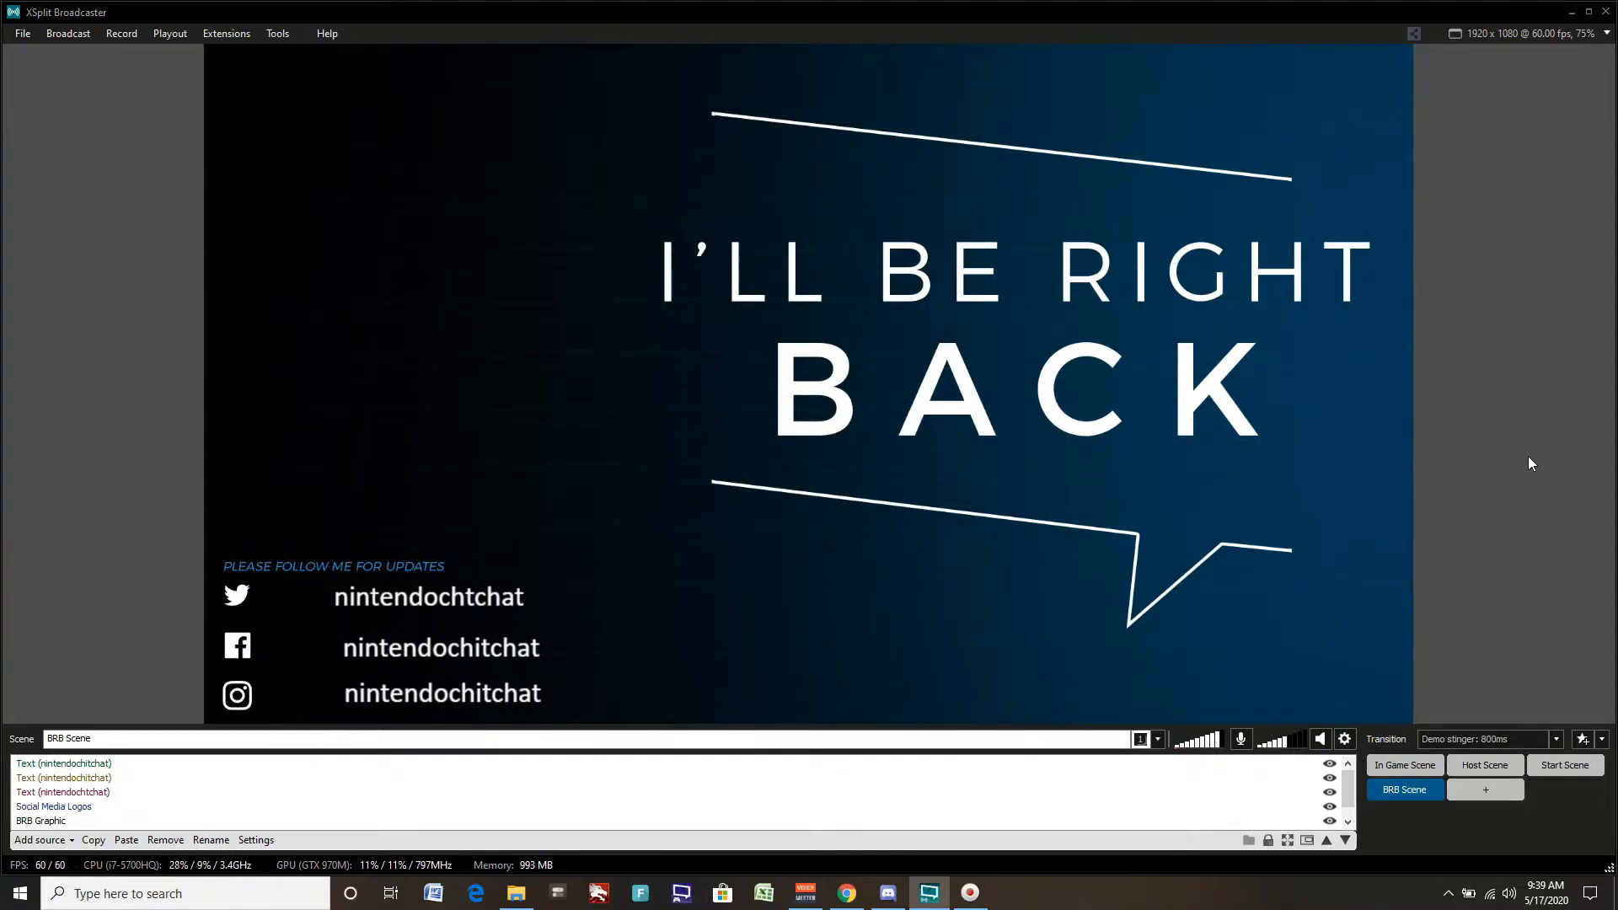
{"action": "left_click", "coordinate": [54, 806]}
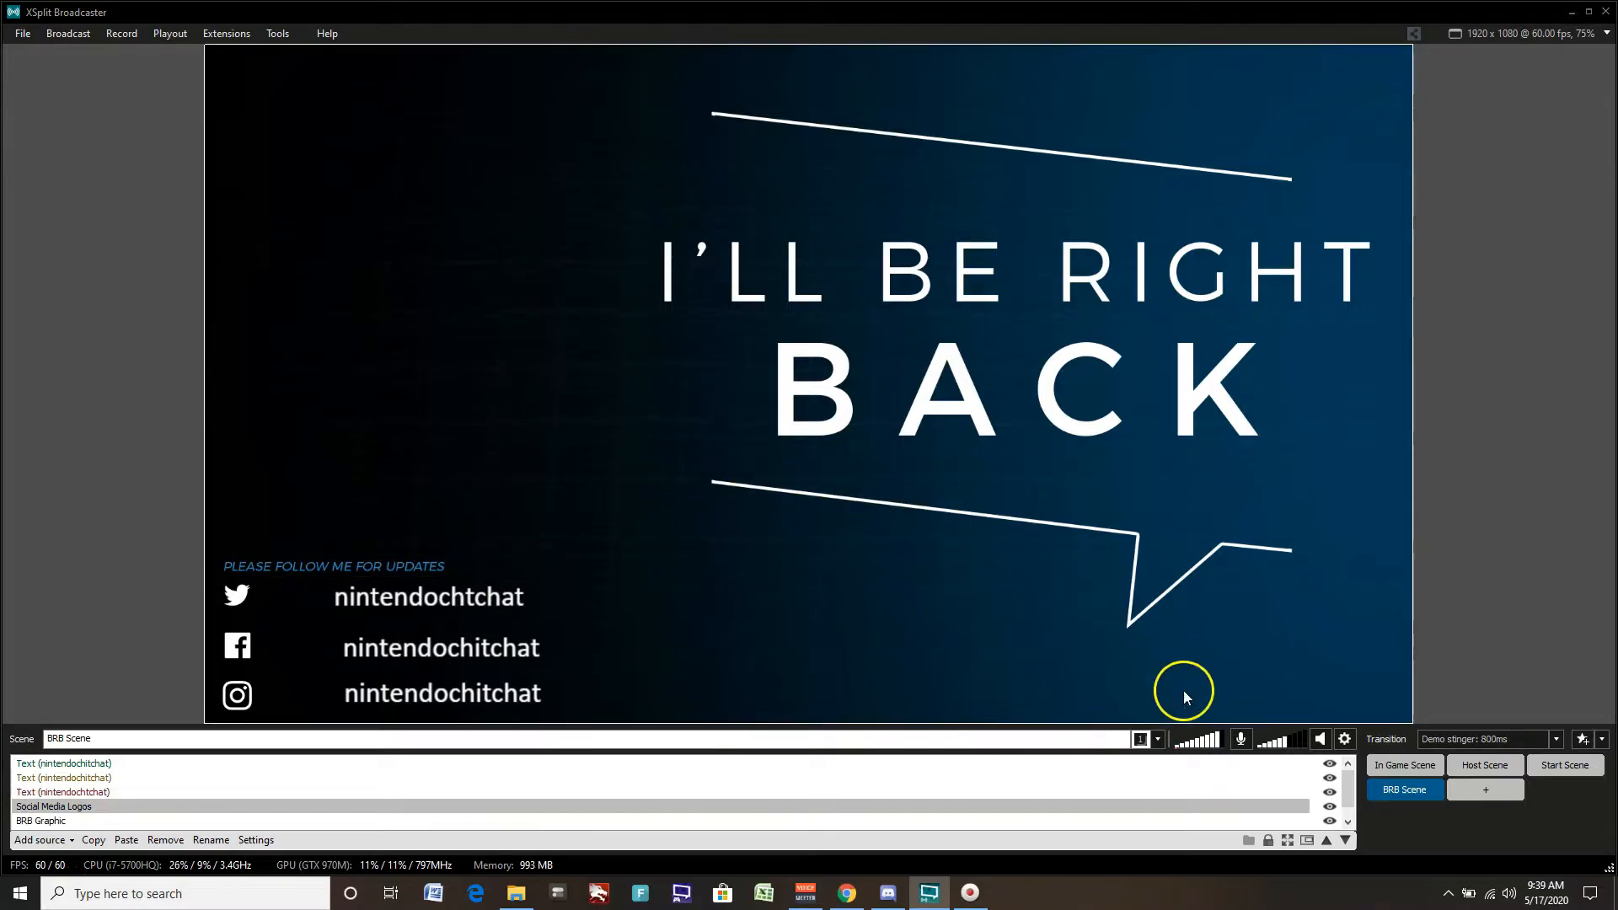
{"action": "left_click", "coordinate": [1485, 765]}
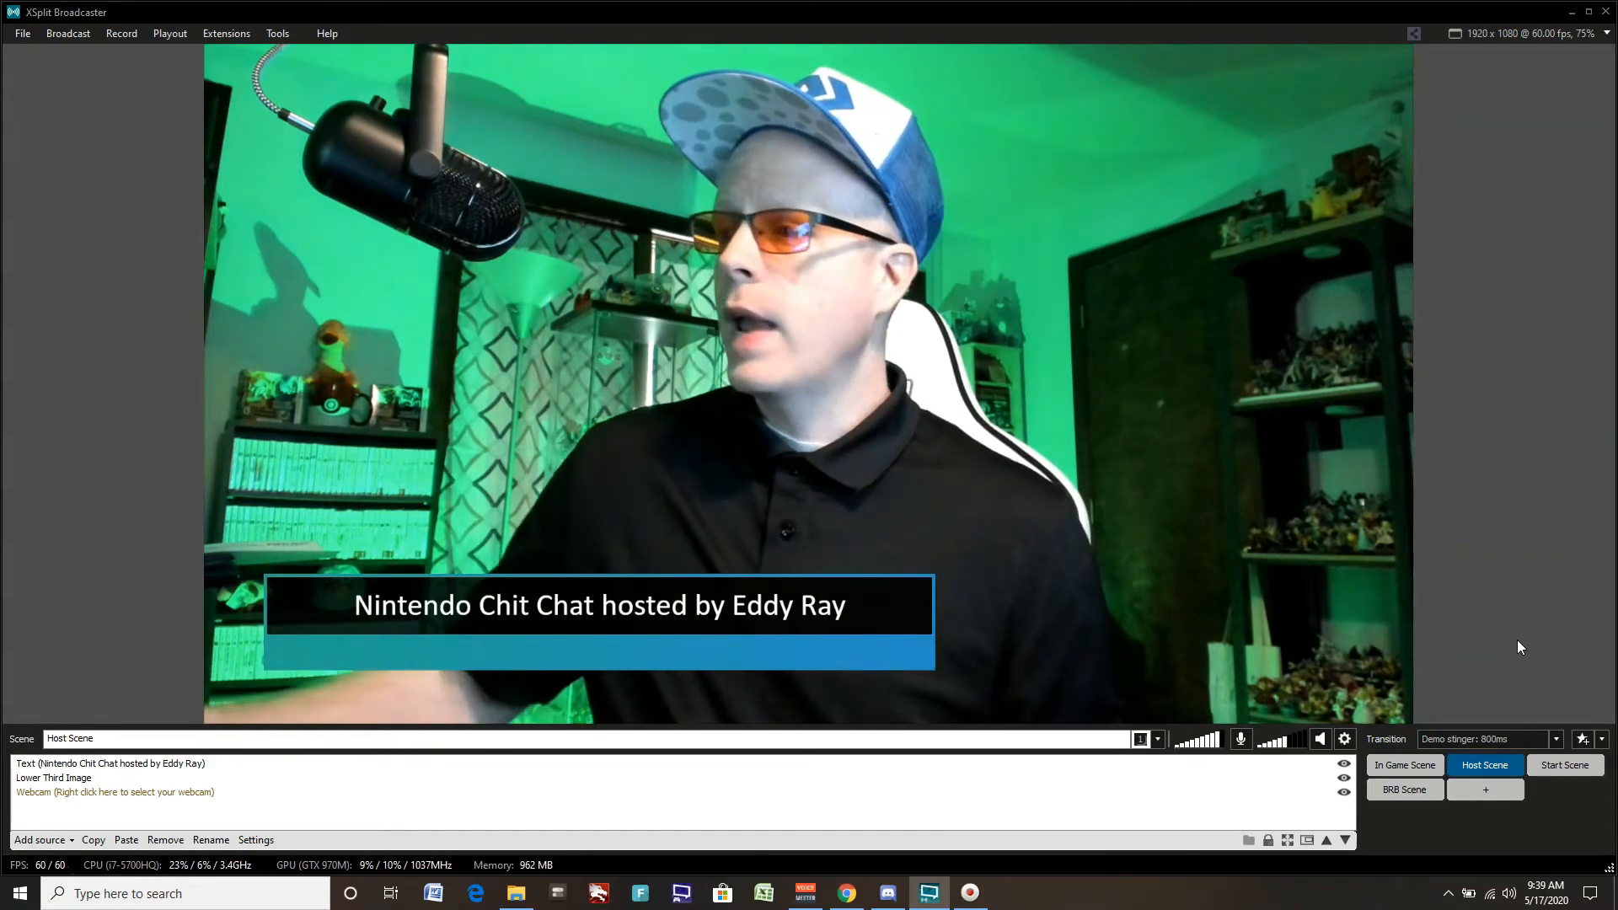
{"action": "left_click", "coordinate": [1406, 765]}
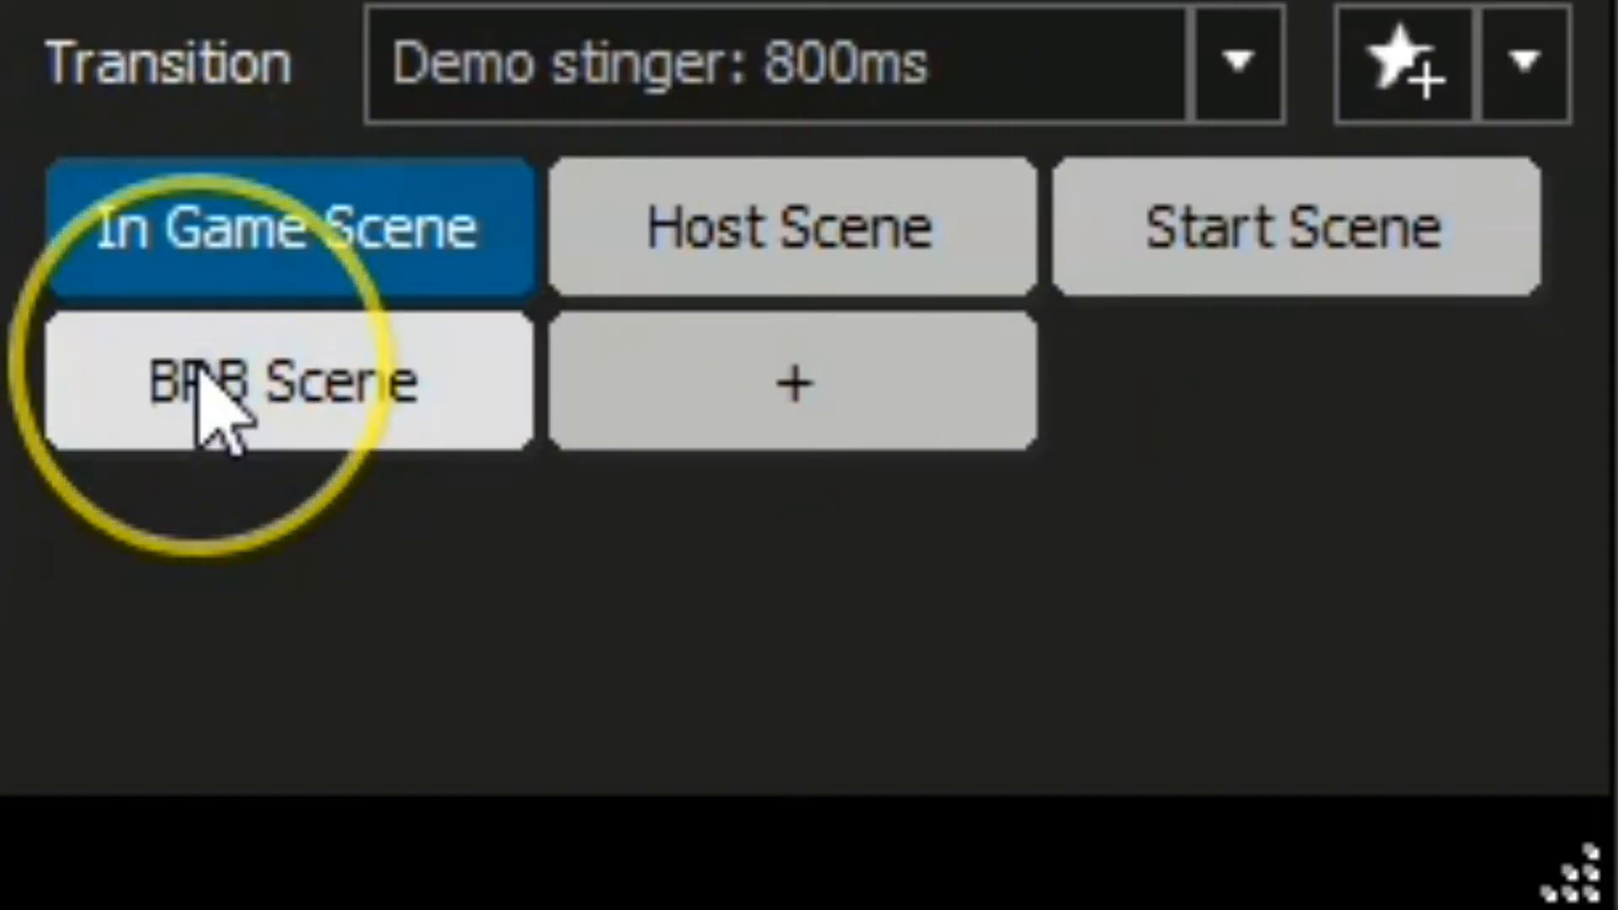
Step: Cycle through BRB Scene (toggling VoiceMeeter audio) and Host Scene, returning to In Game Scene
{"action": "left_click", "coordinate": [1405, 789]}
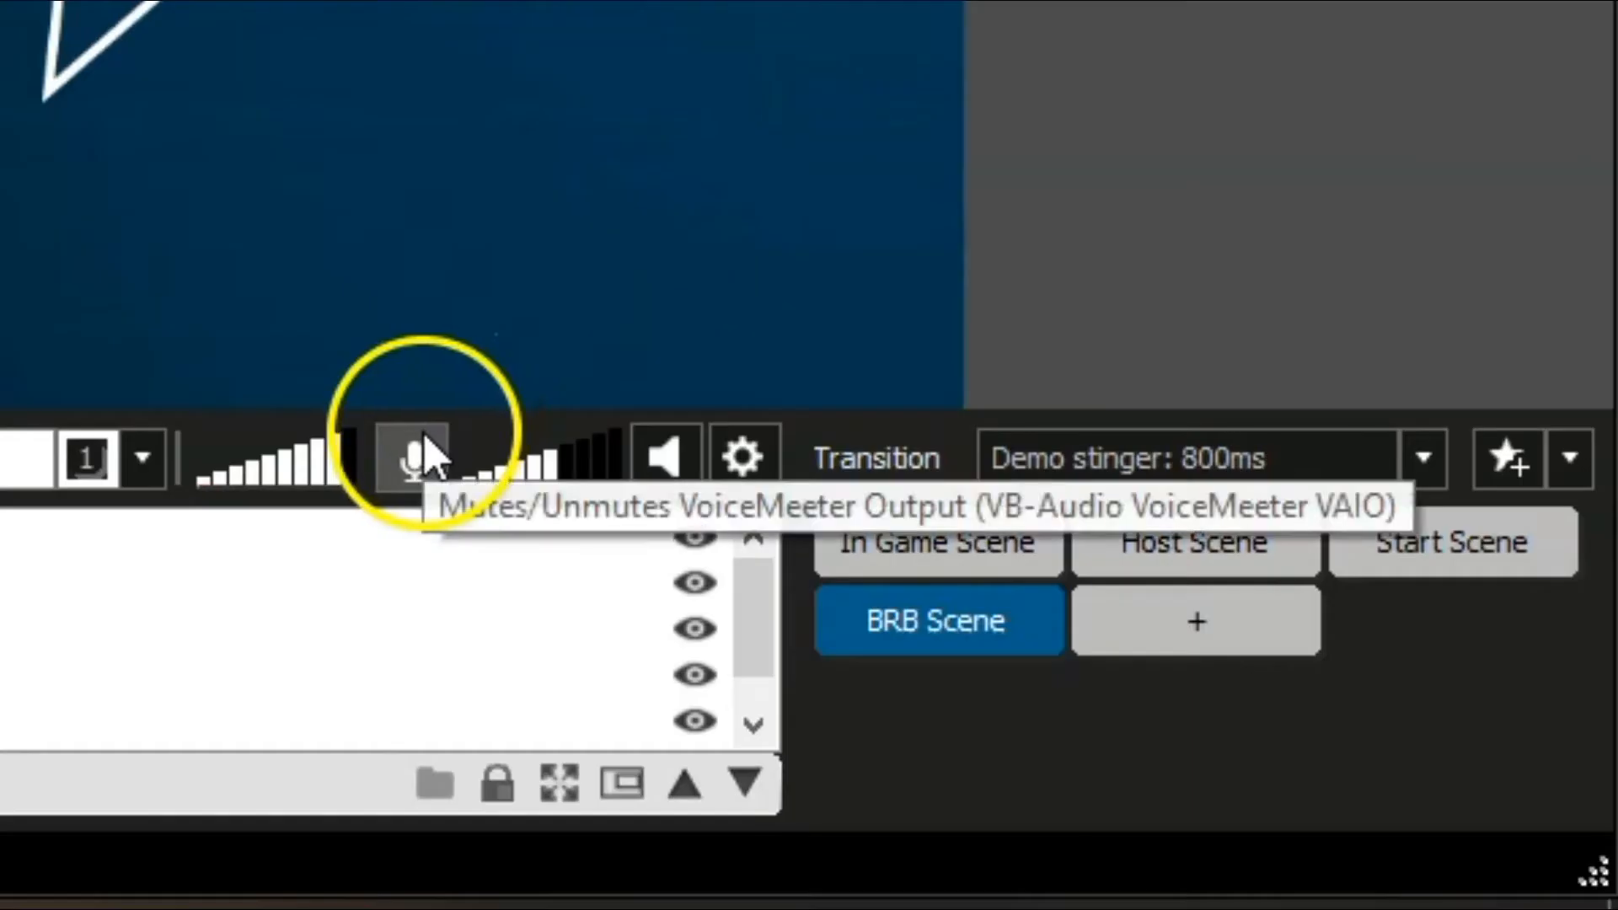
{"action": "left_click", "coordinate": [408, 475]}
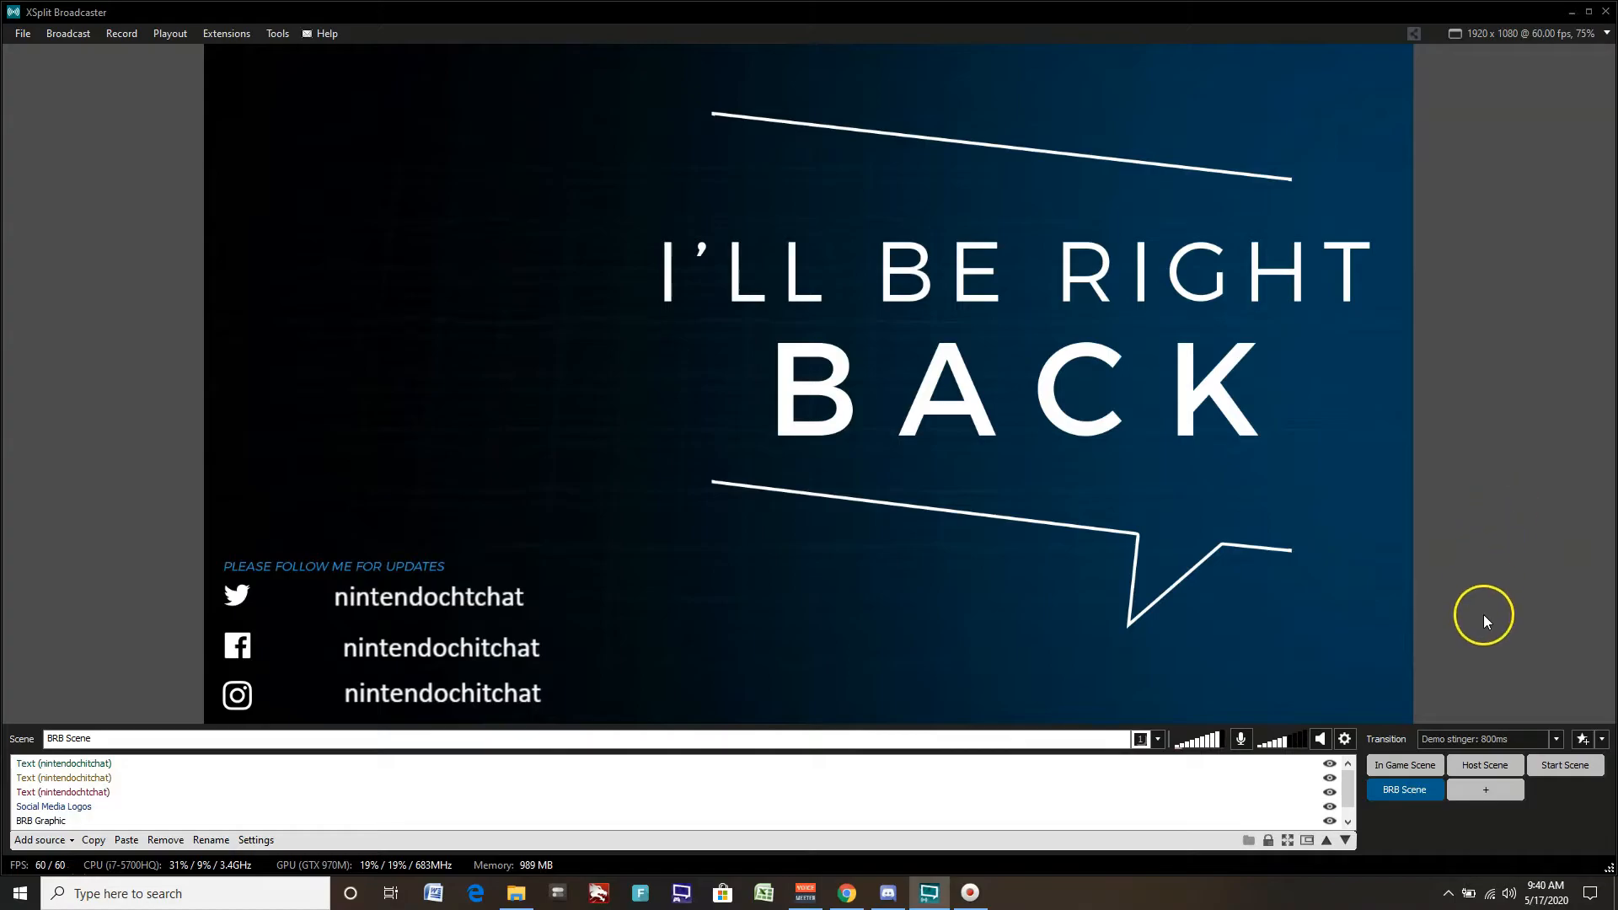
{"action": "left_click", "coordinate": [1484, 765]}
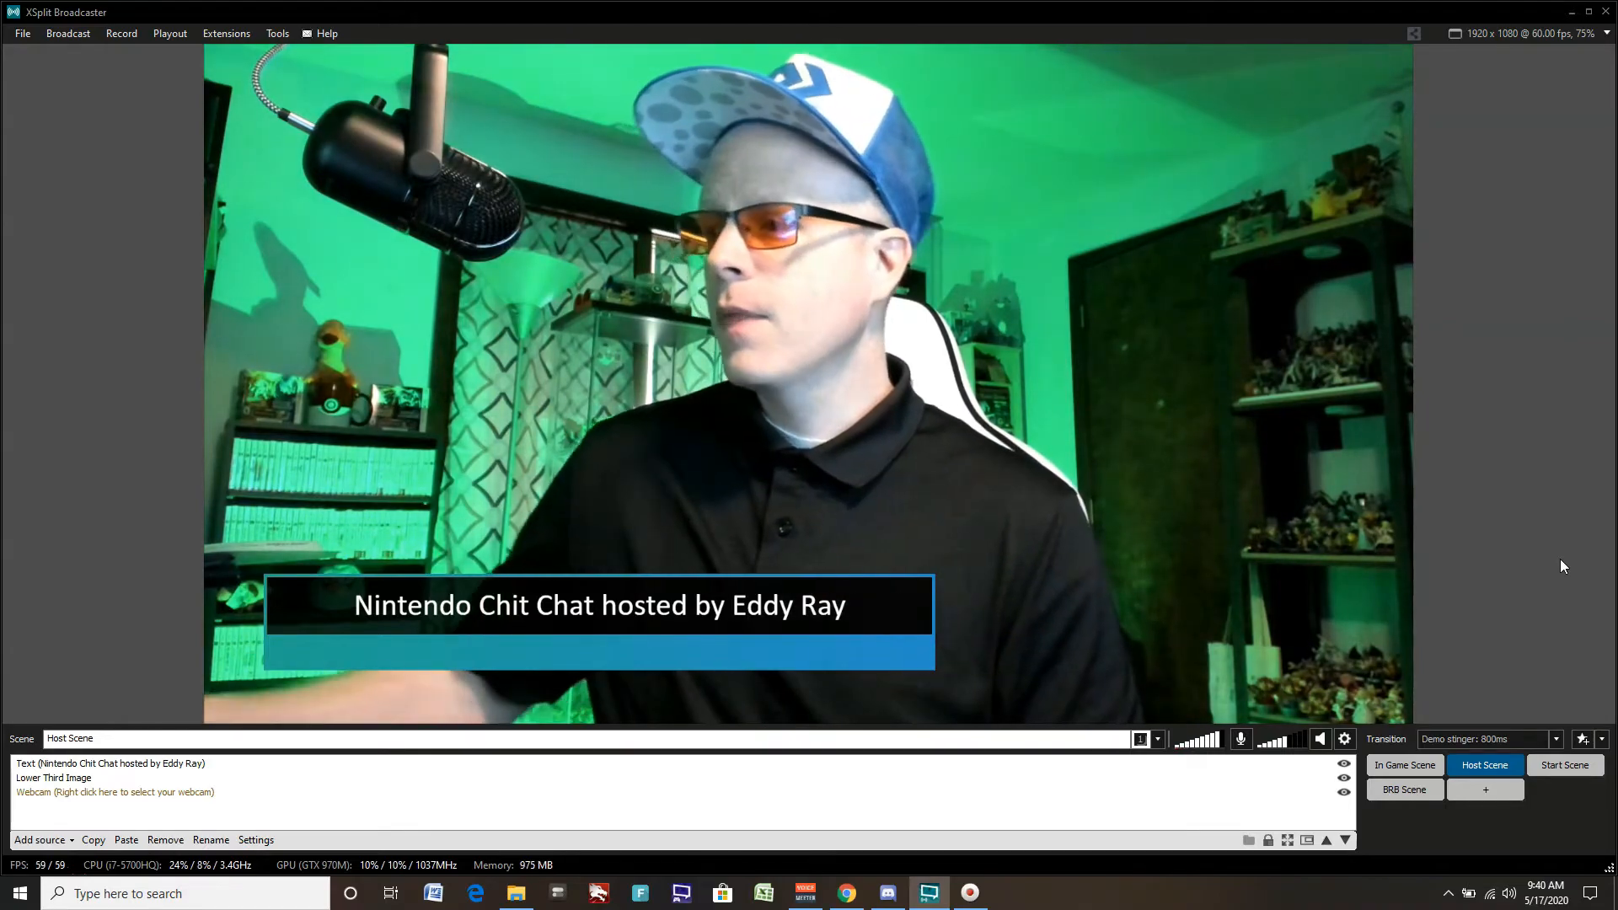
{"action": "left_click", "coordinate": [1405, 765]}
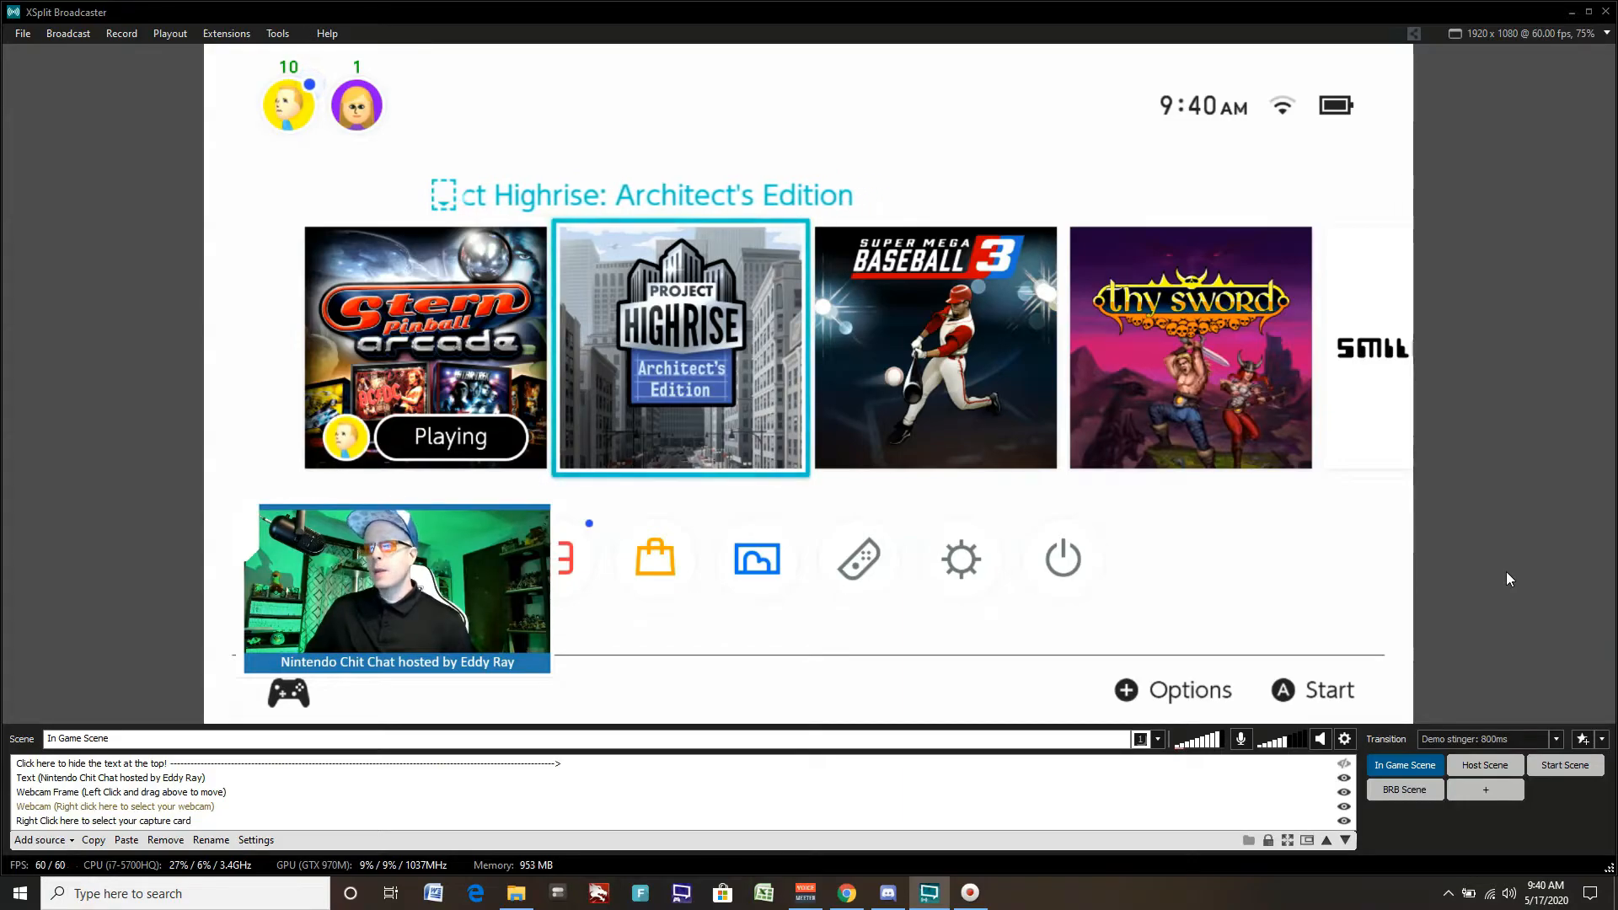
Step: Try the Fade transition on the Host Scene, then set a 500 ms Zoom transition and return to In Game Scene
{"action": "left_click", "coordinate": [1405, 765]}
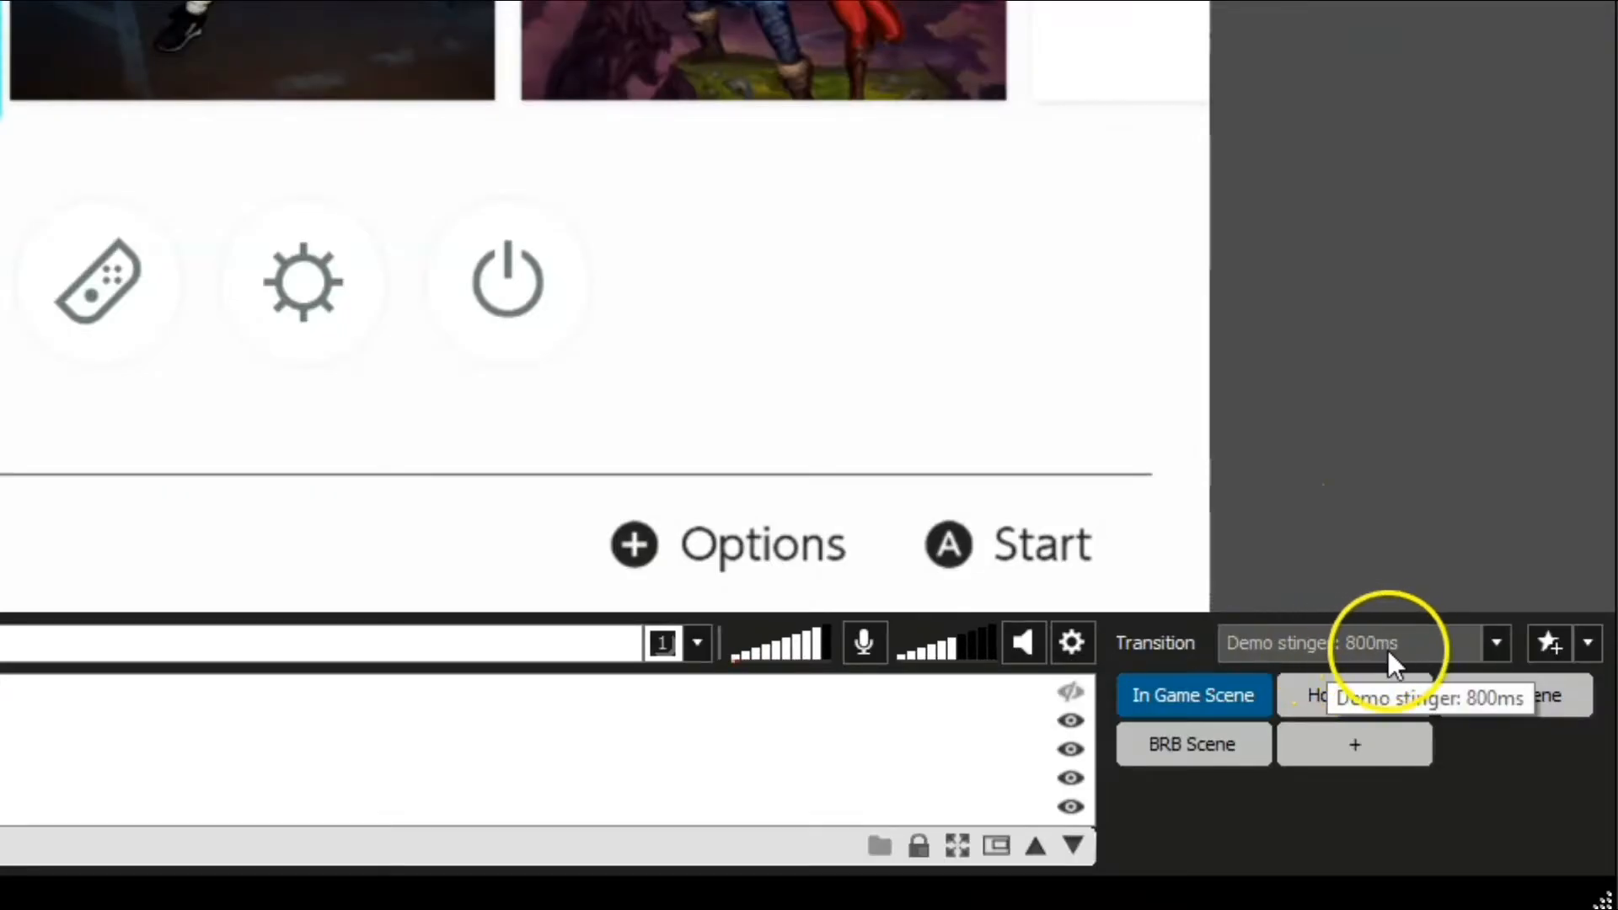
{"action": "left_click", "coordinate": [1498, 642]}
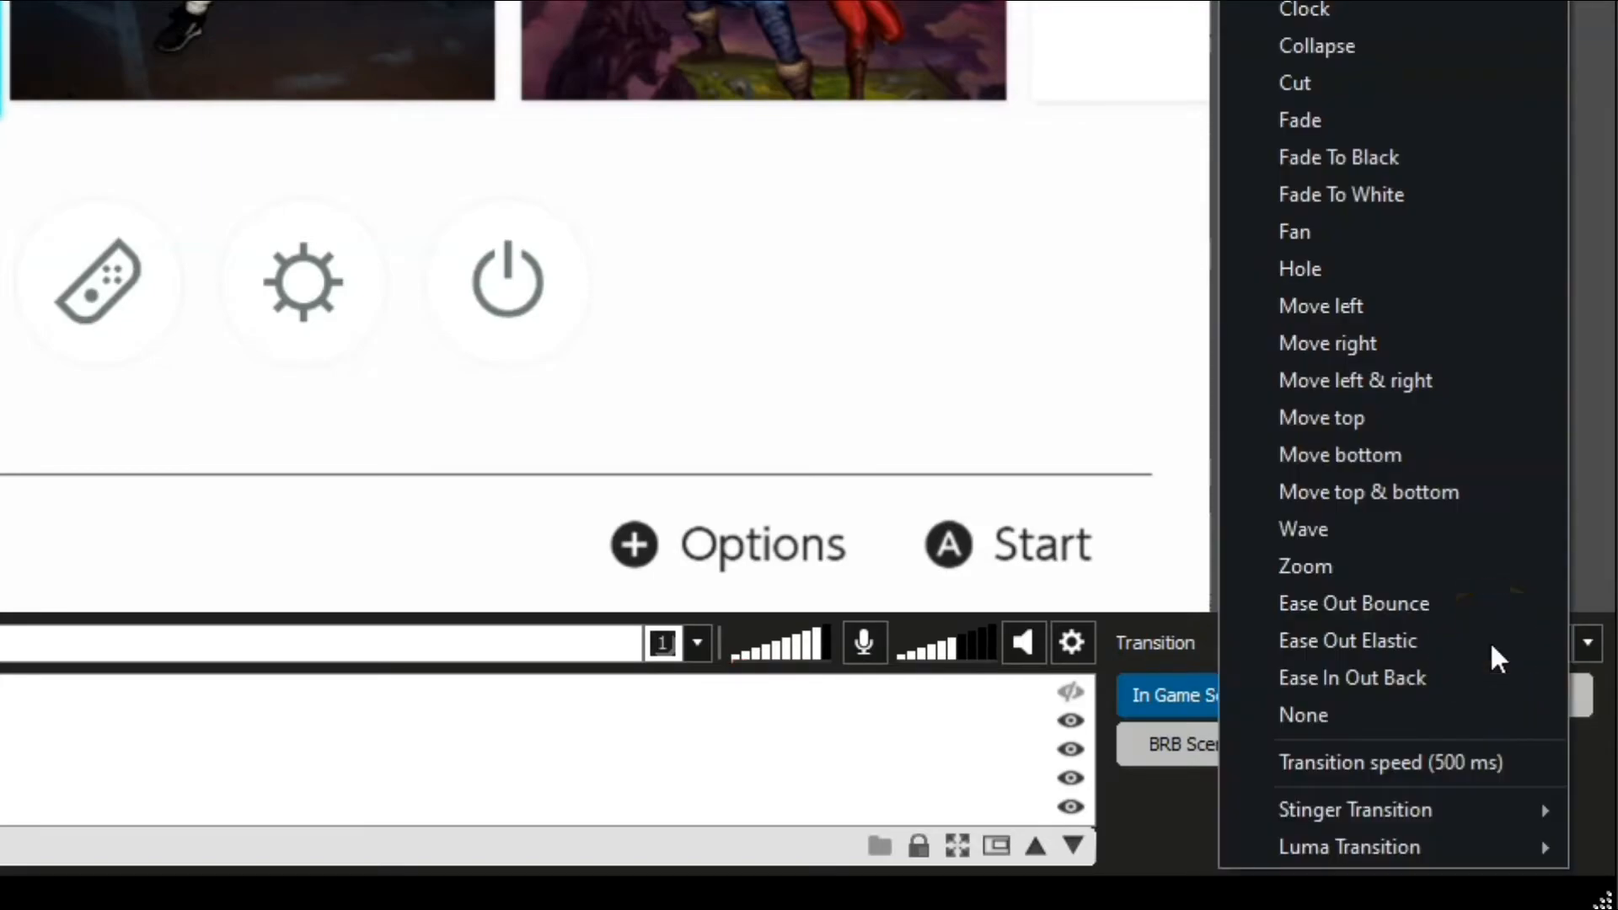
{"action": "mouse_move", "coordinate": [1392, 152]}
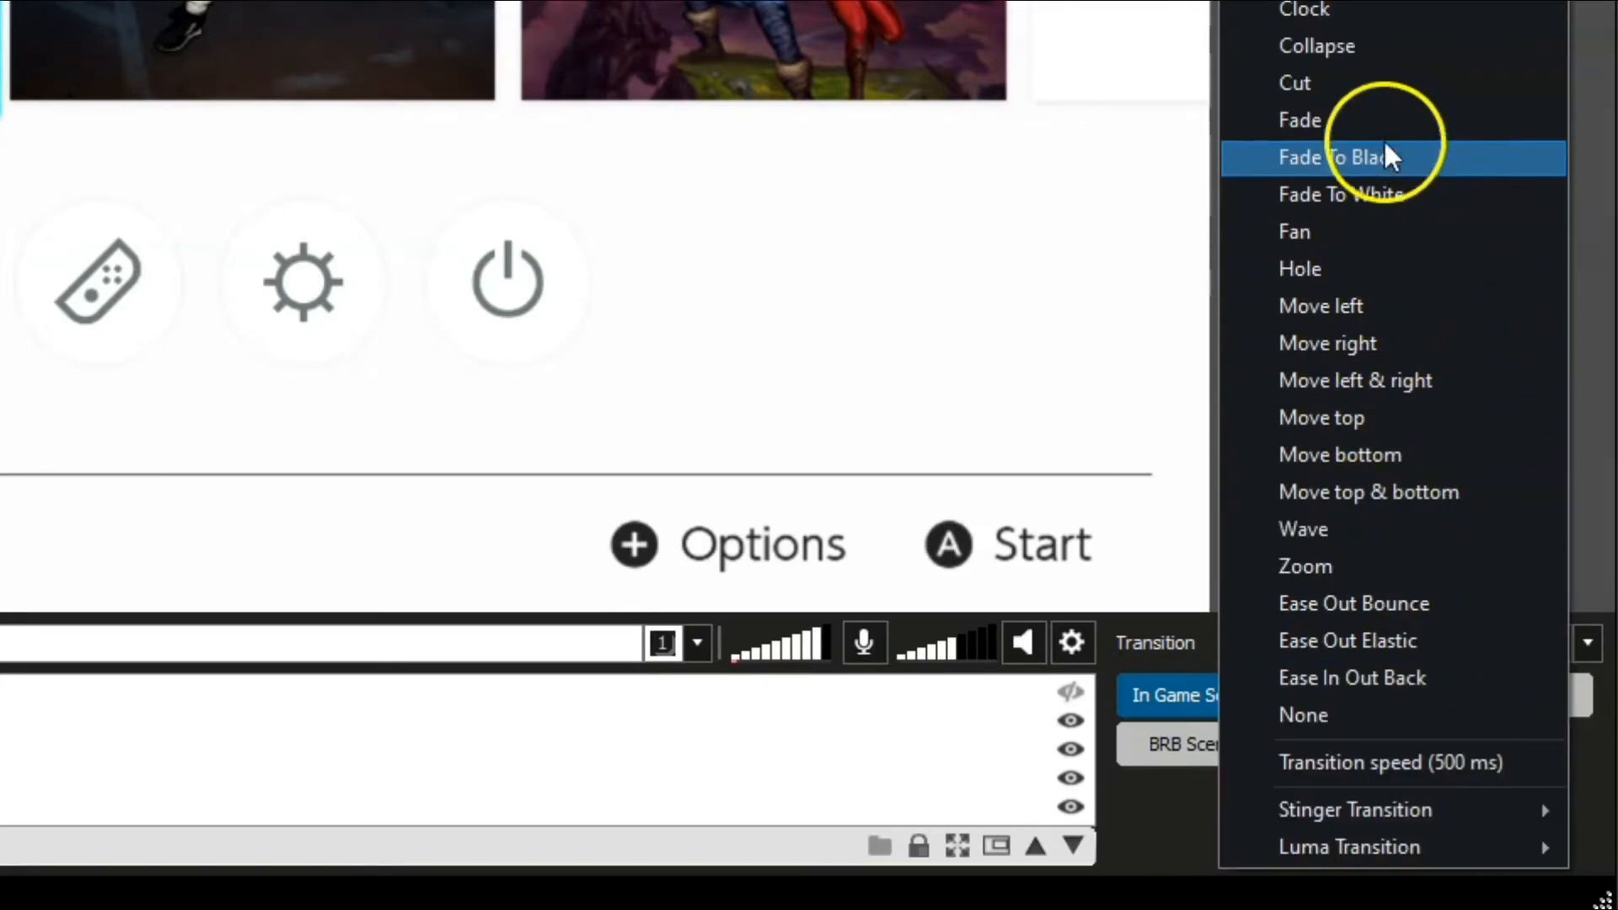
{"action": "mouse_move", "coordinate": [1384, 134]}
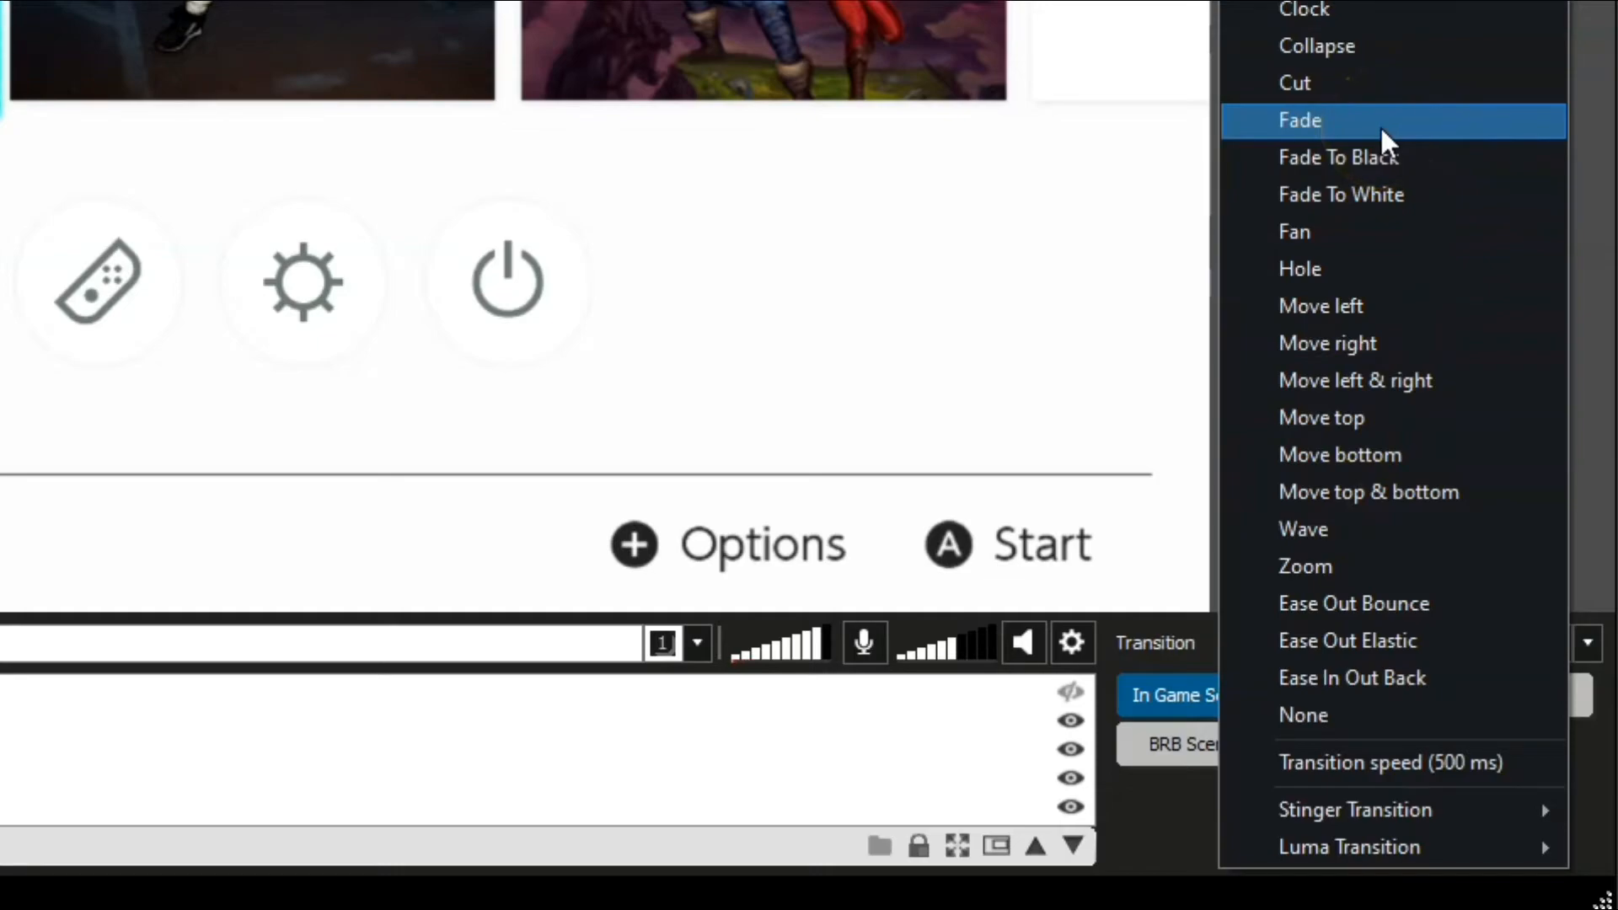
{"action": "mouse_move", "coordinate": [1385, 270]}
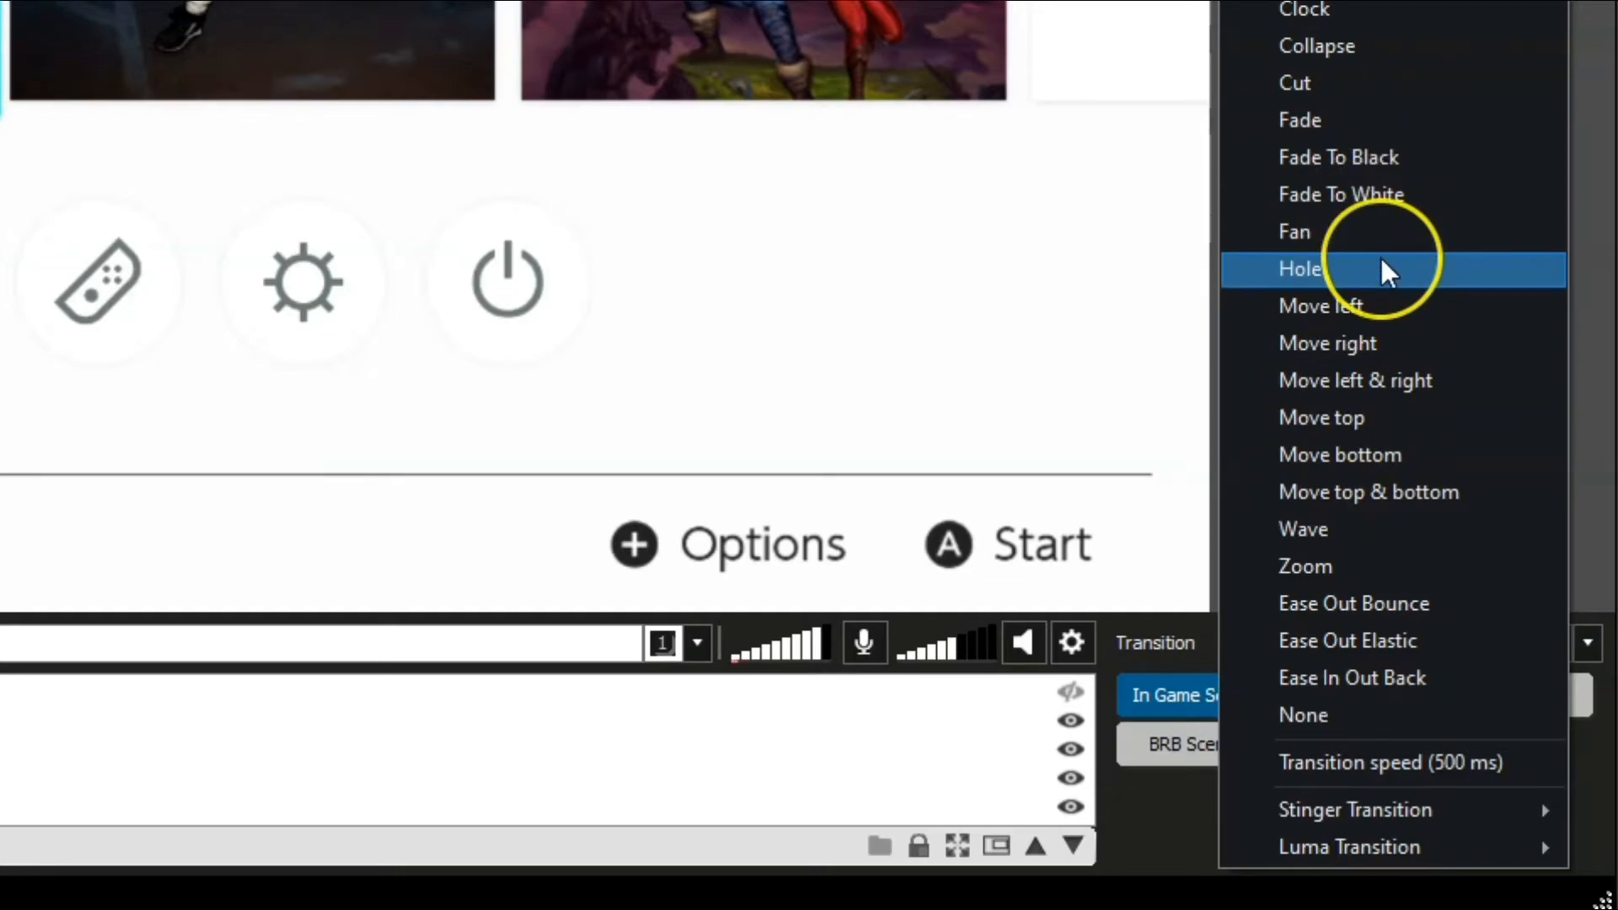
{"action": "mouse_move", "coordinate": [1385, 25]}
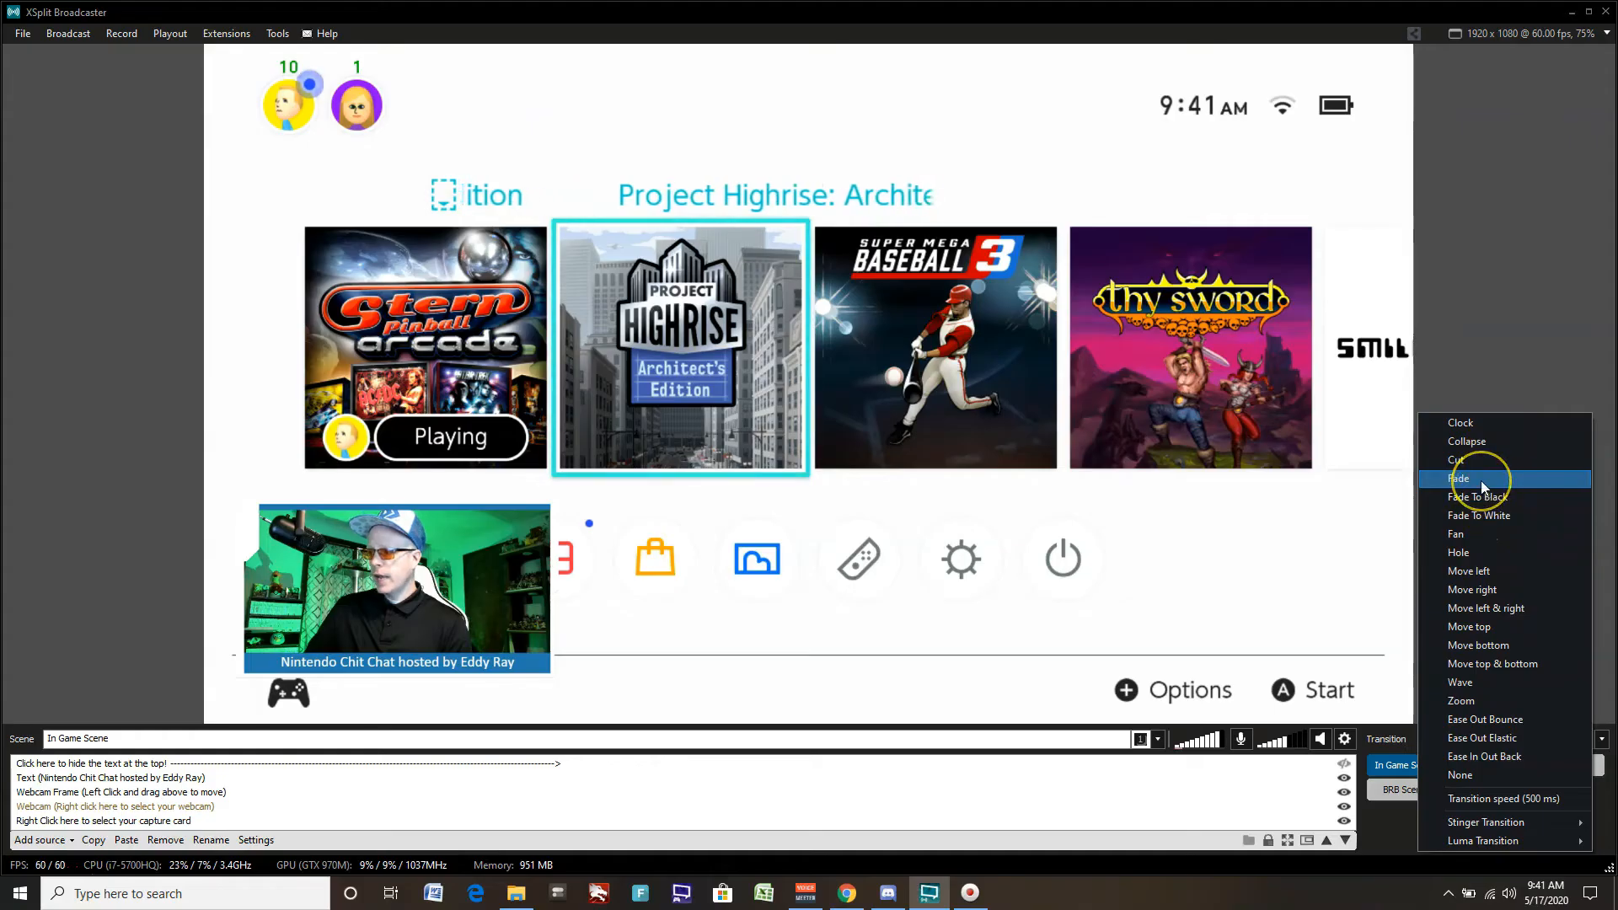
{"action": "left_click", "coordinate": [1457, 479]}
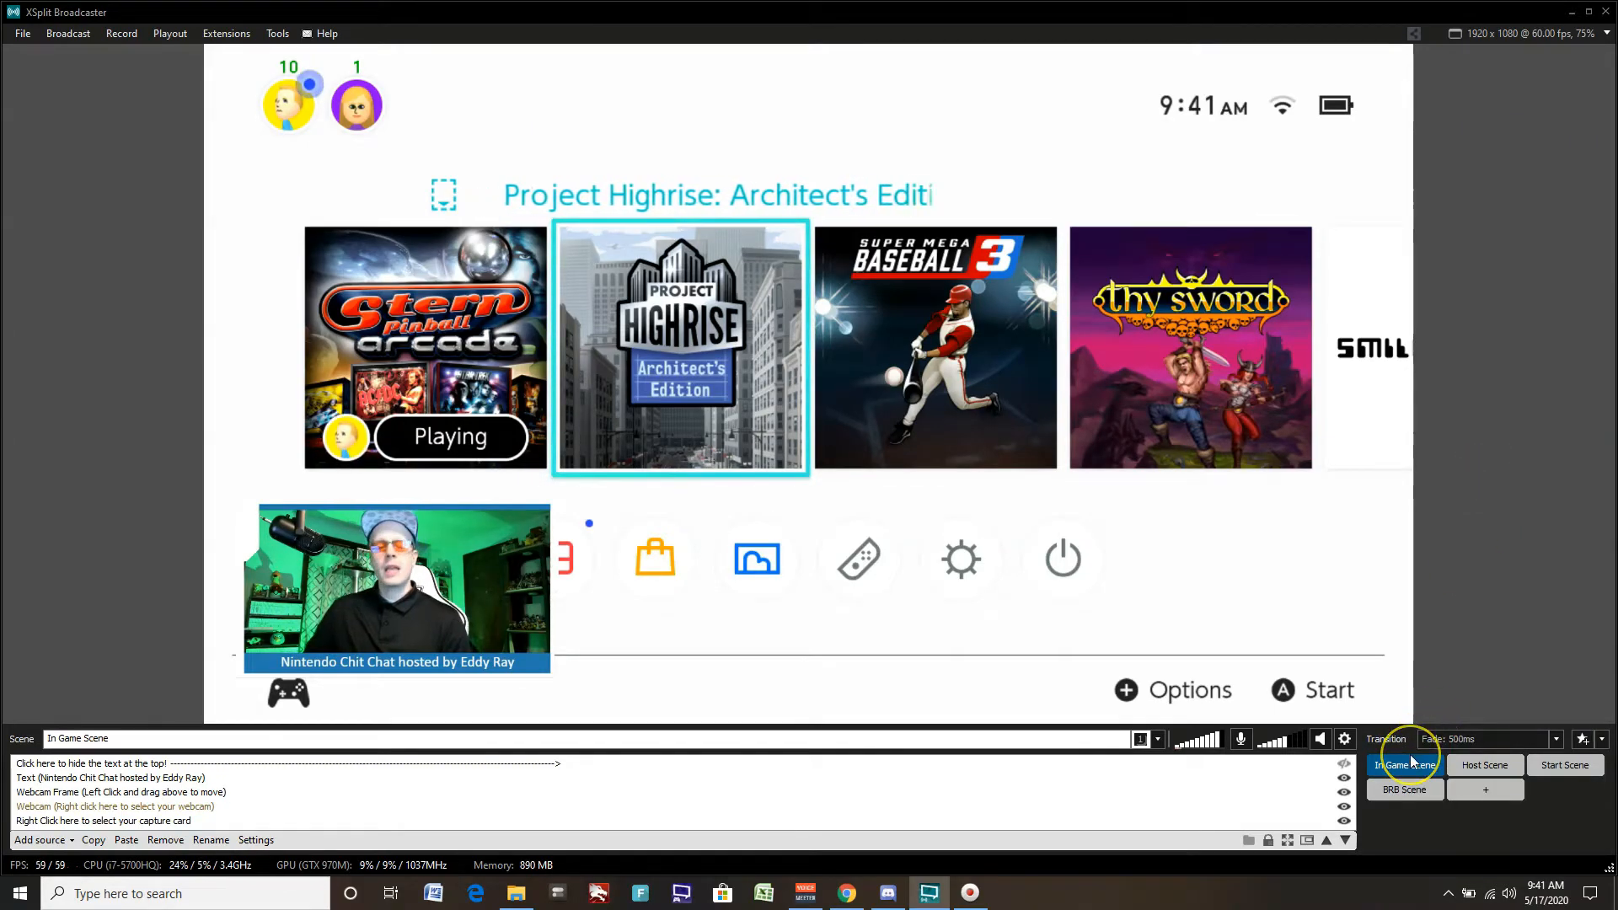
{"action": "left_click", "coordinate": [1485, 765]}
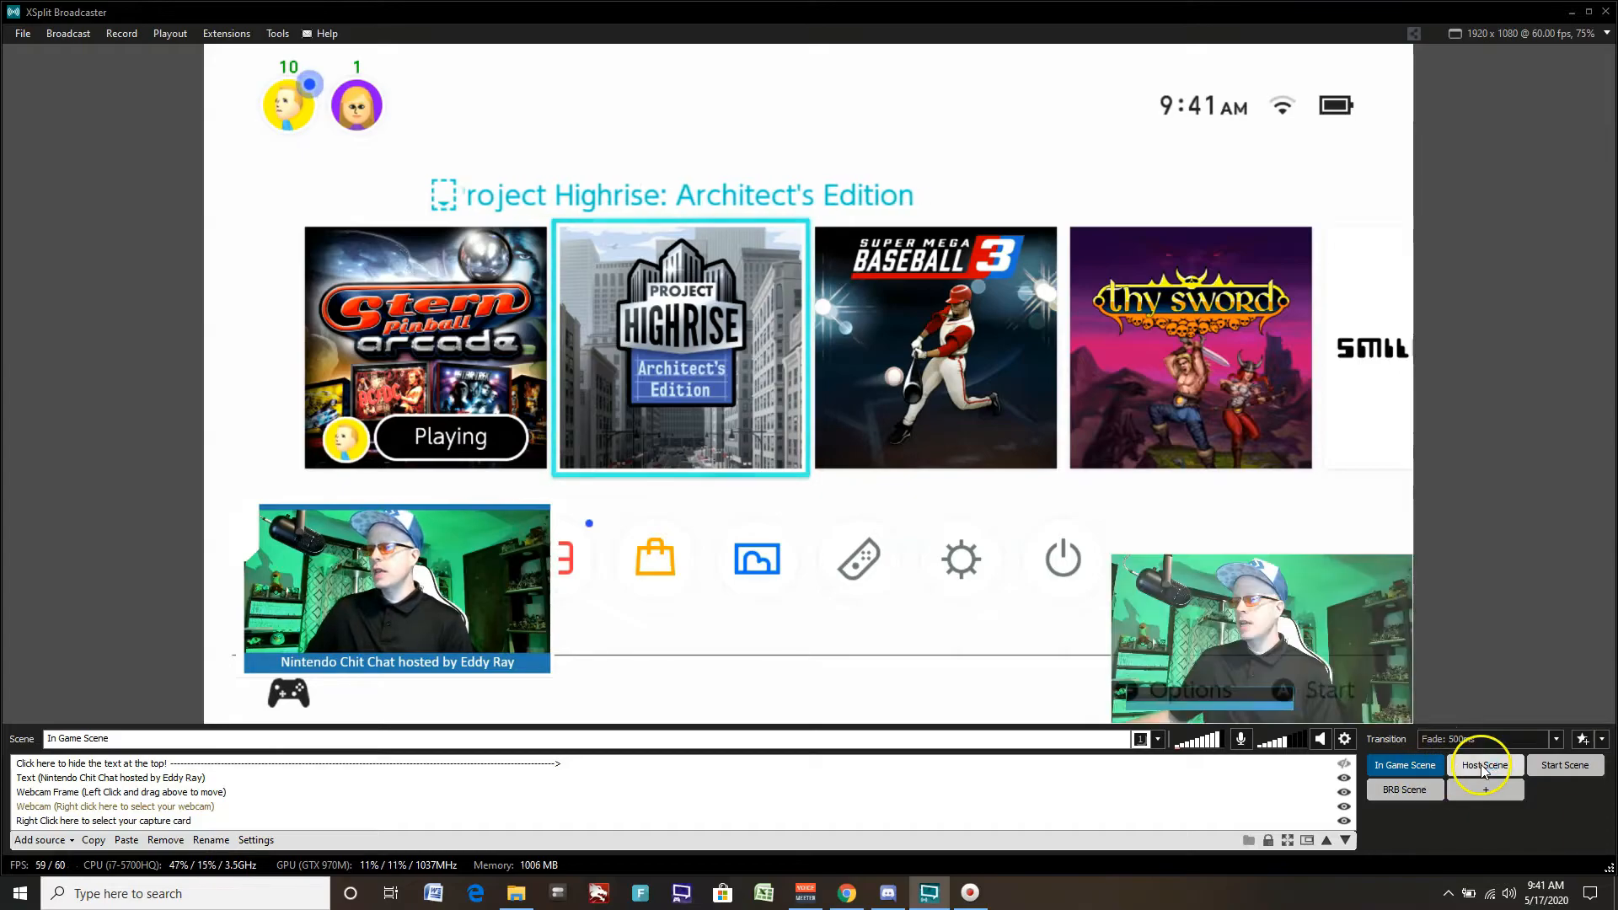
{"action": "left_click", "coordinate": [1484, 765]}
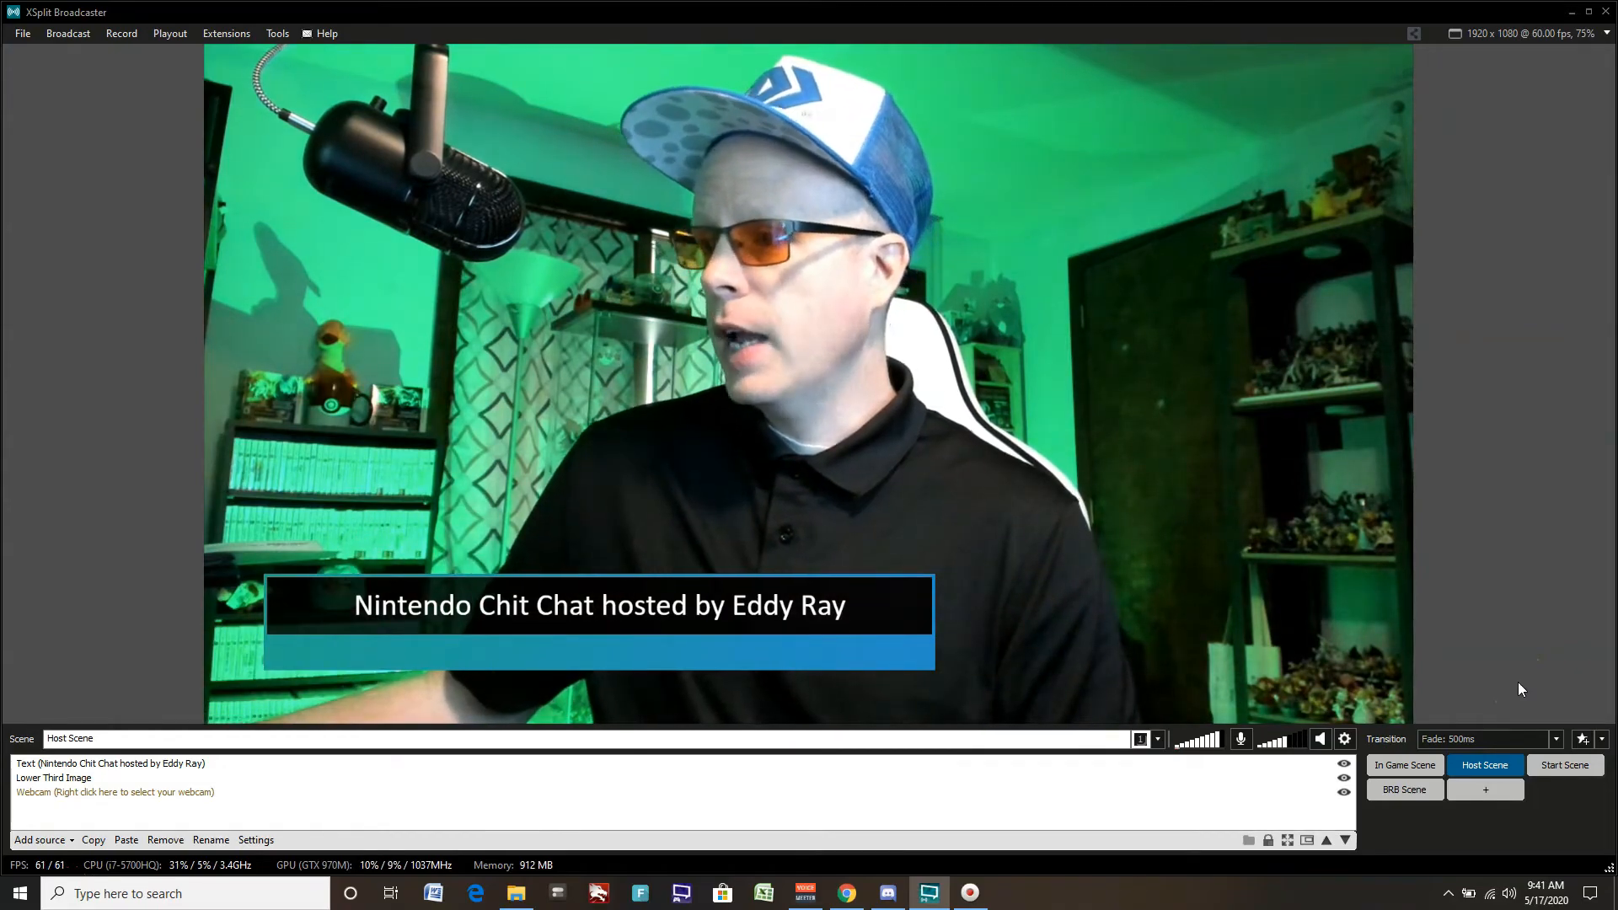
{"action": "mouse_move", "coordinate": [1557, 740]}
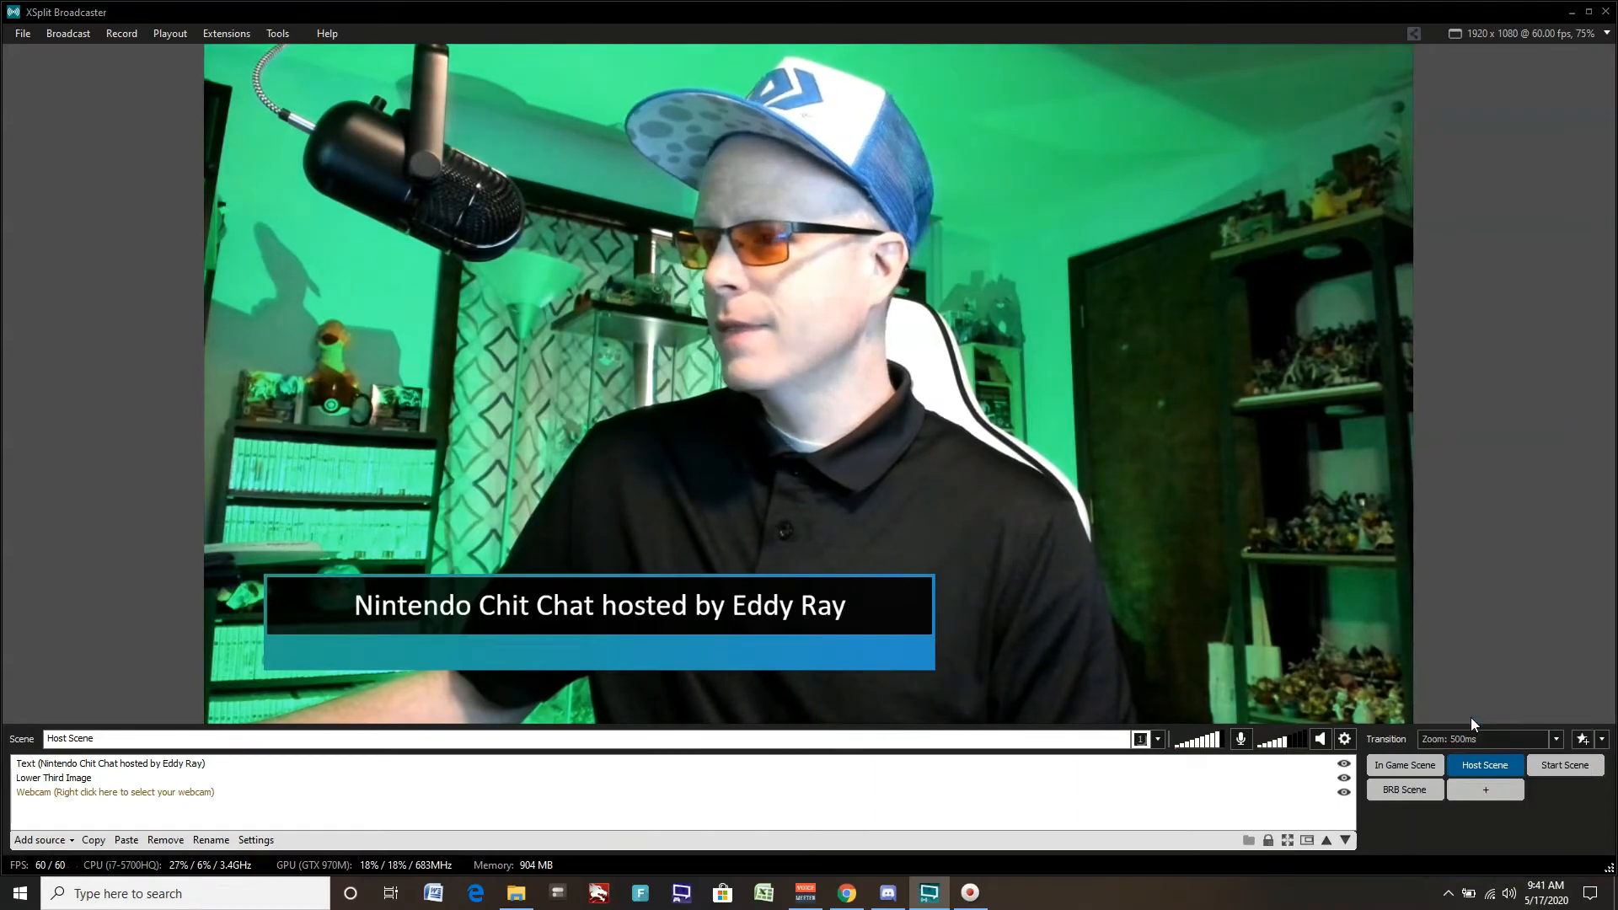
{"action": "left_click", "coordinate": [1405, 765]}
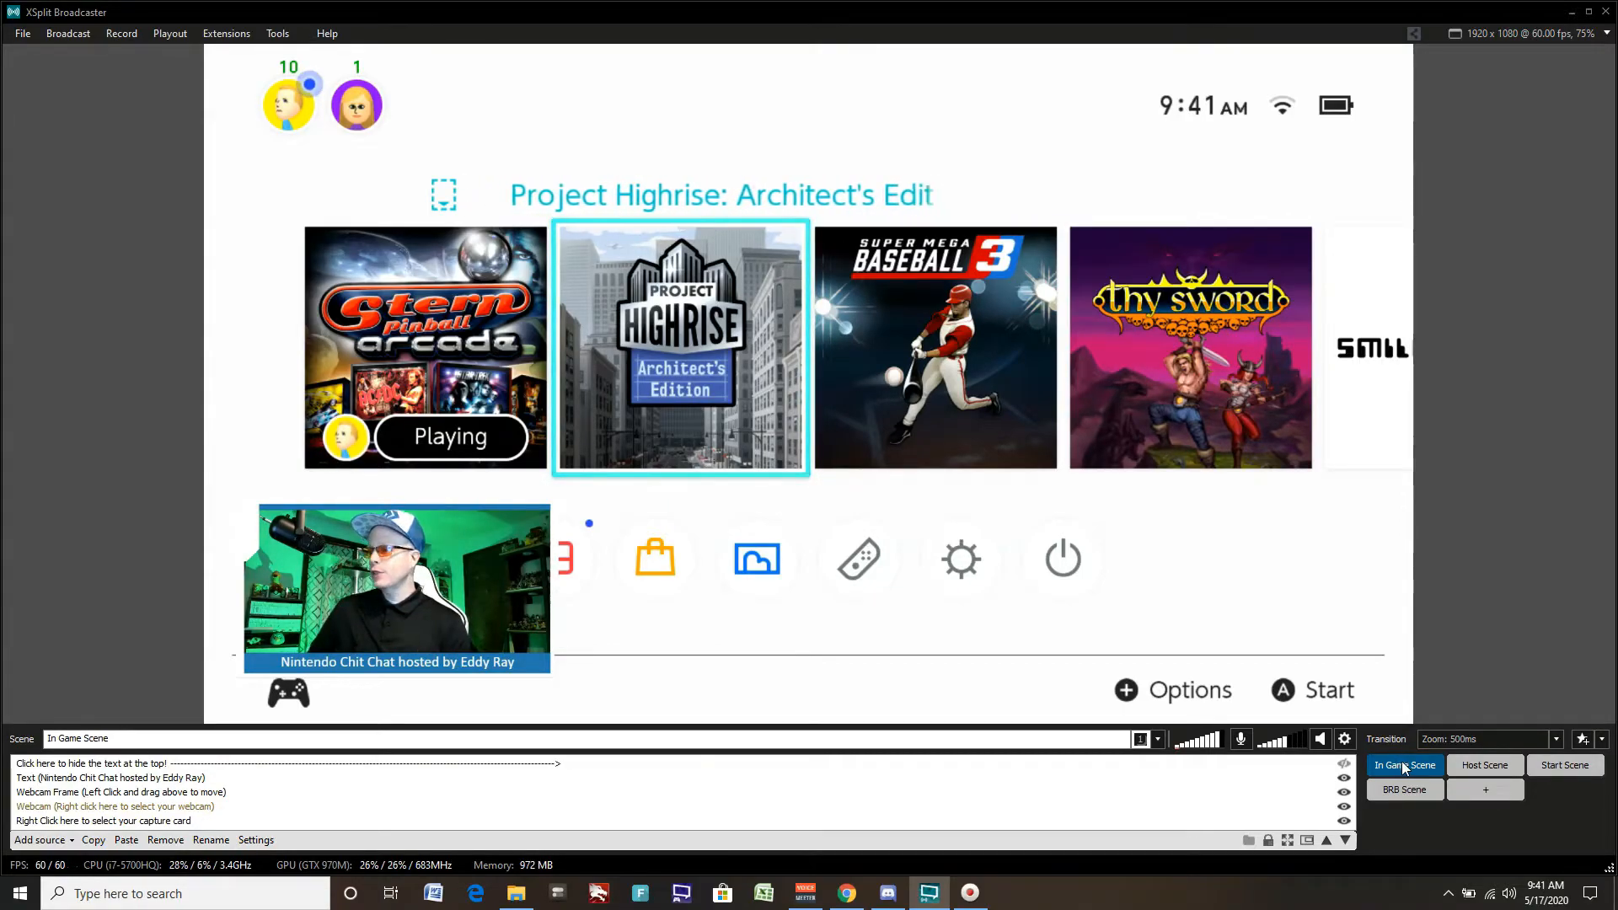
Step: Start a new presentation from the Online Talk Show sample template
{"action": "left_click", "coordinate": [1484, 765]}
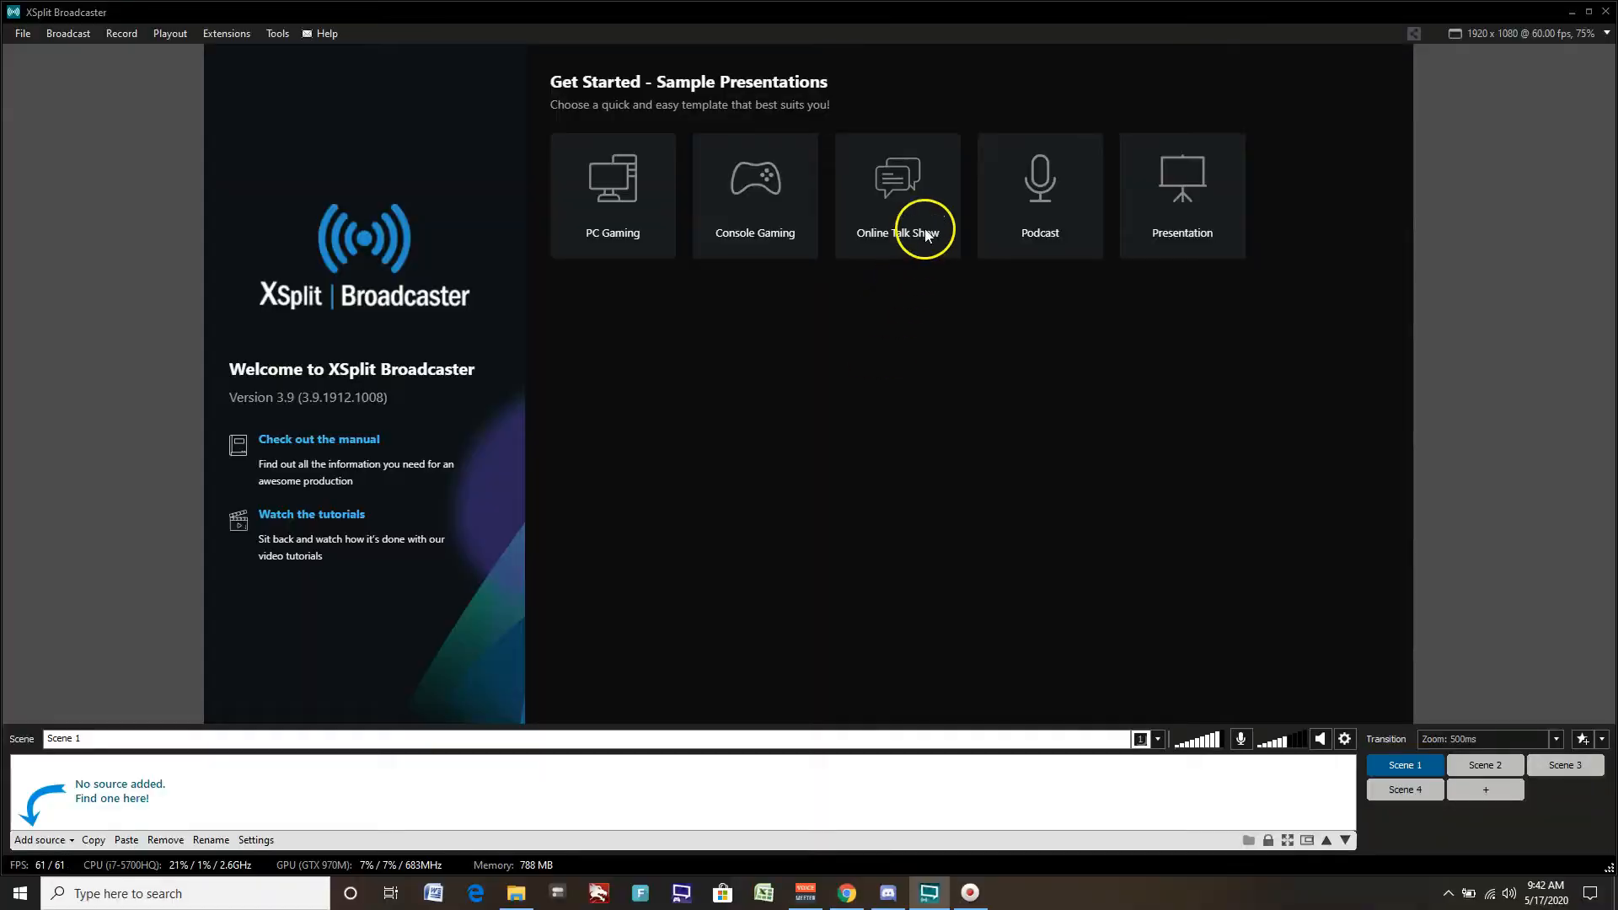
{"action": "left_click", "coordinate": [916, 194]}
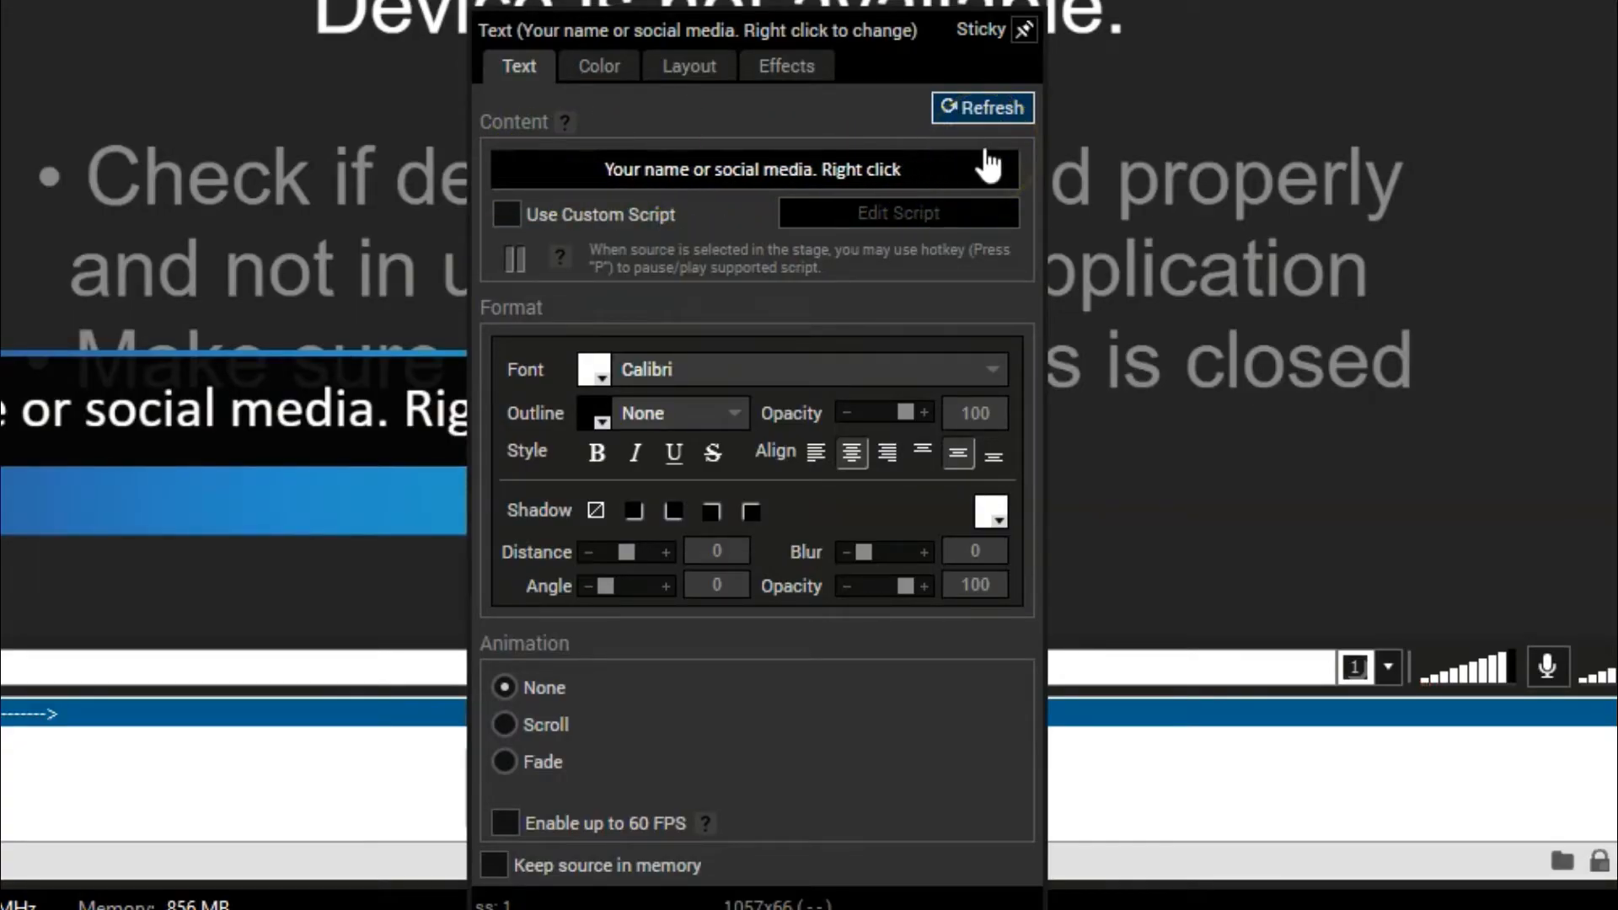
{"action": "left_click", "coordinate": [752, 169]}
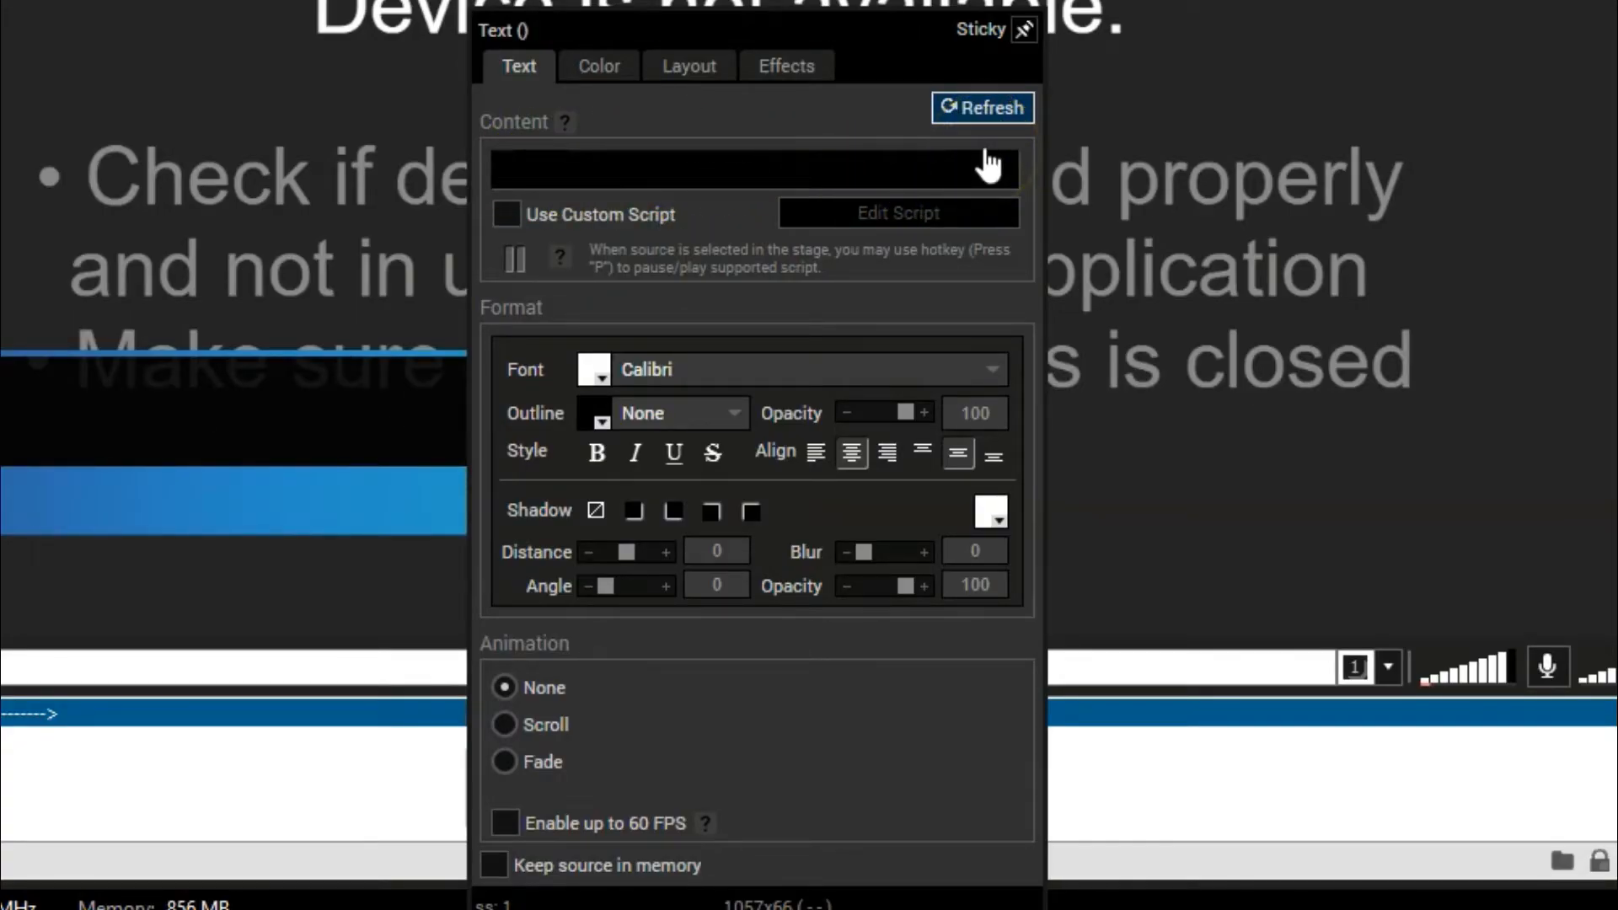
{"action": "type", "text": "www."}
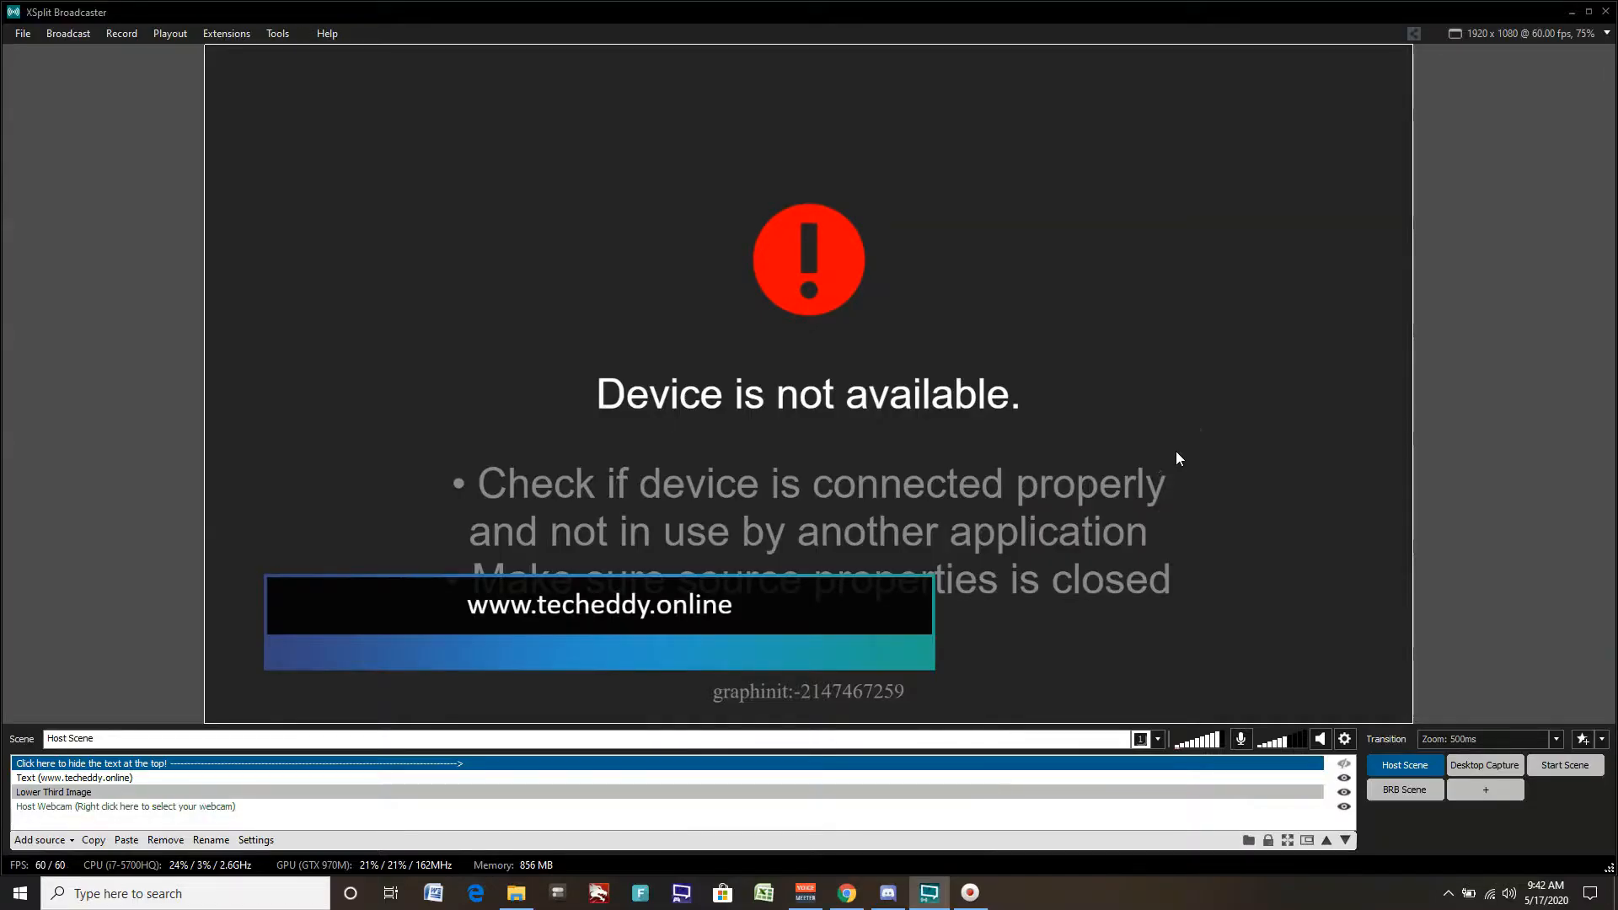
{"action": "left_click", "coordinate": [54, 792]}
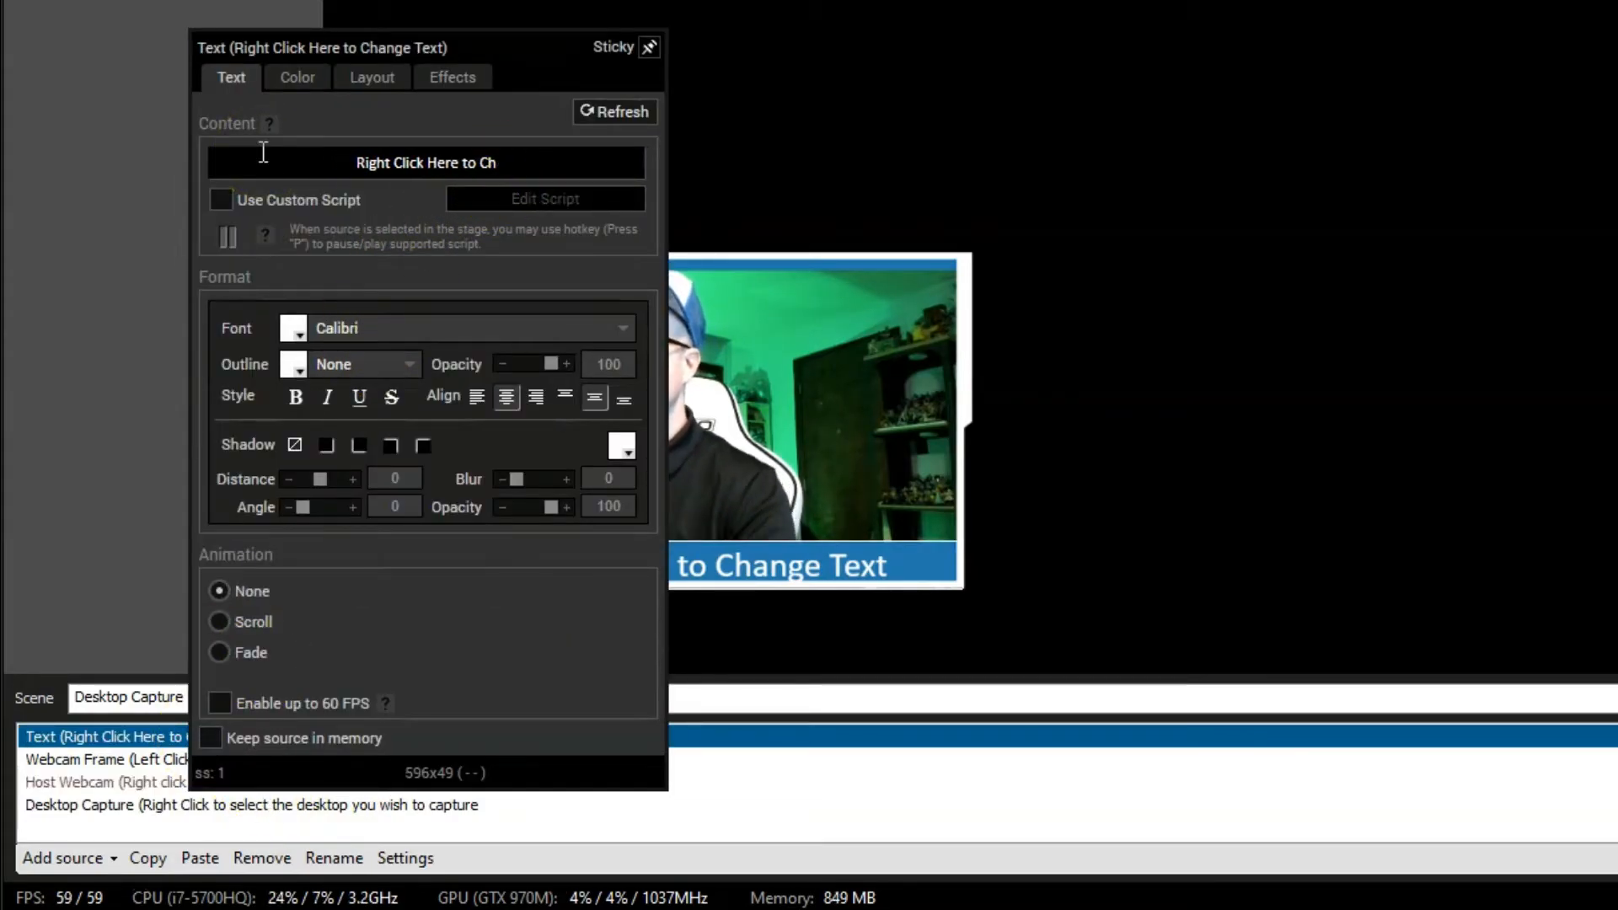
Step: Set the webcam caption in the Desktop Capture scene to techeddy.online
{"action": "type", "text": "tech"}
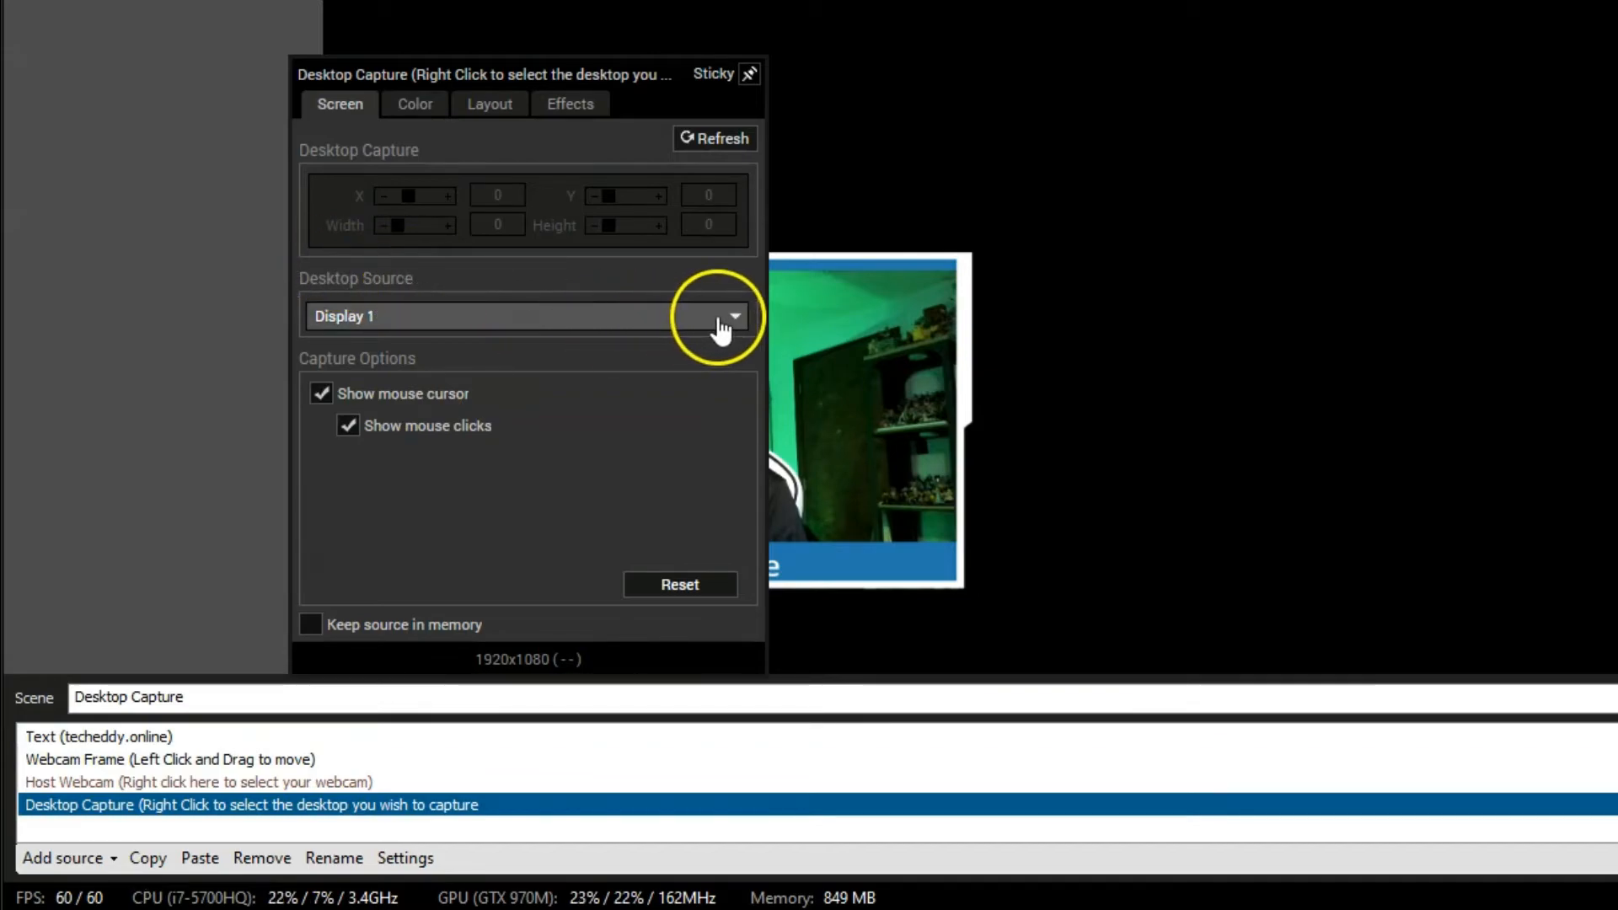
Step: Pick Display 1 for the Desktop Capture source and toggle it off and on to refresh
{"action": "left_click", "coordinate": [733, 316]}
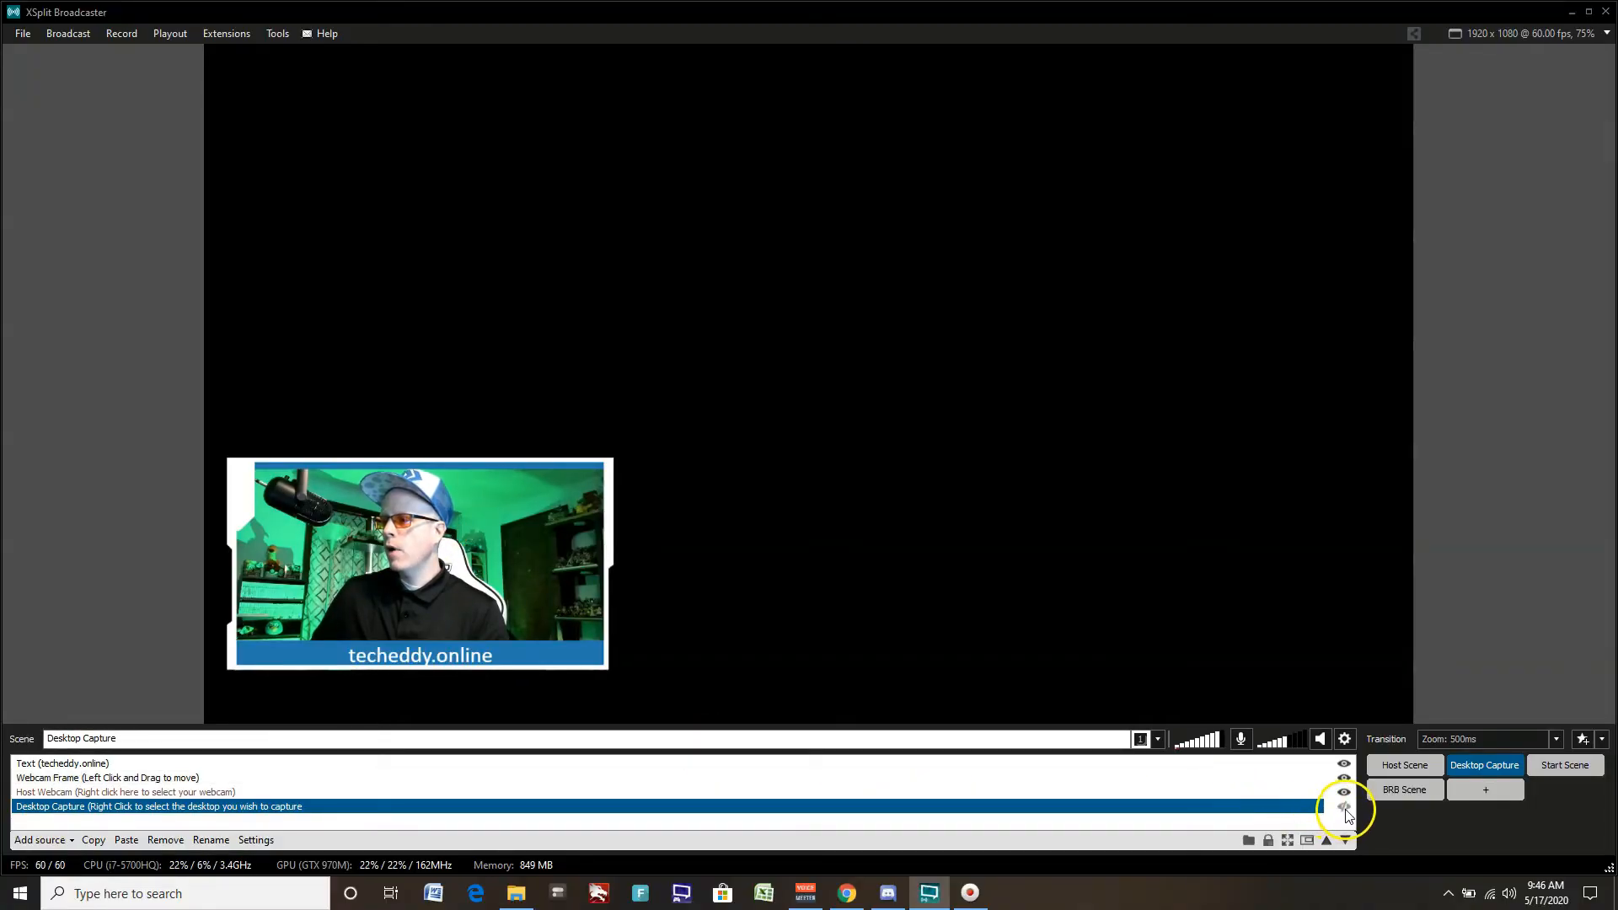
{"action": "left_click", "coordinate": [1343, 805]}
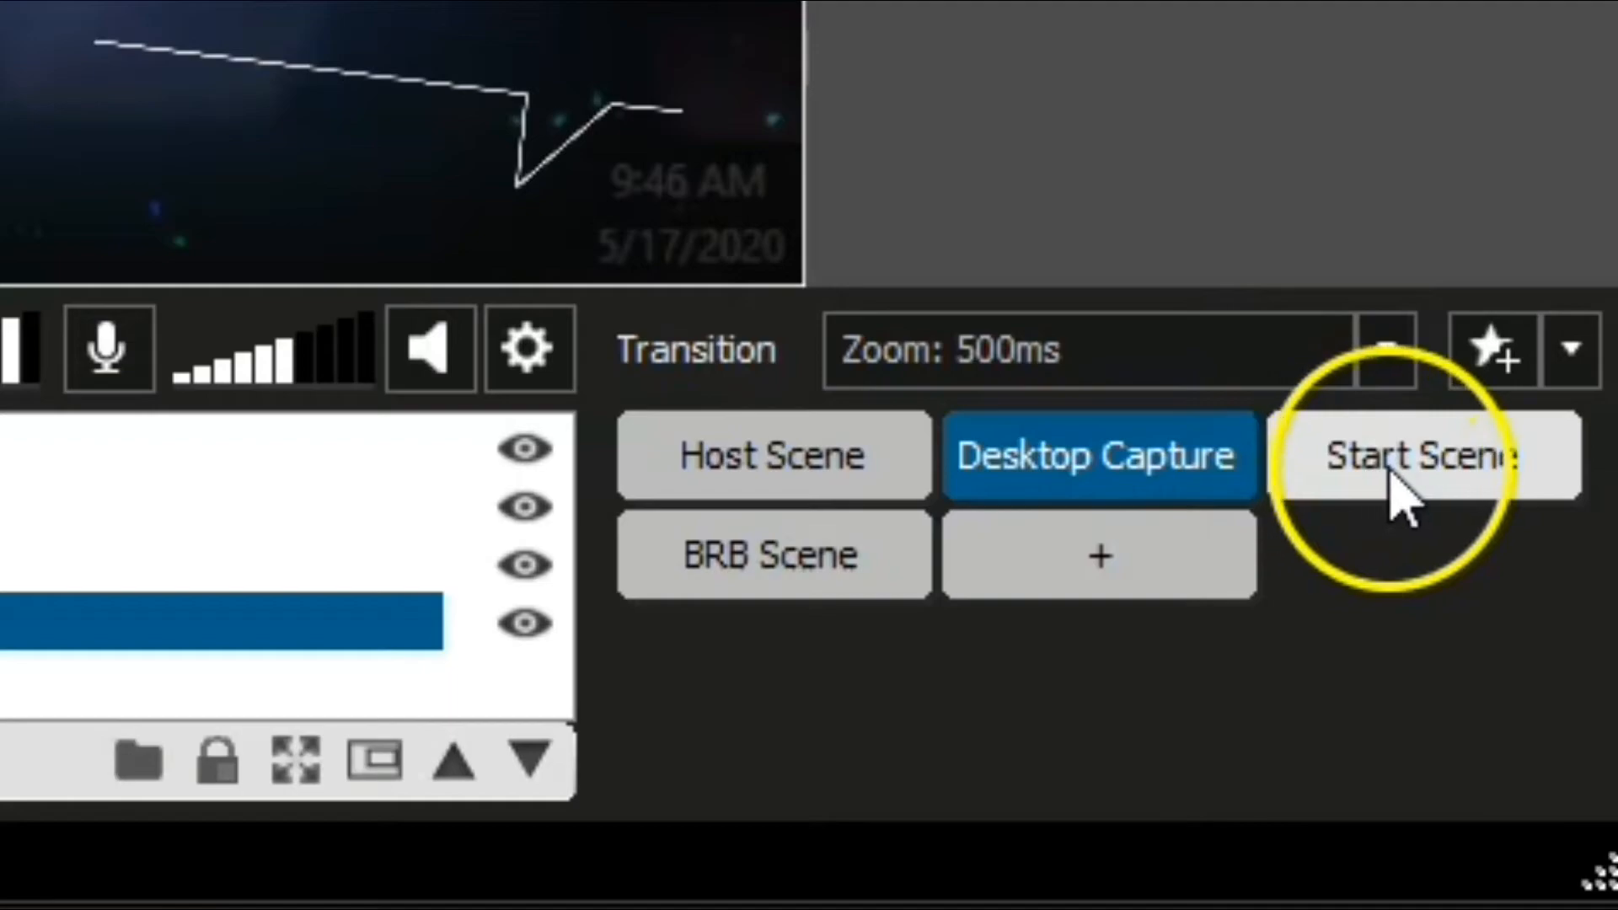
Step: Preview the Starting Soon scene, then switch to the BRB scene
{"action": "left_click", "coordinate": [1429, 455]}
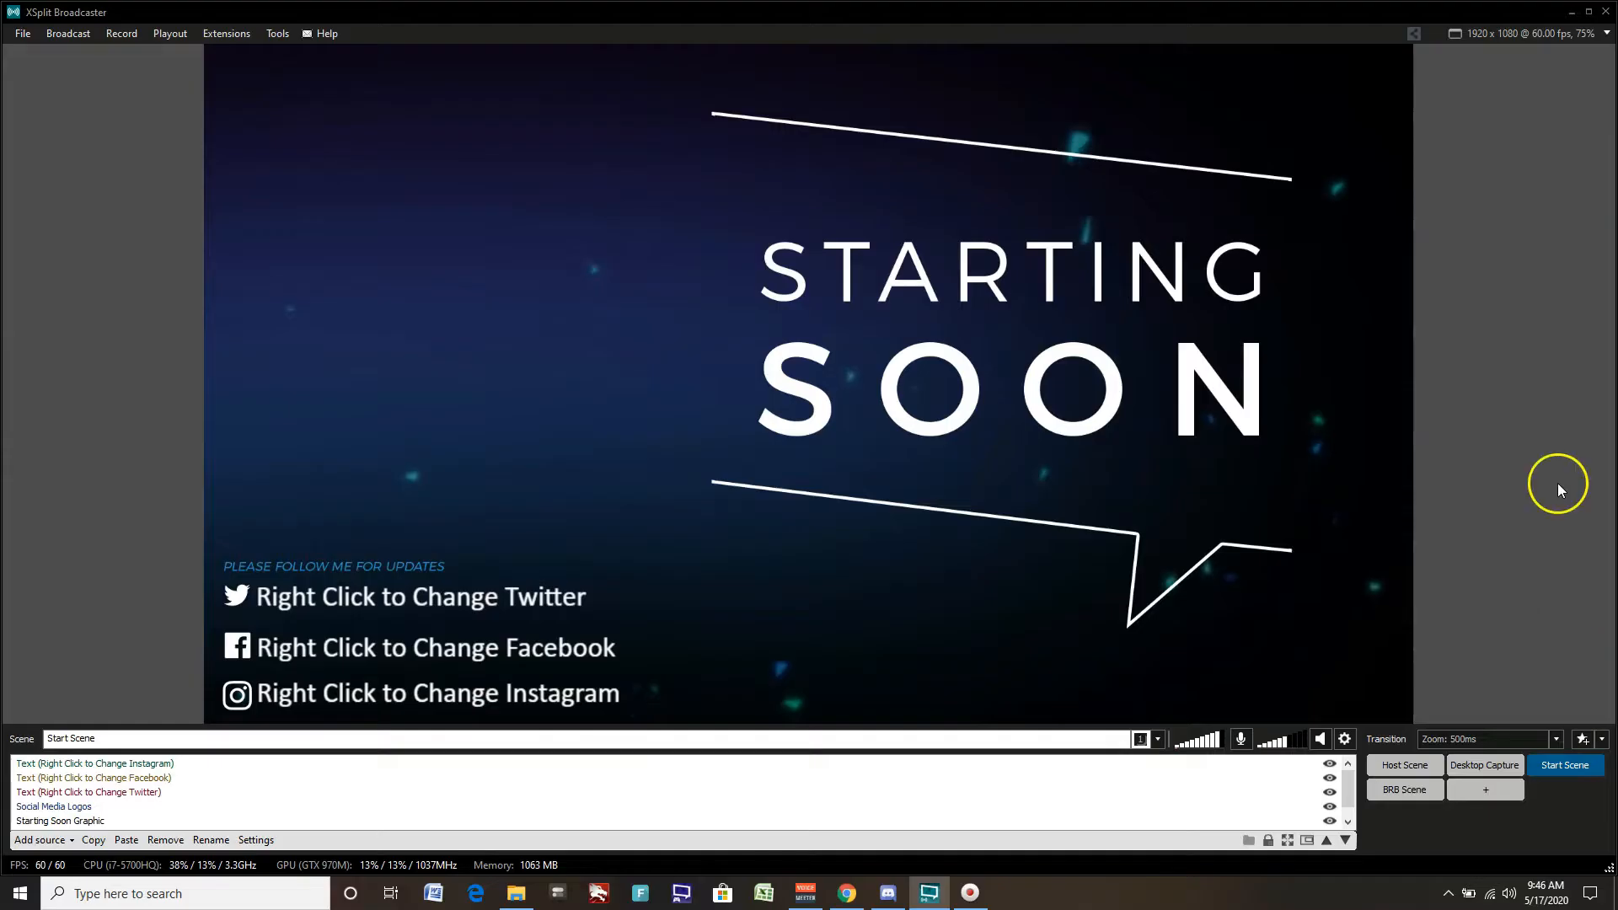
{"action": "mouse_move", "coordinate": [1561, 492]}
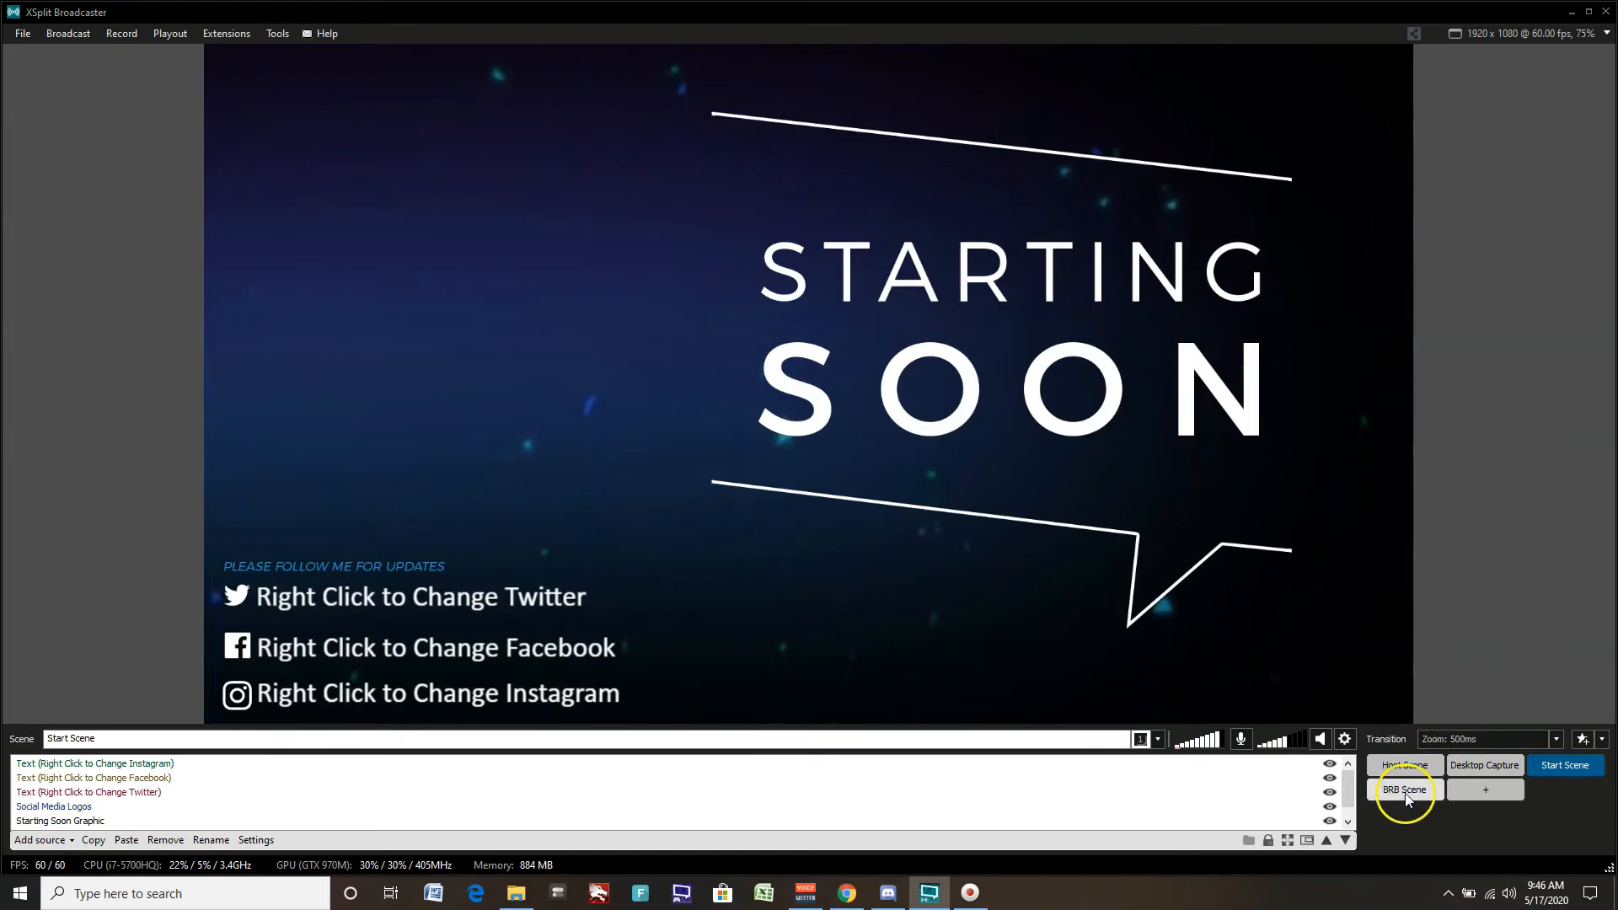
{"action": "left_click", "coordinate": [1404, 789]}
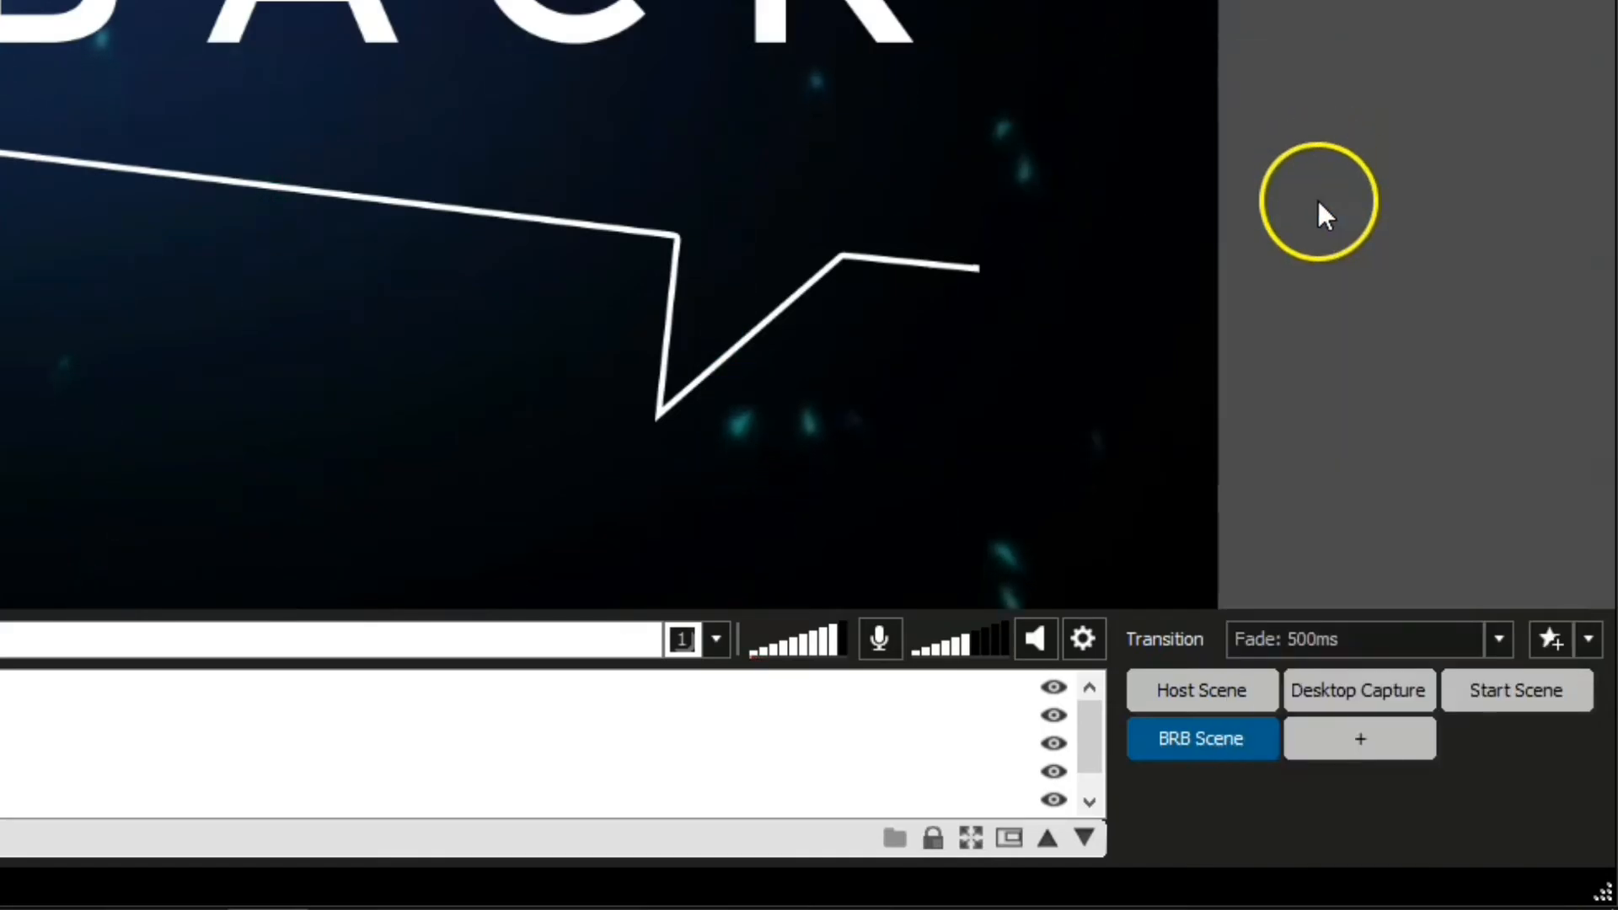
Step: Set the Demo stinger transition and switch to the Desktop Capture scene
{"action": "left_click", "coordinate": [1498, 641]}
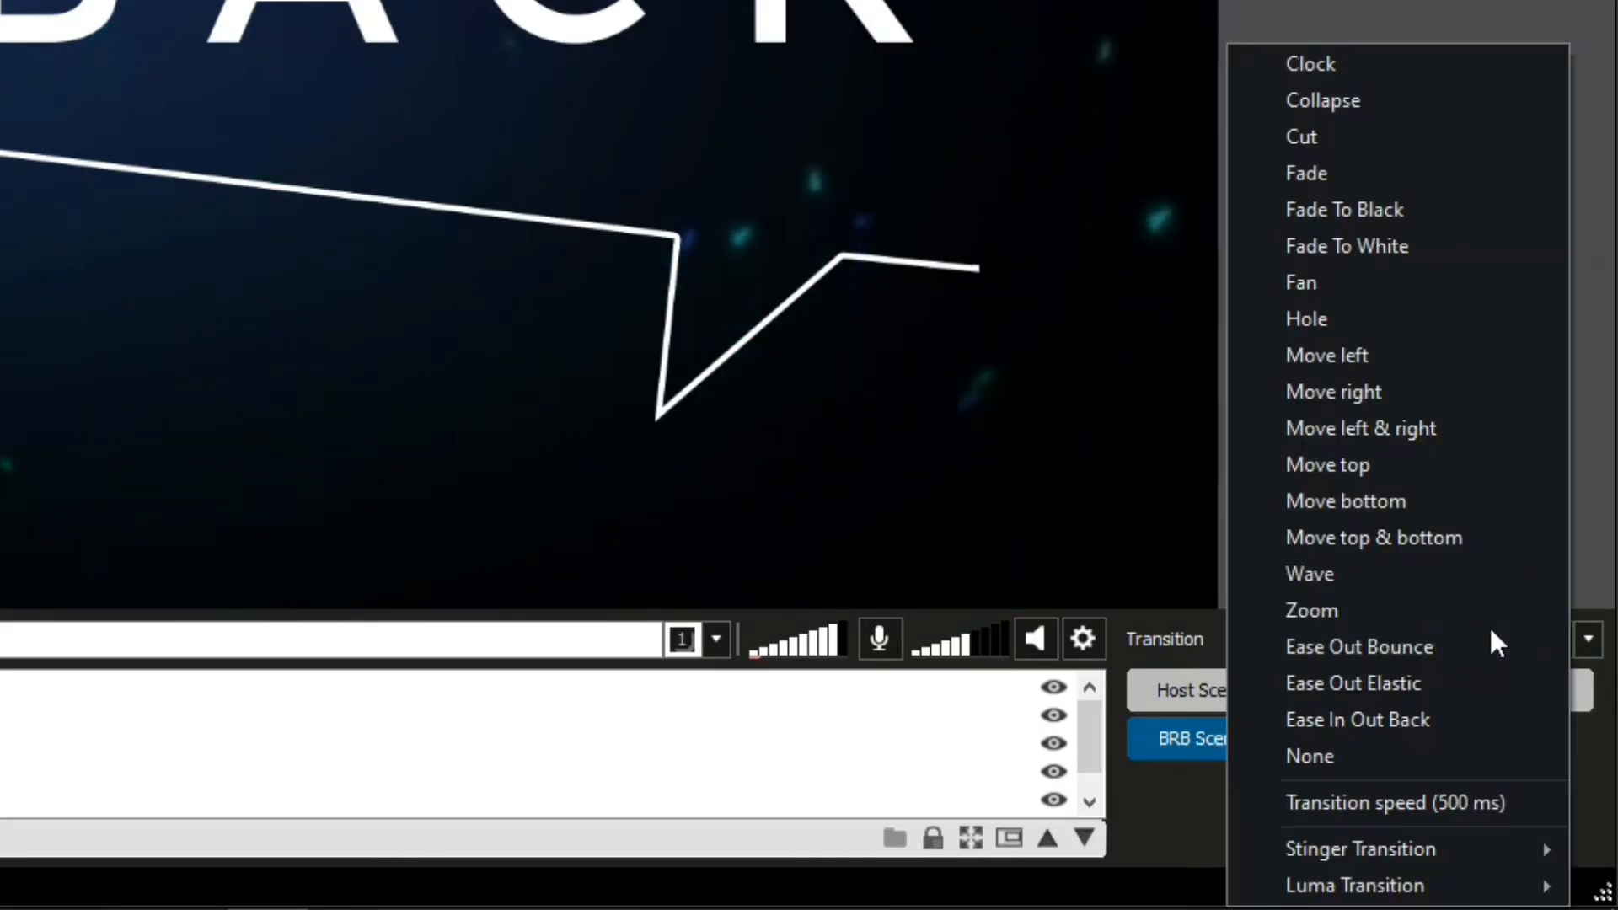
{"action": "mouse_move", "coordinate": [1358, 847]}
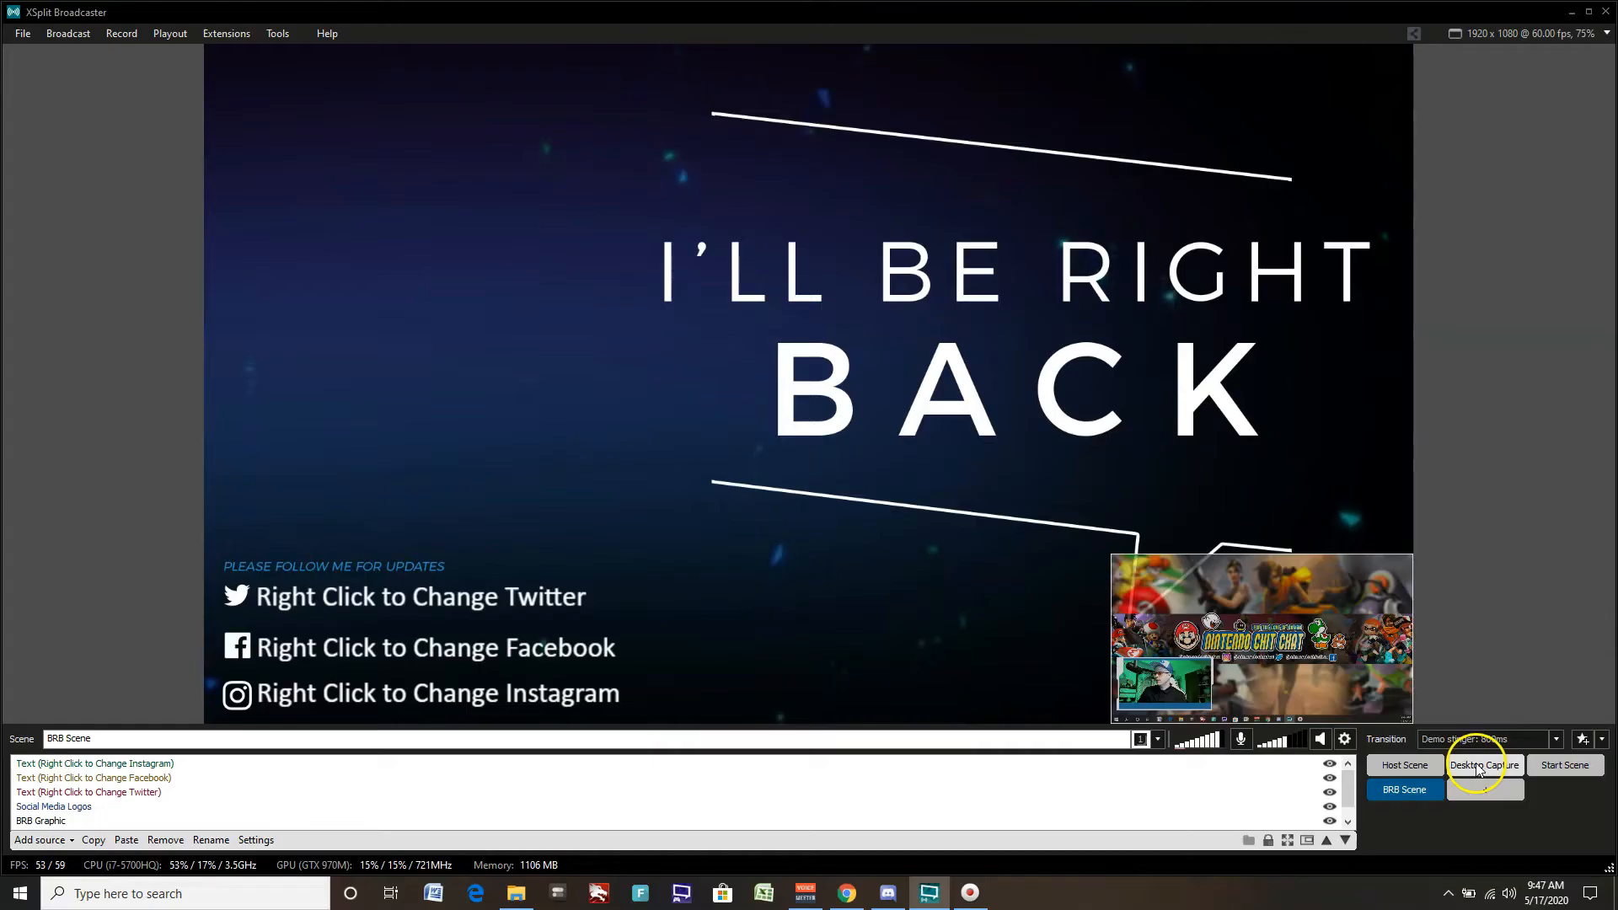
{"action": "left_click", "coordinate": [1482, 765]}
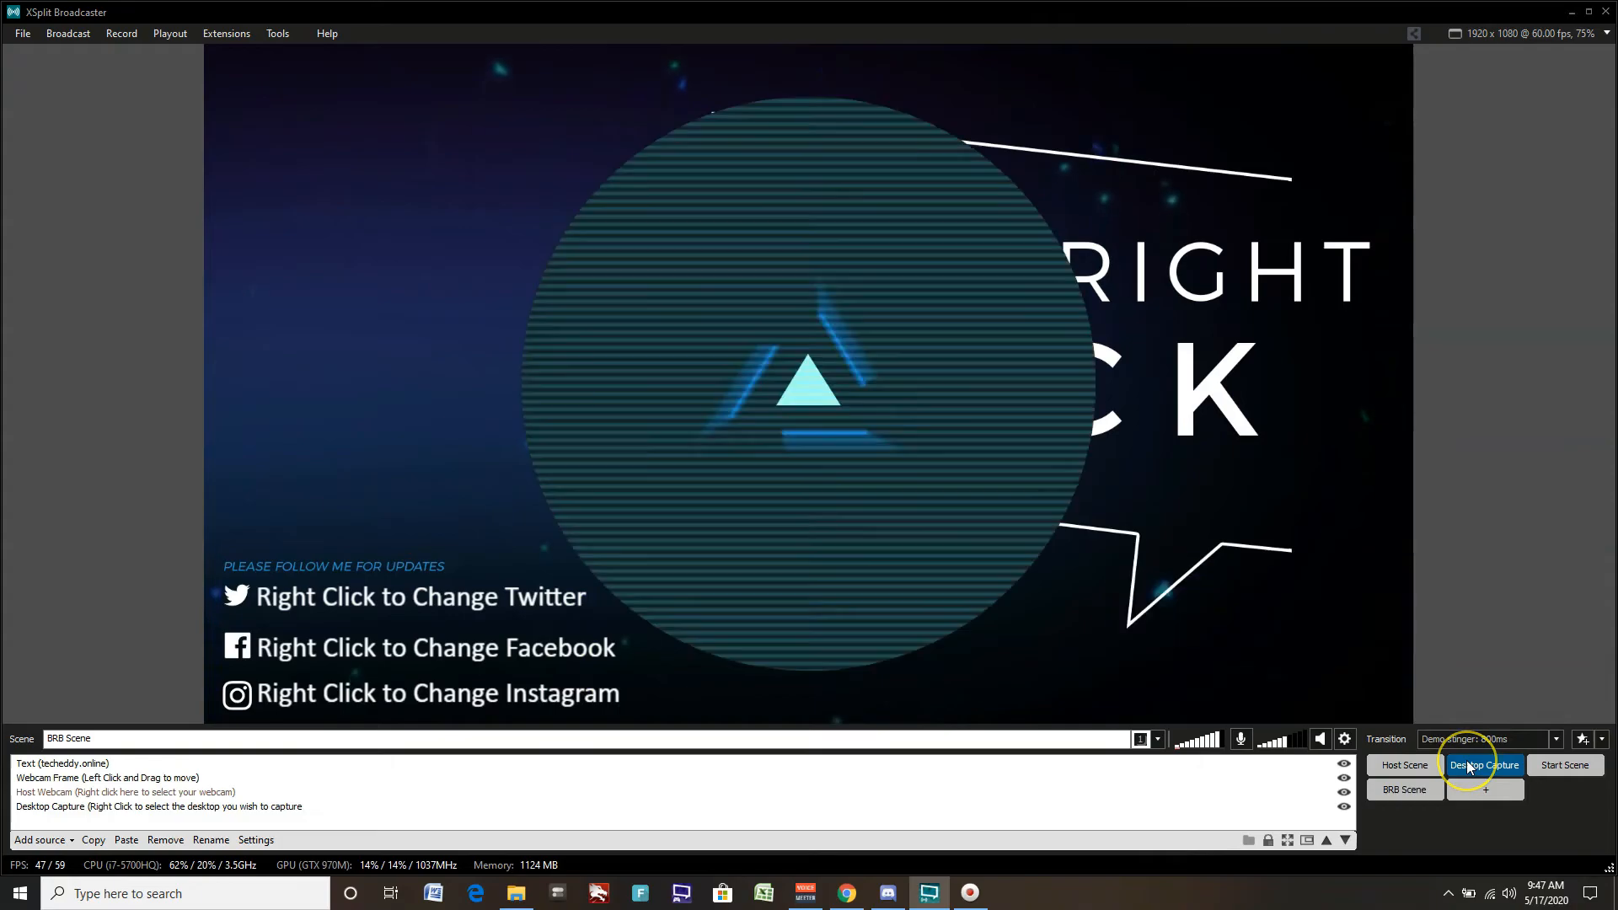
{"action": "left_click", "coordinate": [1484, 765]}
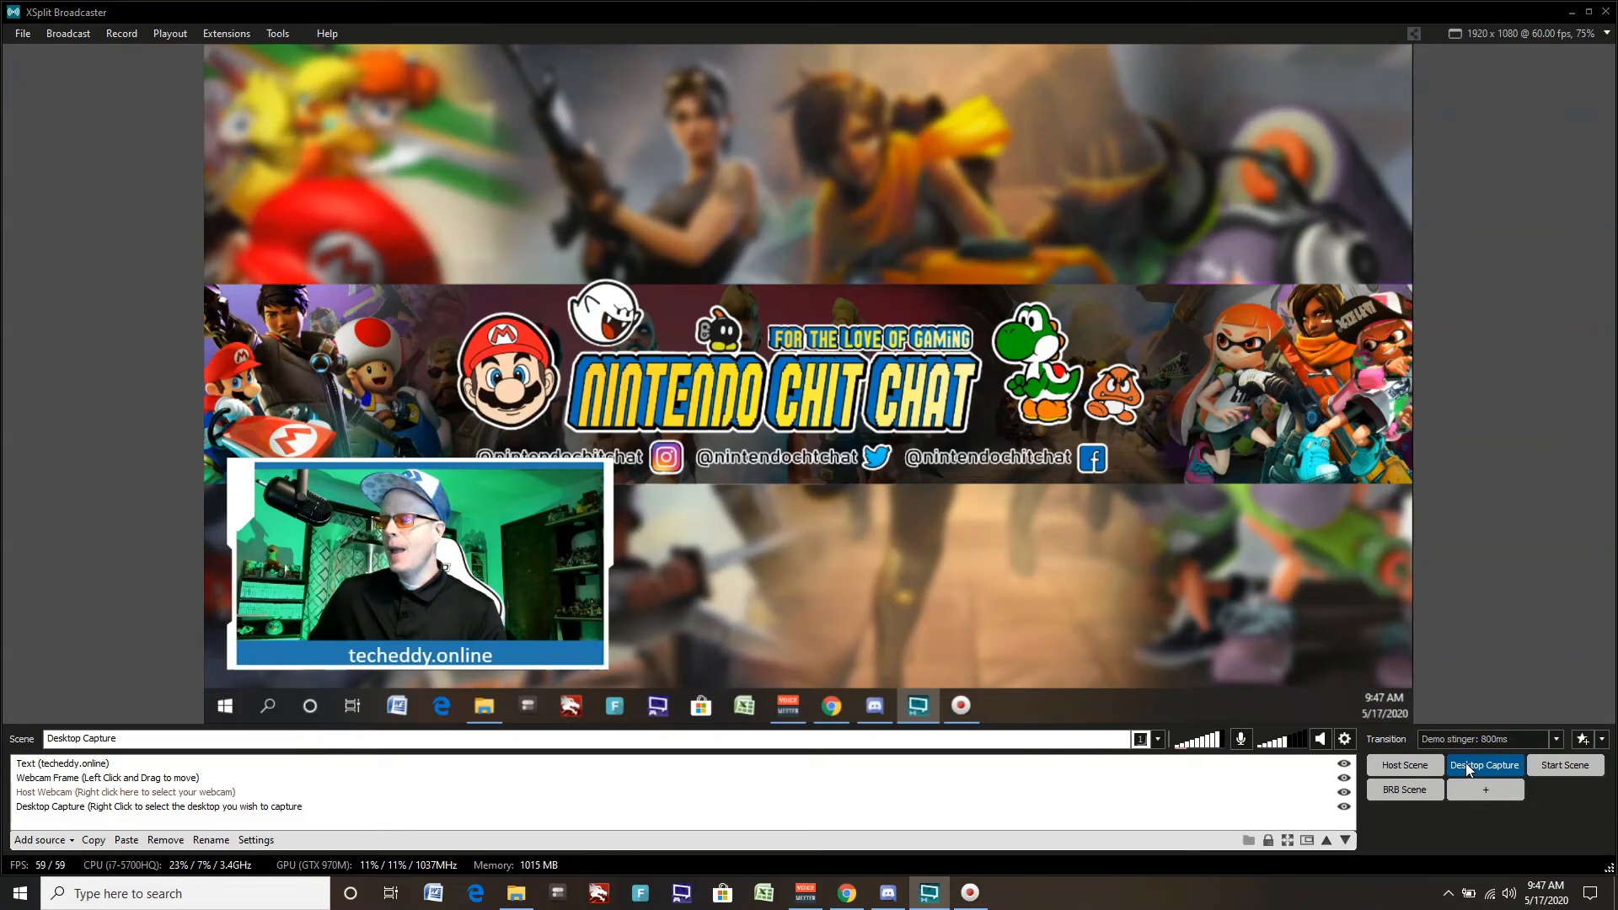
{"action": "left_click", "coordinate": [1405, 765]}
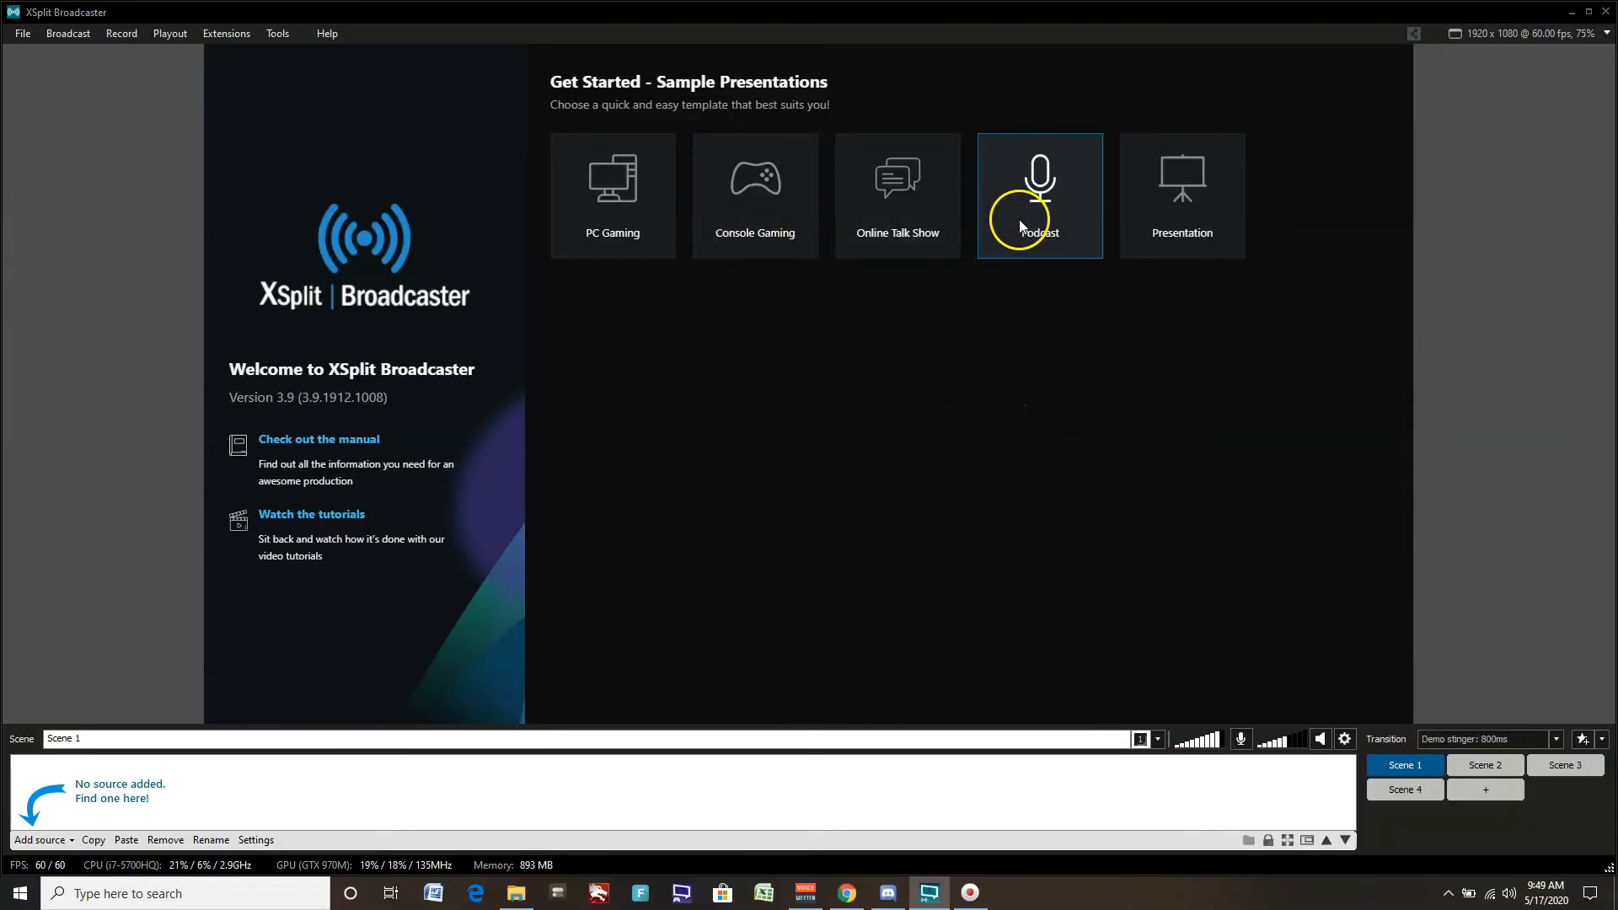
{"action": "mouse_move", "coordinate": [1157, 273]}
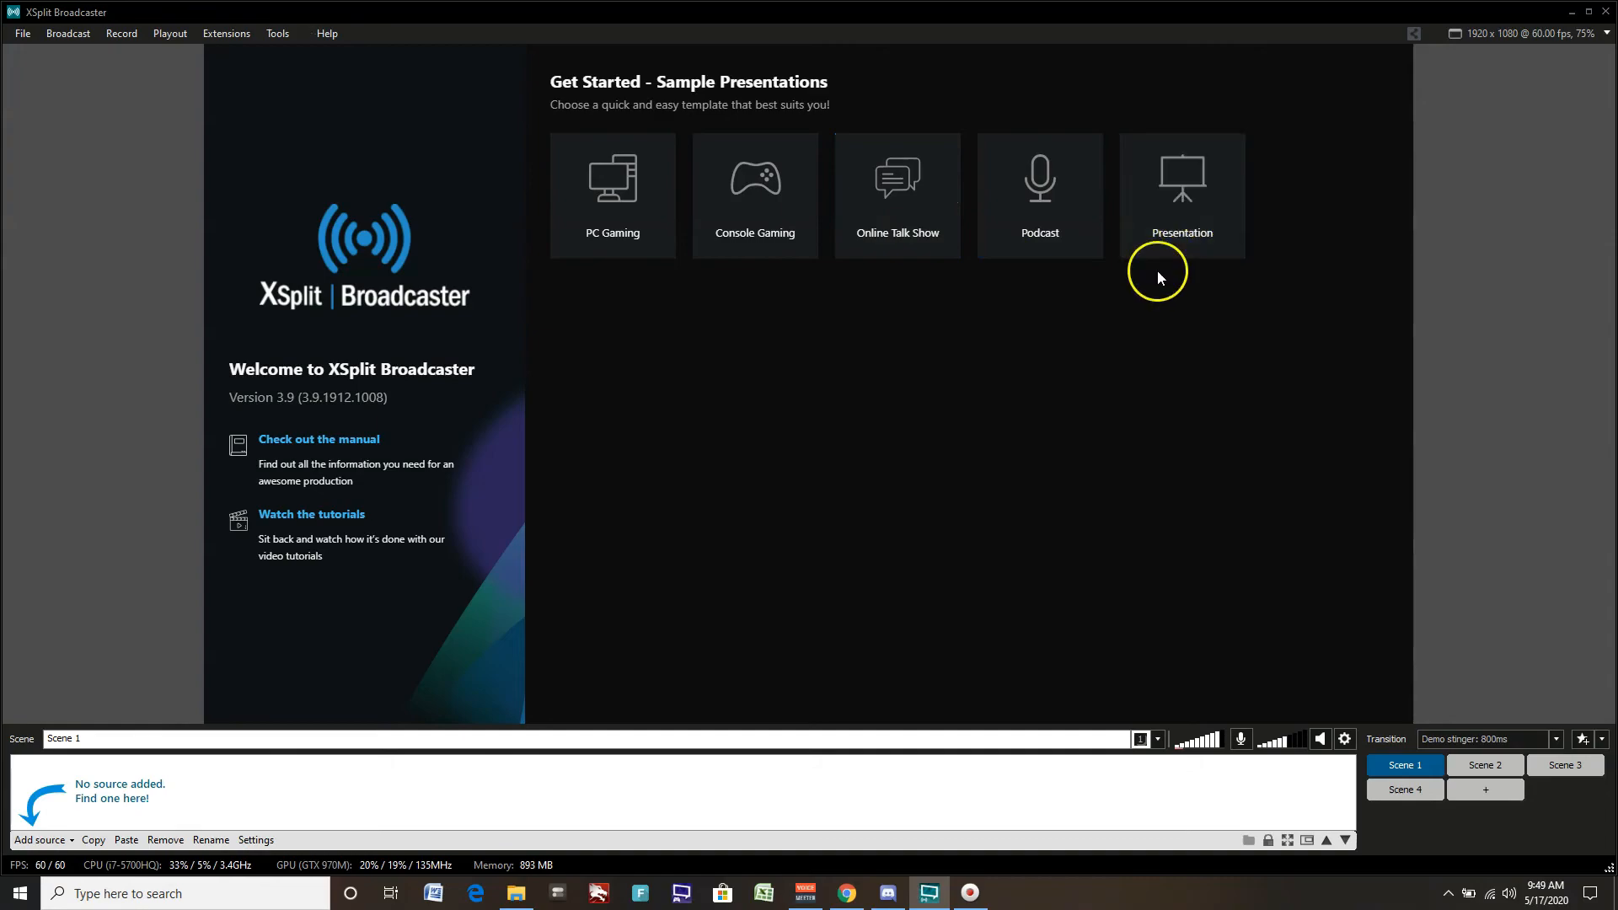
{"action": "mouse_move", "coordinate": [1023, 423]}
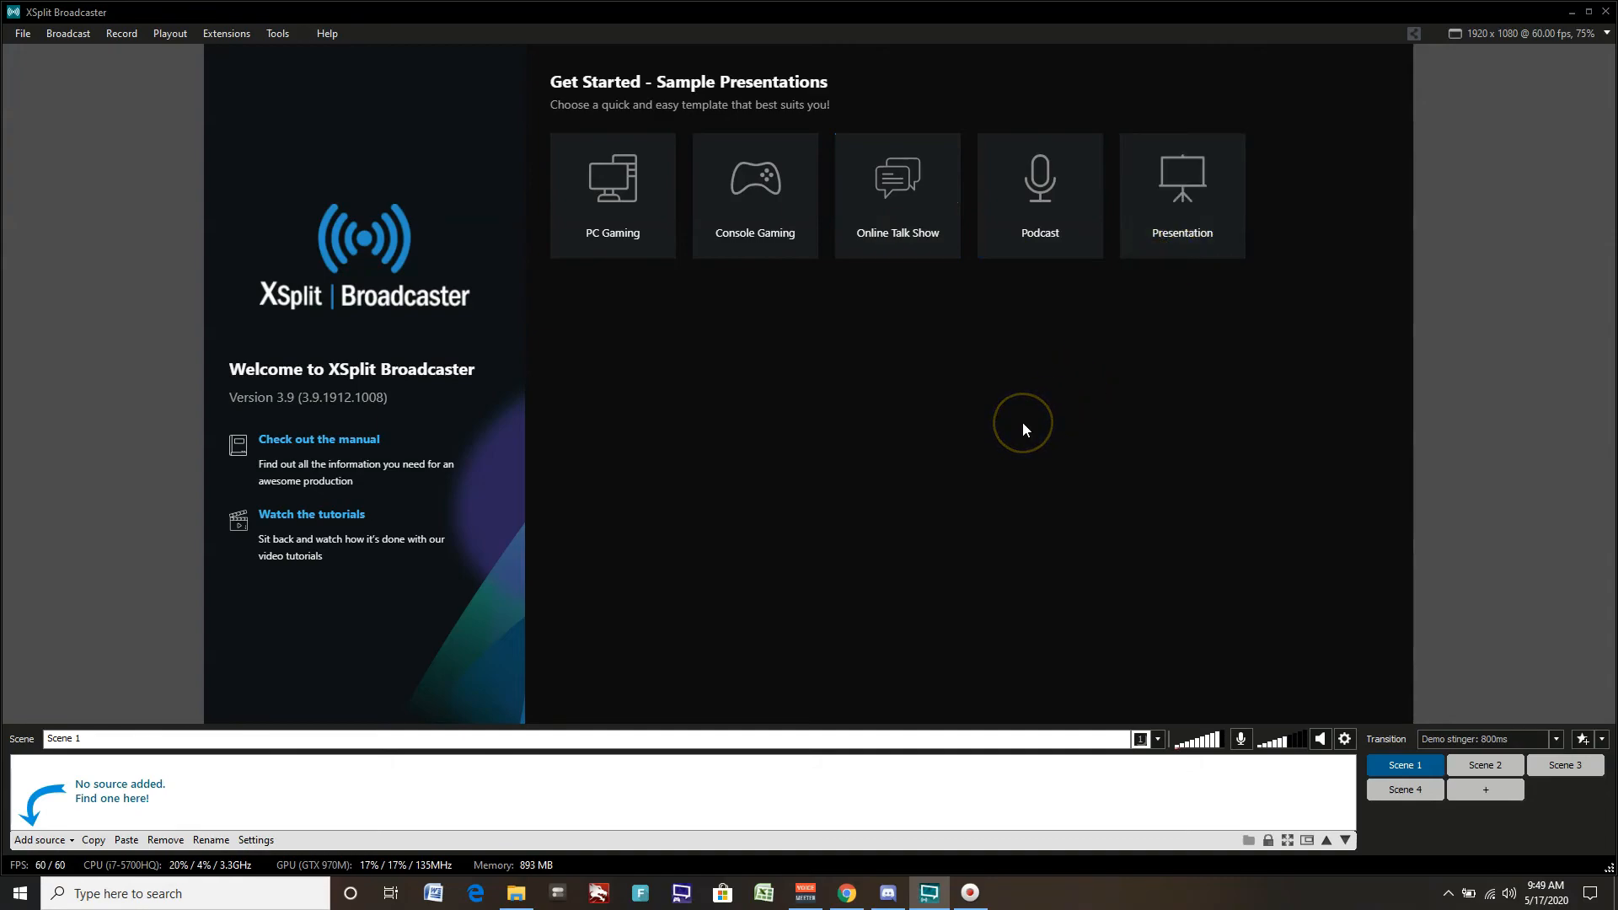